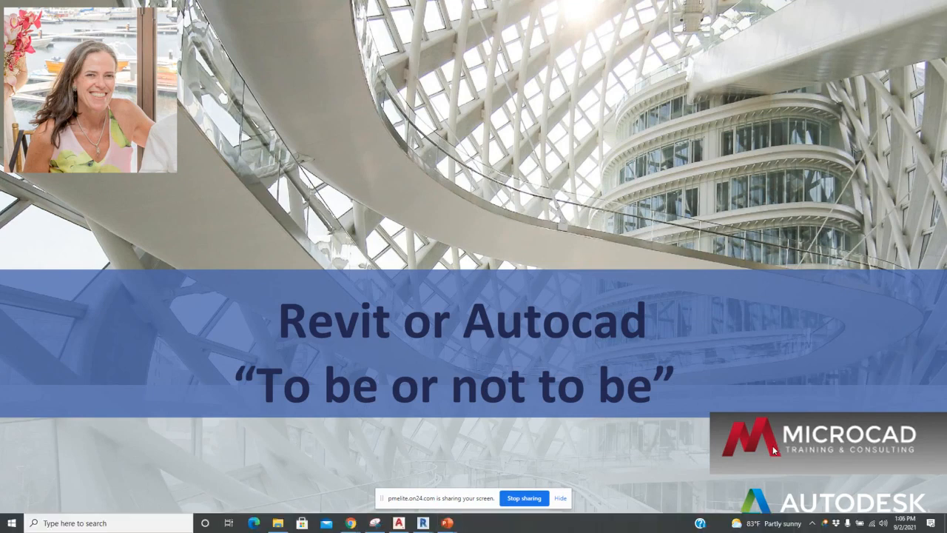
pyautogui.moveTo(734, 408)
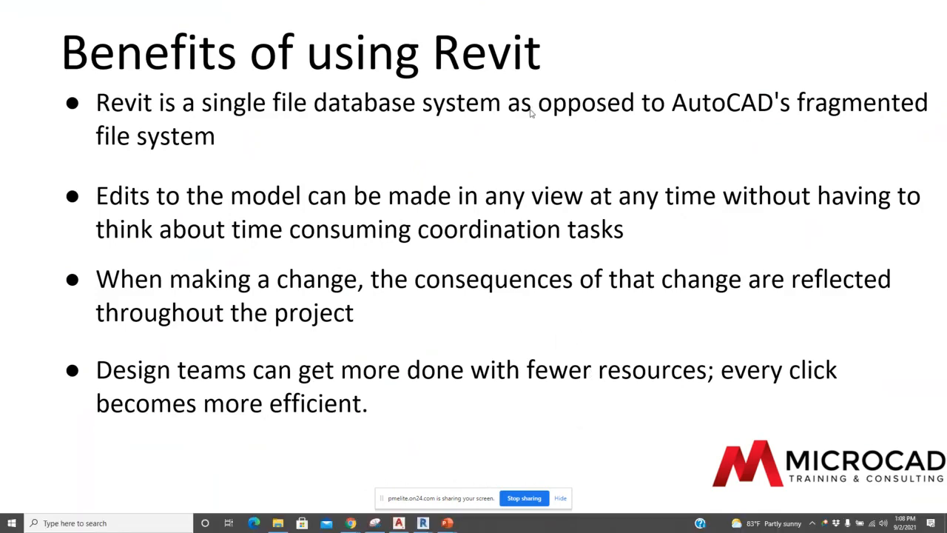
# - Bring AutoCAD Architecture 2022 forward, showing Sample Project 2022's architectural views
pyautogui.click(399, 523)
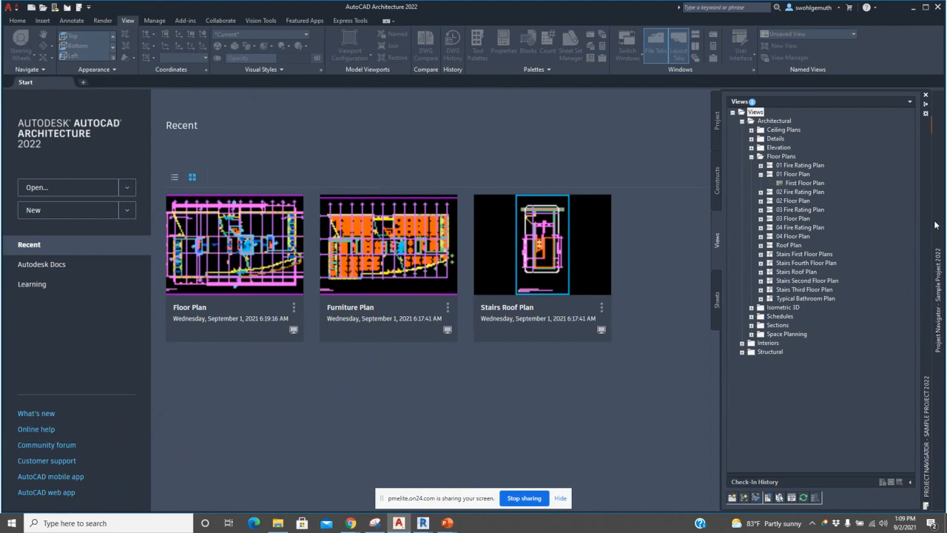
pyautogui.moveTo(733, 300)
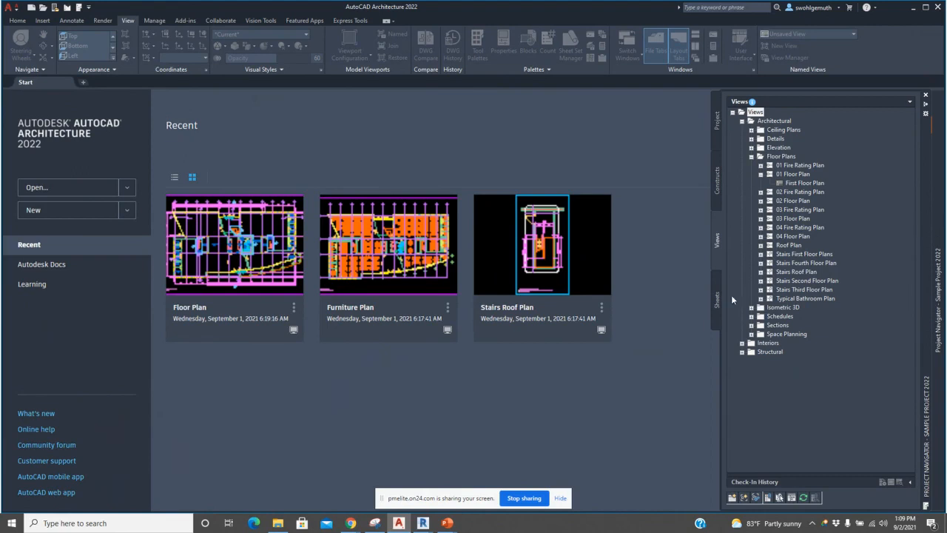
pyautogui.moveTo(716, 305)
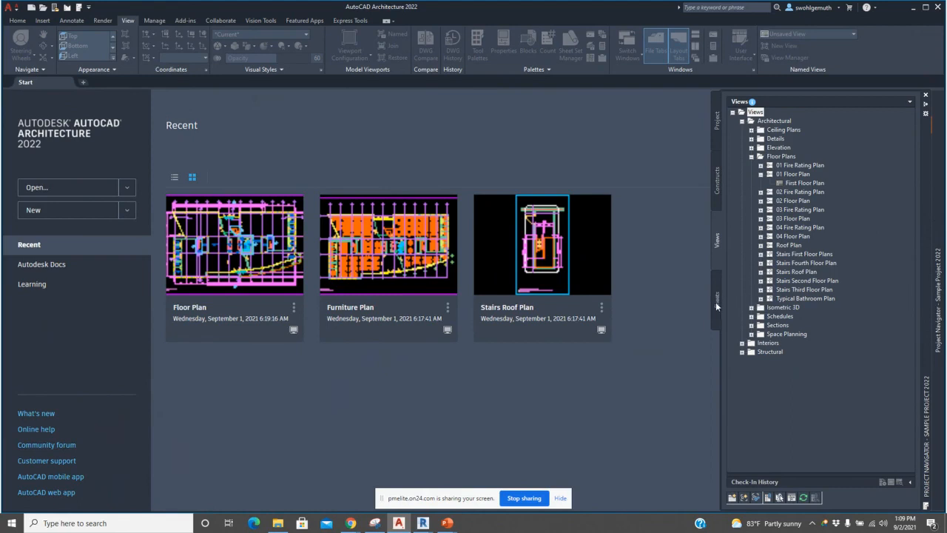
pyautogui.moveTo(716, 303)
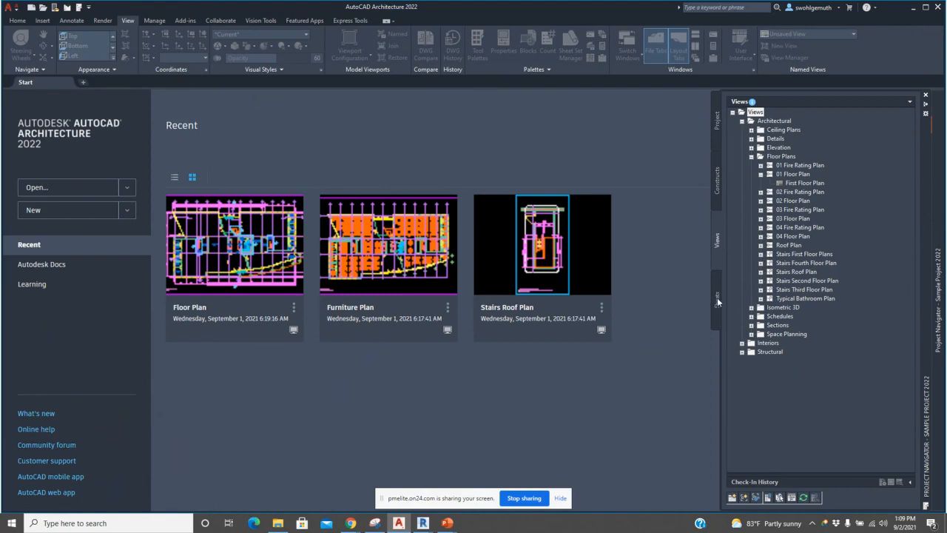
# - Show the sheet set and expand Architectural to list plan sheets A101–A110
pyautogui.click(716, 300)
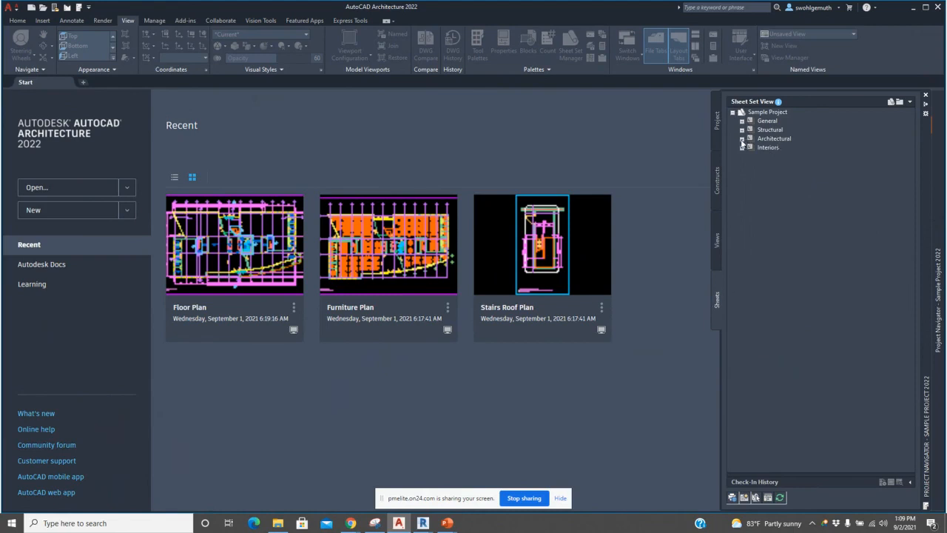
pyautogui.click(743, 139)
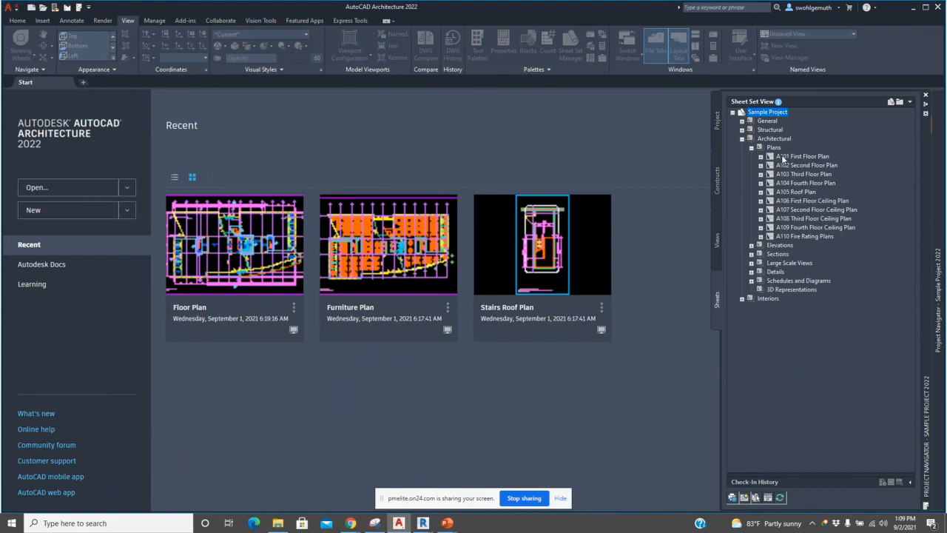
pyautogui.moveTo(802, 156)
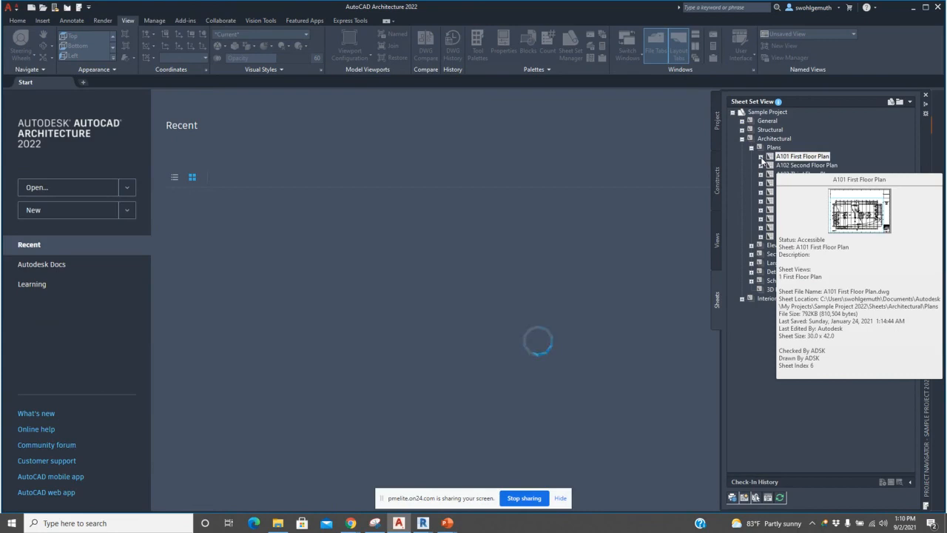
# - Open the A101 First Floor Plan sheet and dismiss the tool palette notice
pyautogui.doubleClick(801, 155)
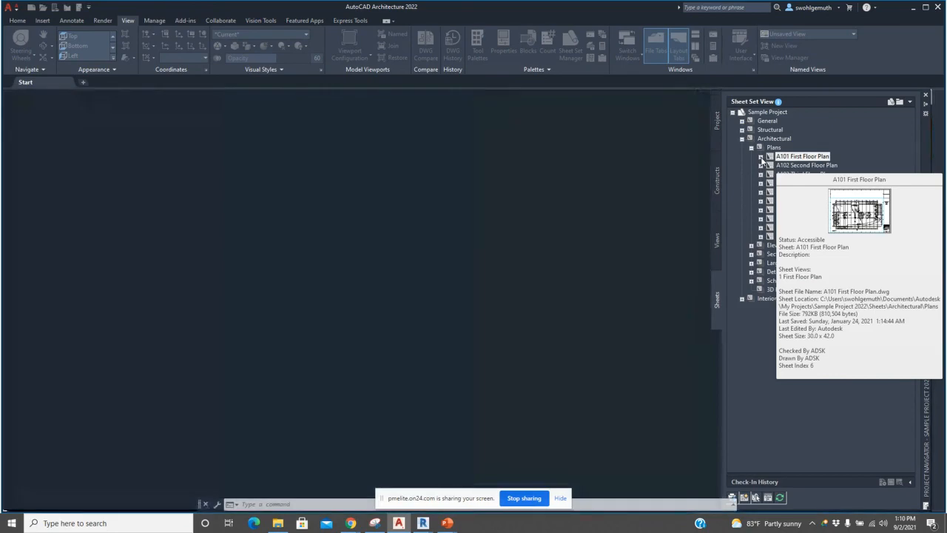
pyautogui.doubleClick(801, 155)
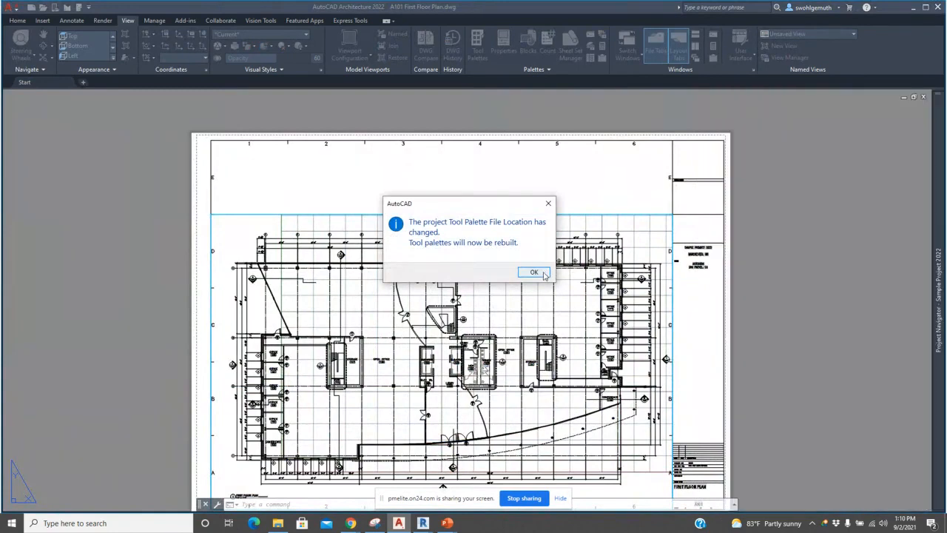
pyautogui.click(534, 272)
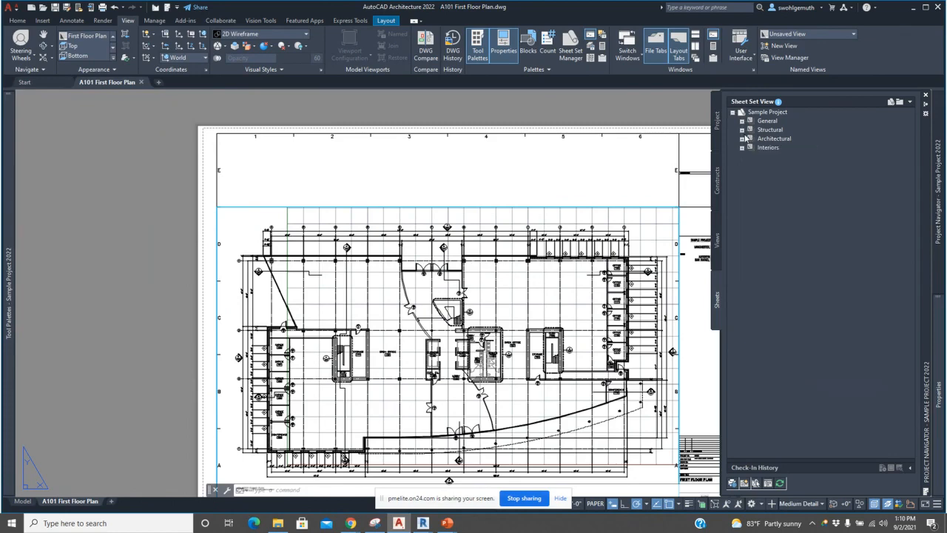
pyautogui.moveTo(737, 157)
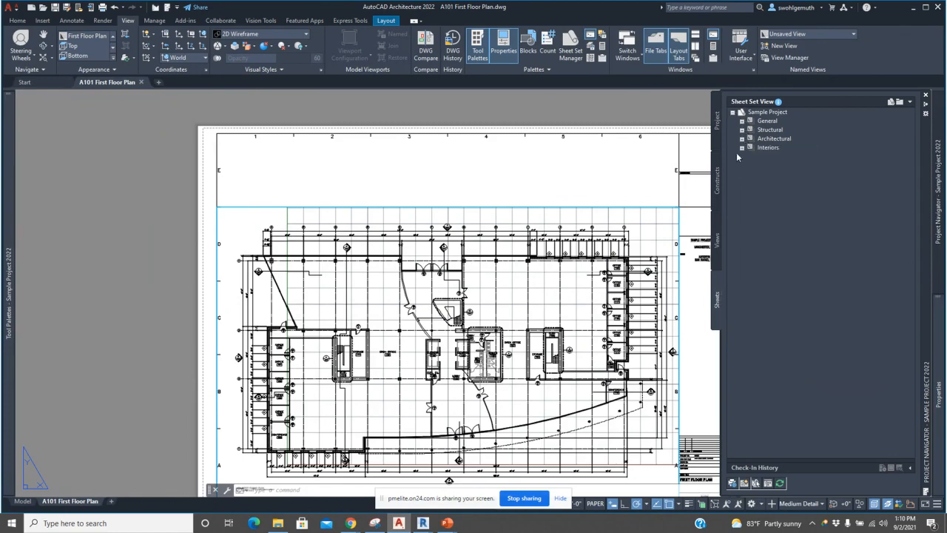
# - Expand Architectural > Plans to reveal A101's First Floor Plan view
pyautogui.click(744, 138)
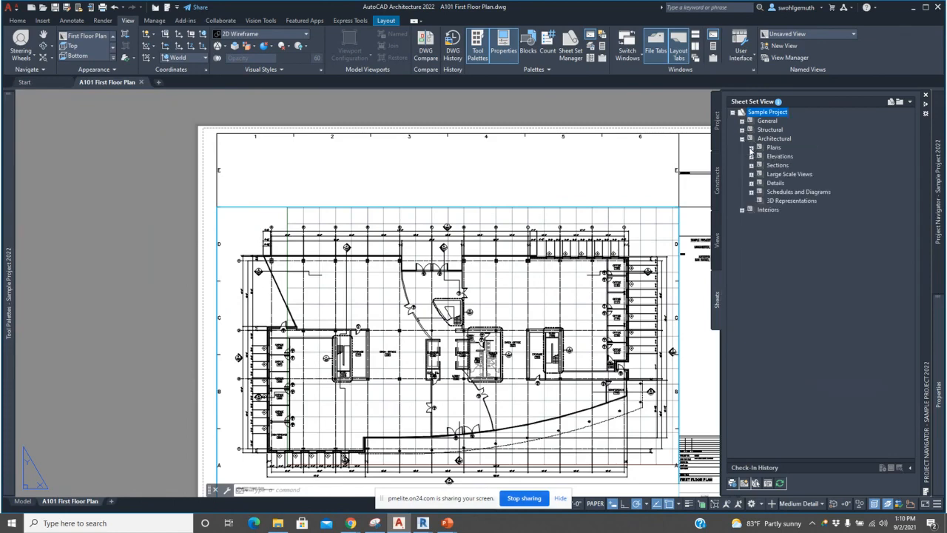
pyautogui.click(752, 147)
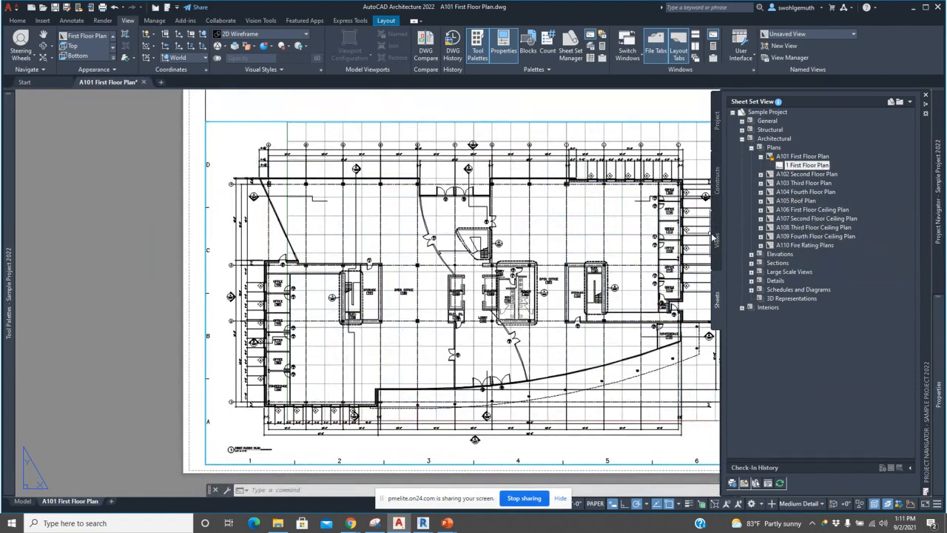
pyautogui.moveTo(737, 228)
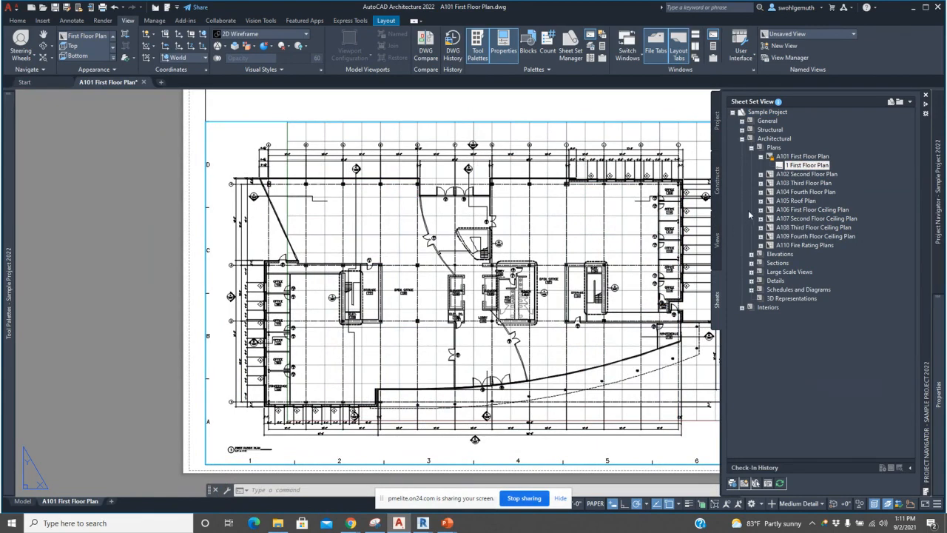
pyautogui.moveTo(748, 224)
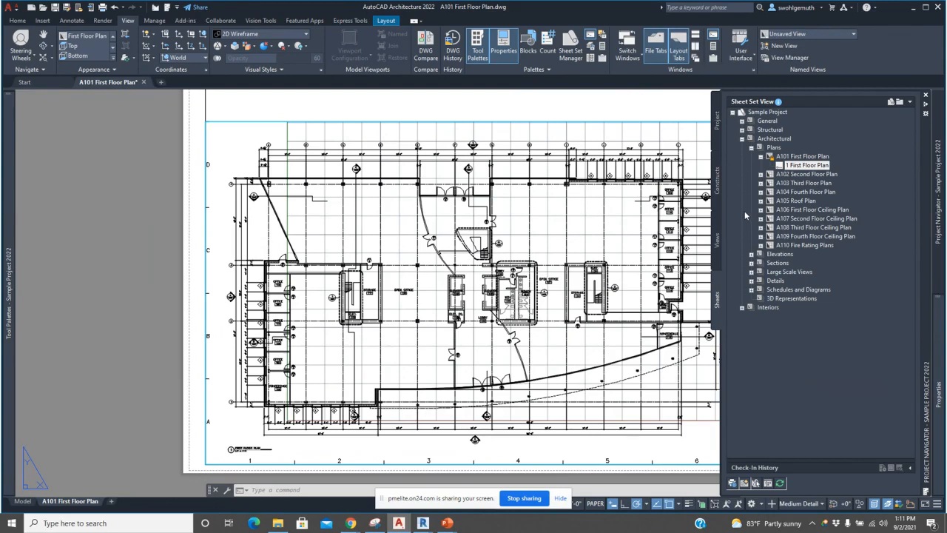
pyautogui.moveTo(779, 257)
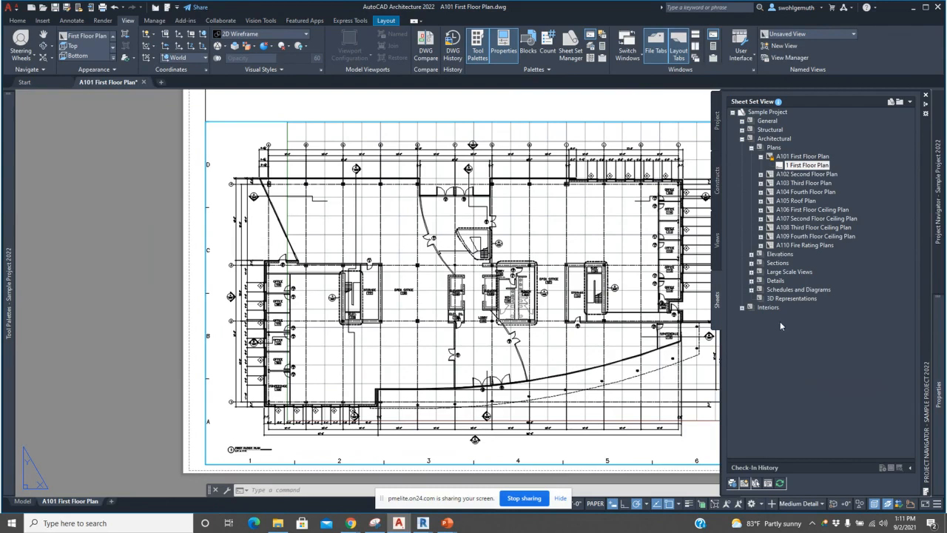
pyautogui.moveTo(802, 302)
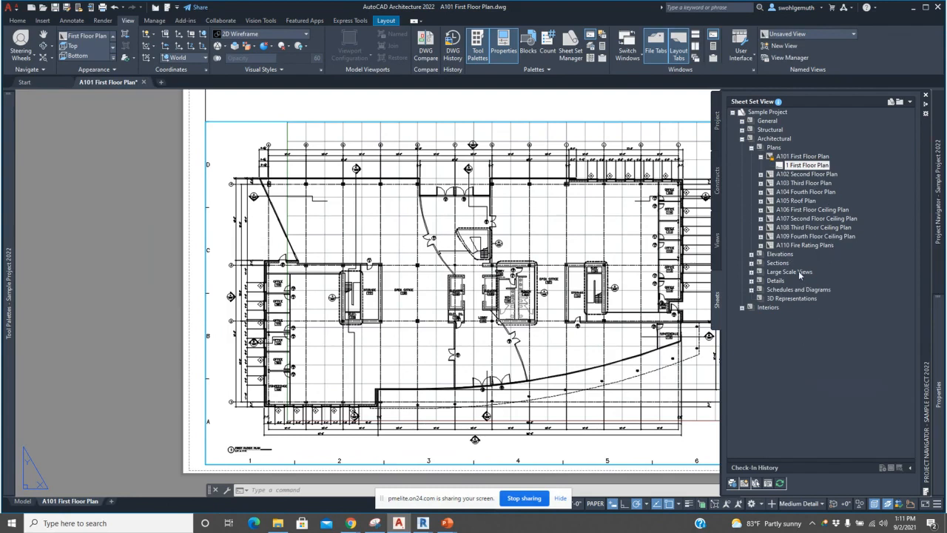
pyautogui.moveTo(857, 266)
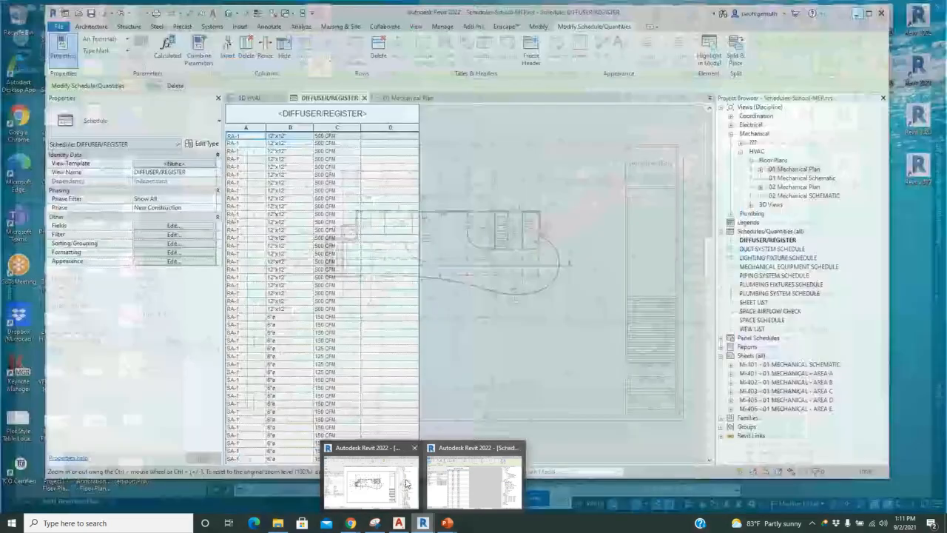
# - Switch to the Revit Modern-Hotel-Detailing project showing sheet A2.2 - 1st Floor Plan
pyautogui.click(474, 481)
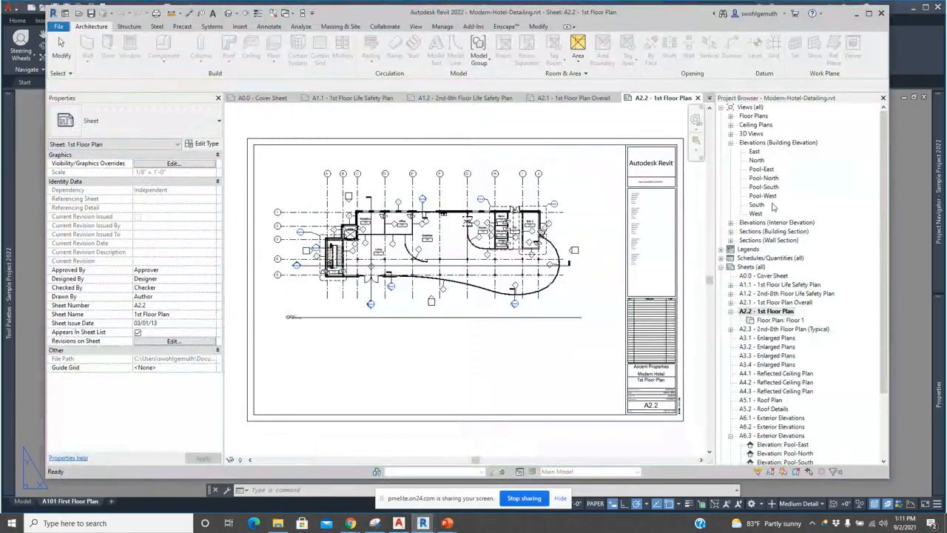
pyautogui.moveTo(790, 411)
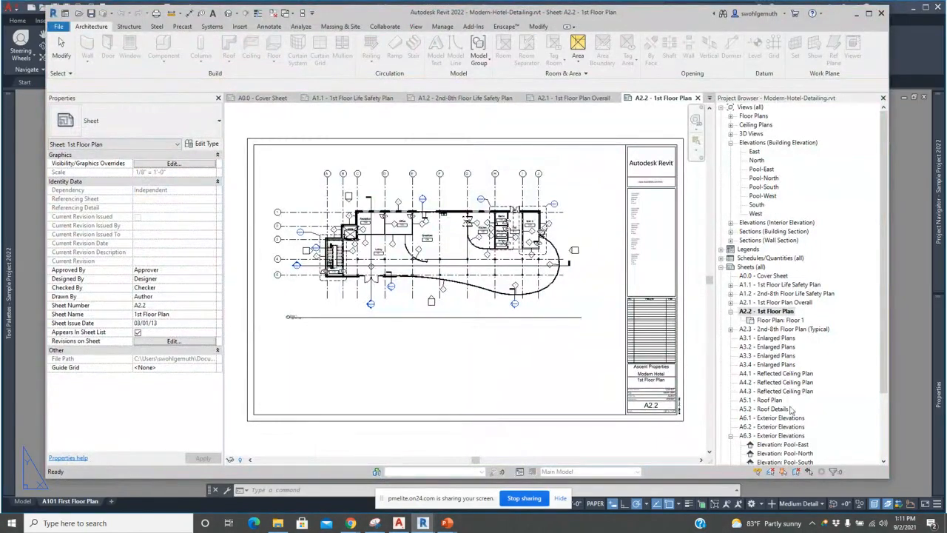
pyautogui.moveTo(798, 279)
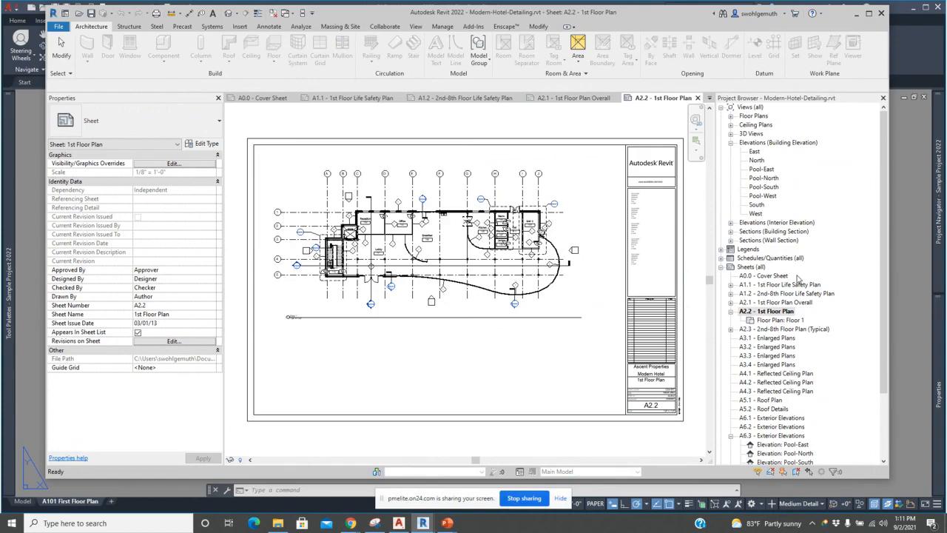
pyautogui.moveTo(746, 409)
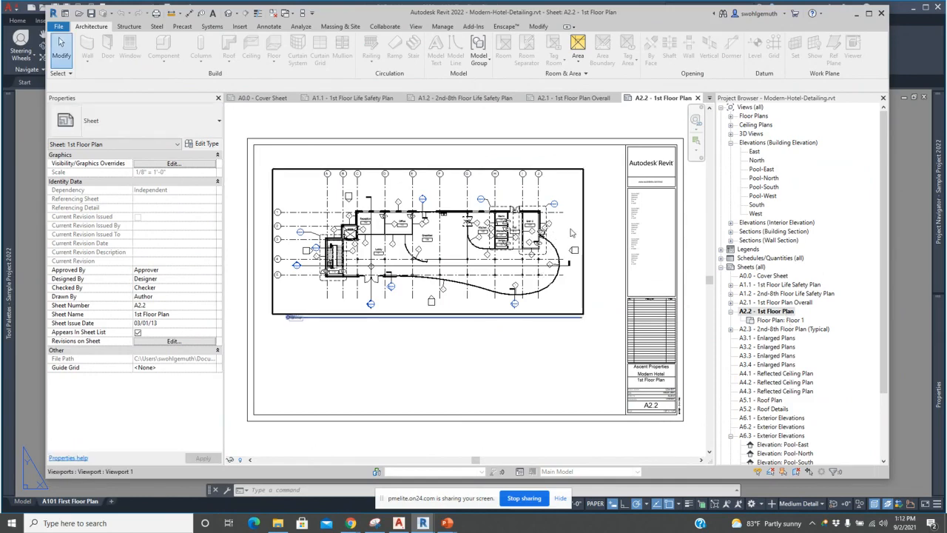
pyautogui.moveTo(555, 251)
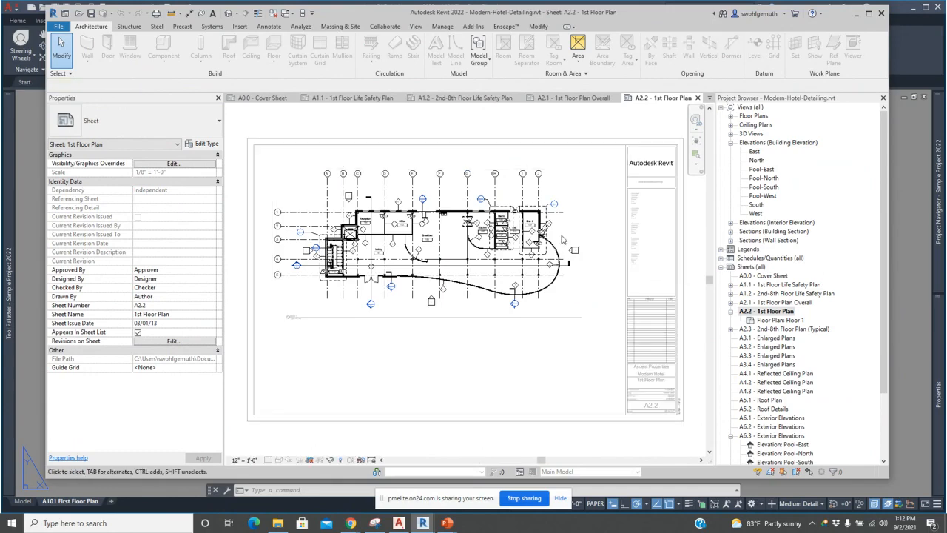
# - Select the Floor 1 plan viewport placed on sheet A2.2
pyautogui.click(458, 288)
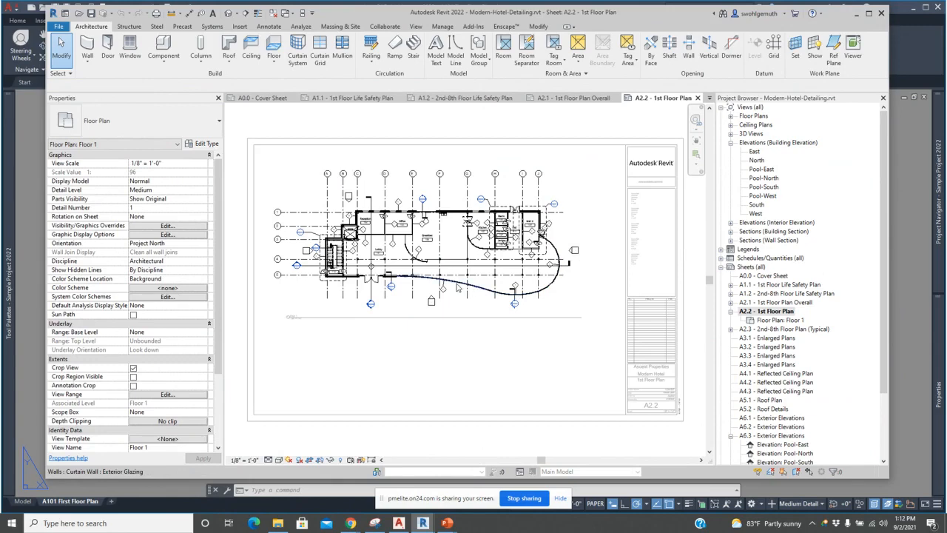
pyautogui.moveTo(537, 296)
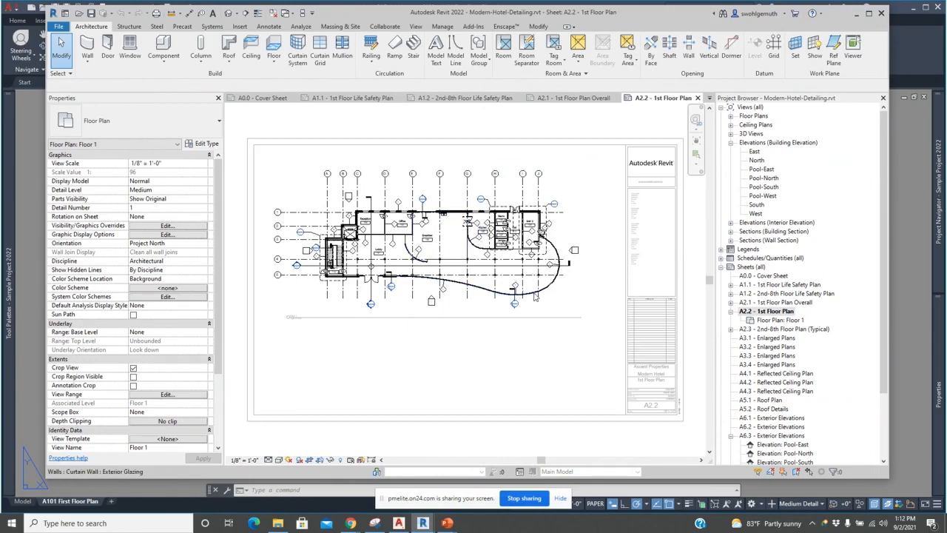
pyautogui.moveTo(536, 296)
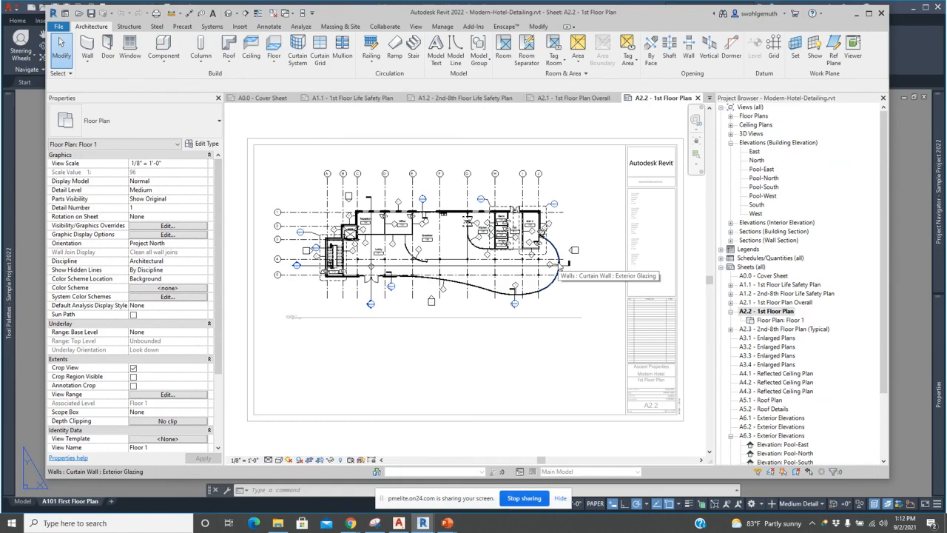
pyautogui.moveTo(635, 296)
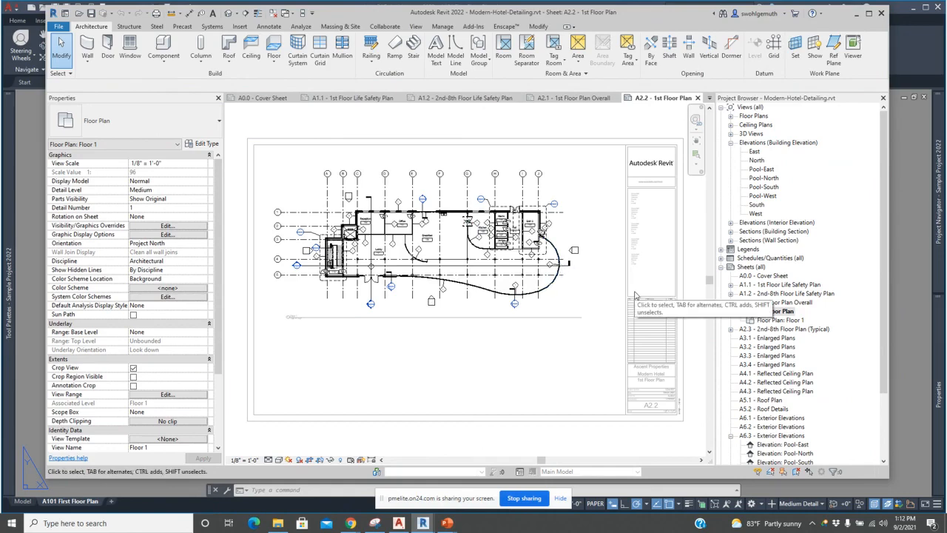
pyautogui.moveTo(792, 136)
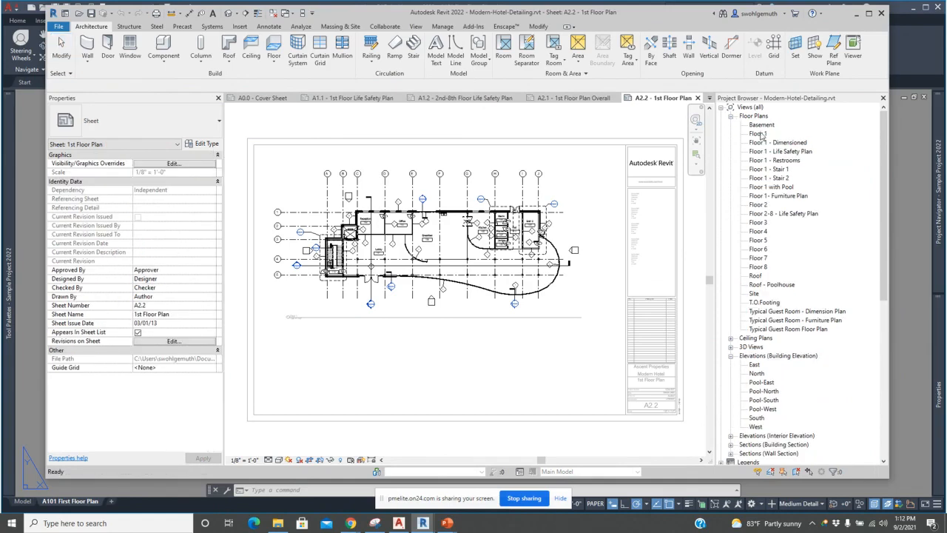
# - Open the Floor 1 plan view from the Project Browser
pyautogui.doubleClick(759, 134)
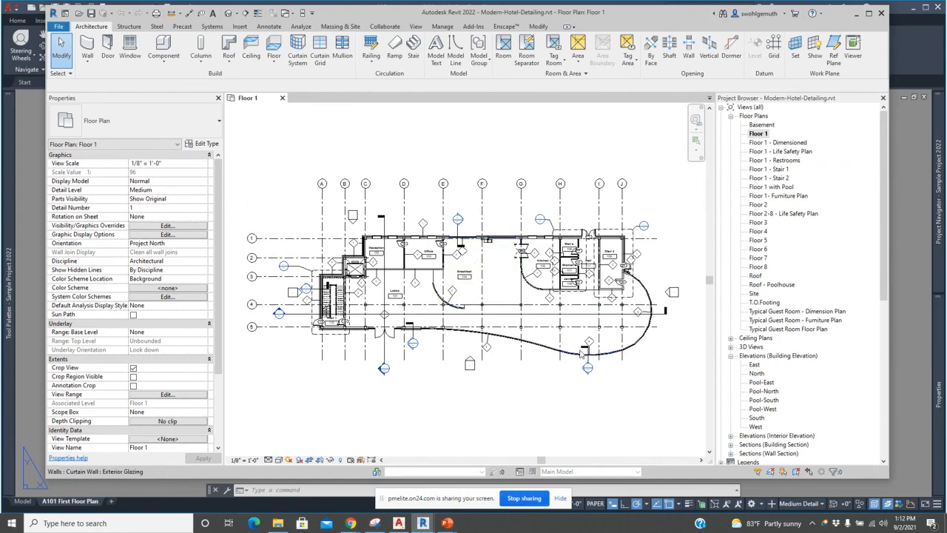
pyautogui.moveTo(608, 352)
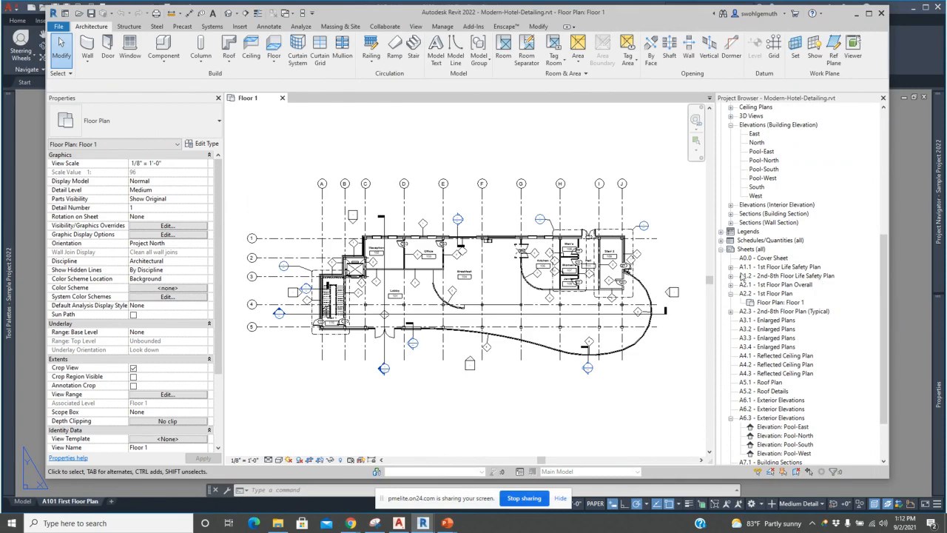
pyautogui.moveTo(811, 292)
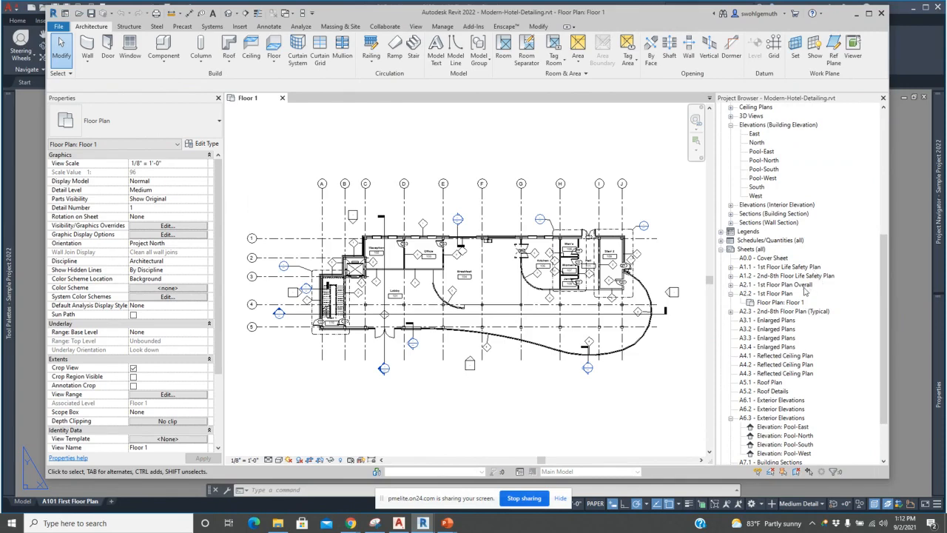
pyautogui.moveTo(778, 346)
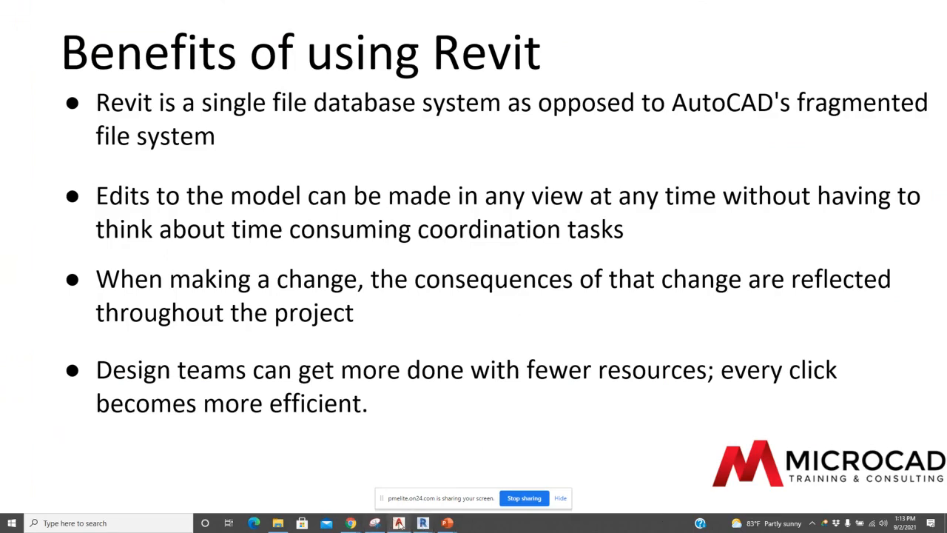
# - Return to AutoCAD Architecture's A101 First Floor Plan drawing
pyautogui.click(398, 523)
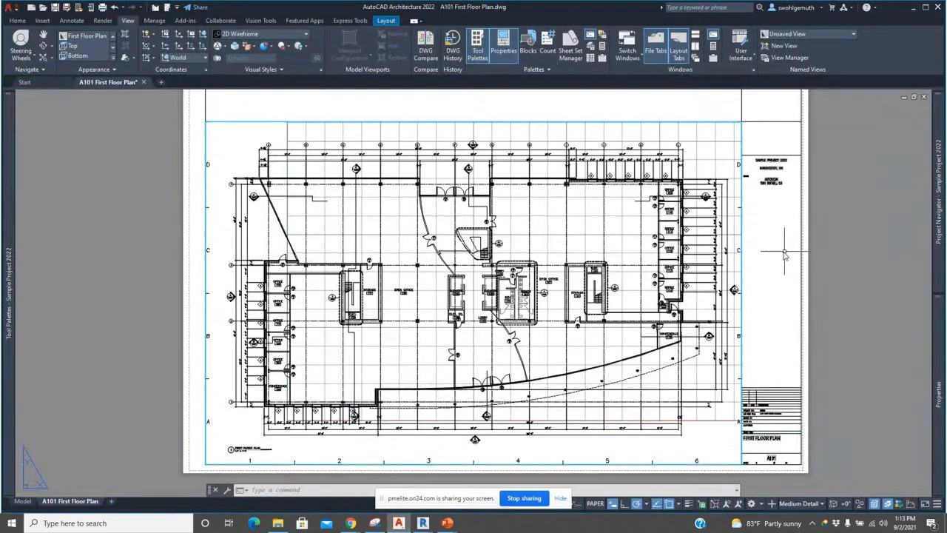
pyautogui.moveTo(385, 168)
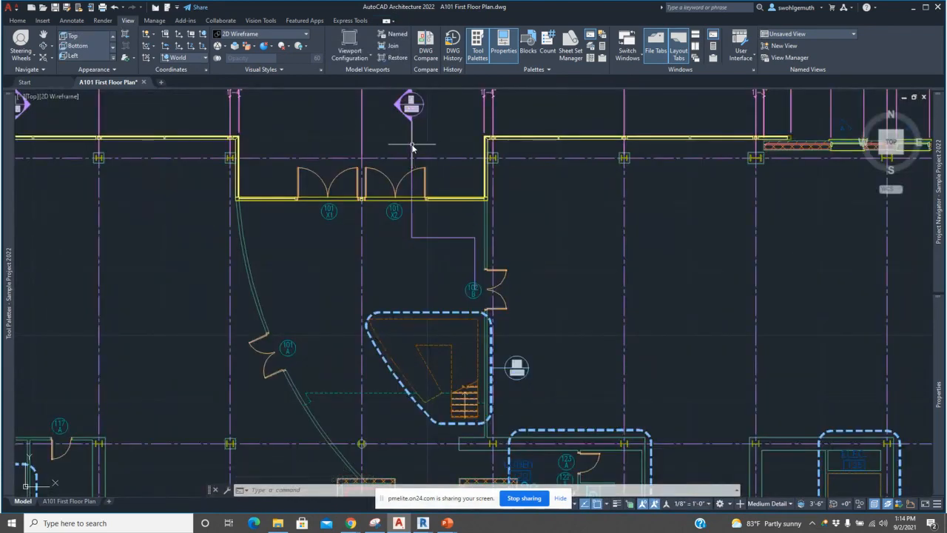
pyautogui.moveTo(412, 146)
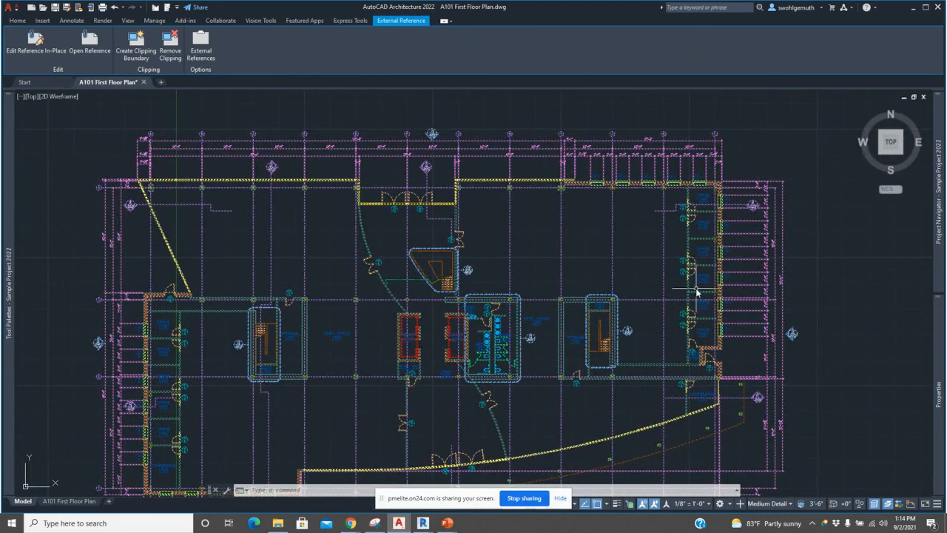
pyautogui.moveTo(799, 324)
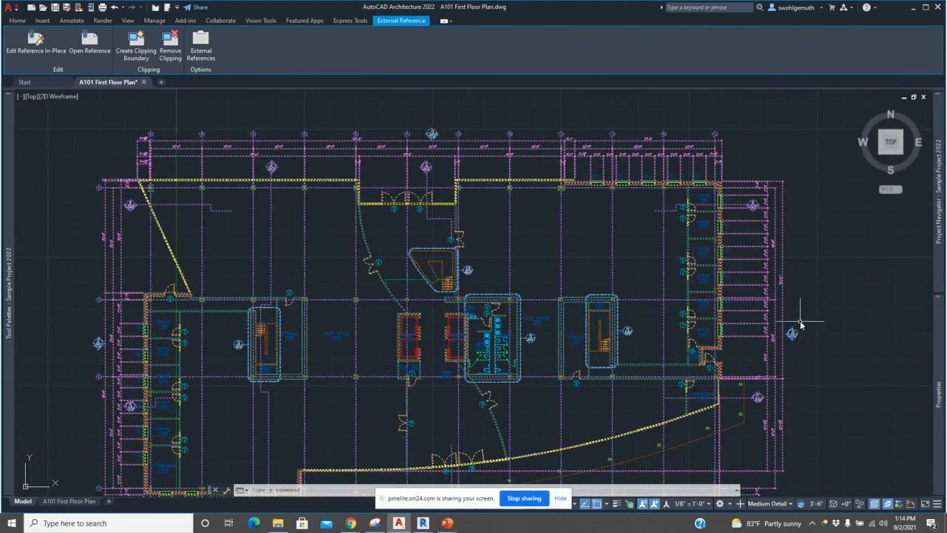
pyautogui.moveTo(703, 214)
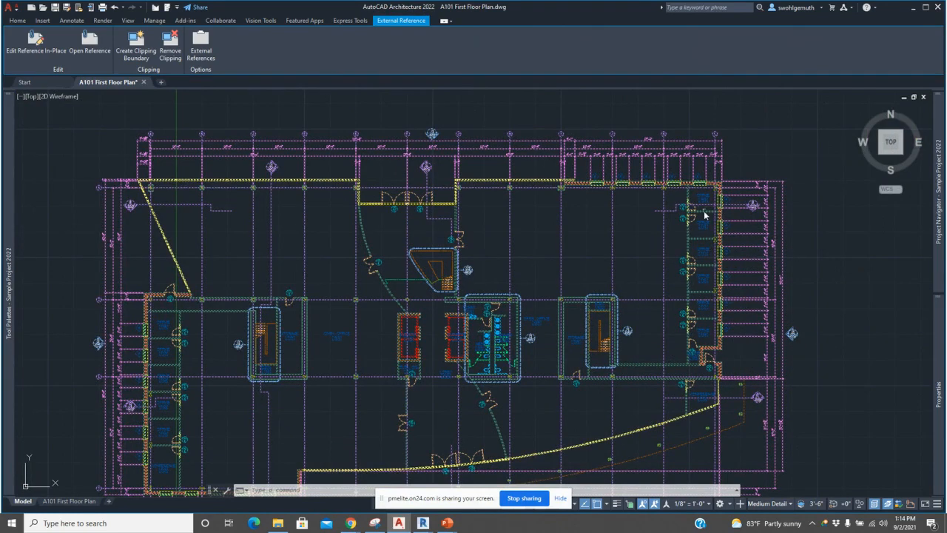
pyautogui.moveTo(745, 322)
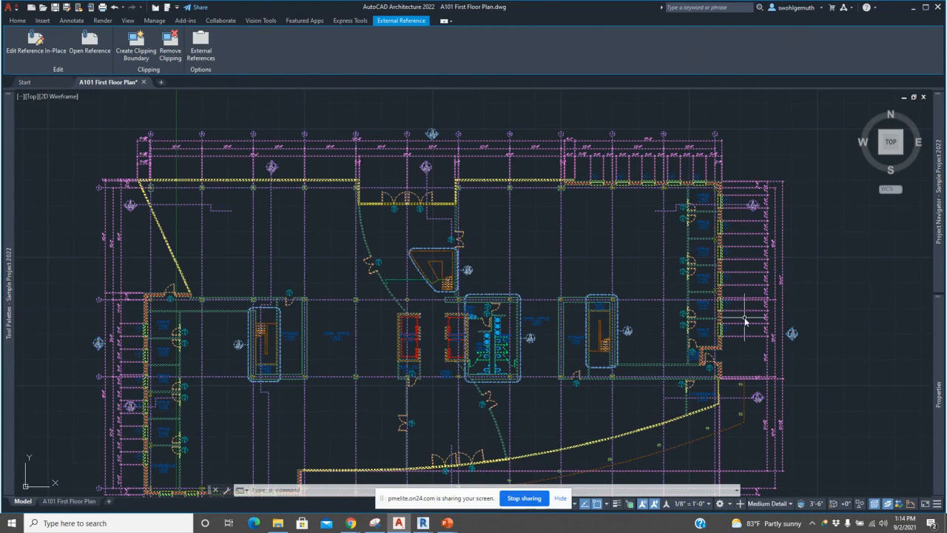
pyautogui.moveTo(560, 288)
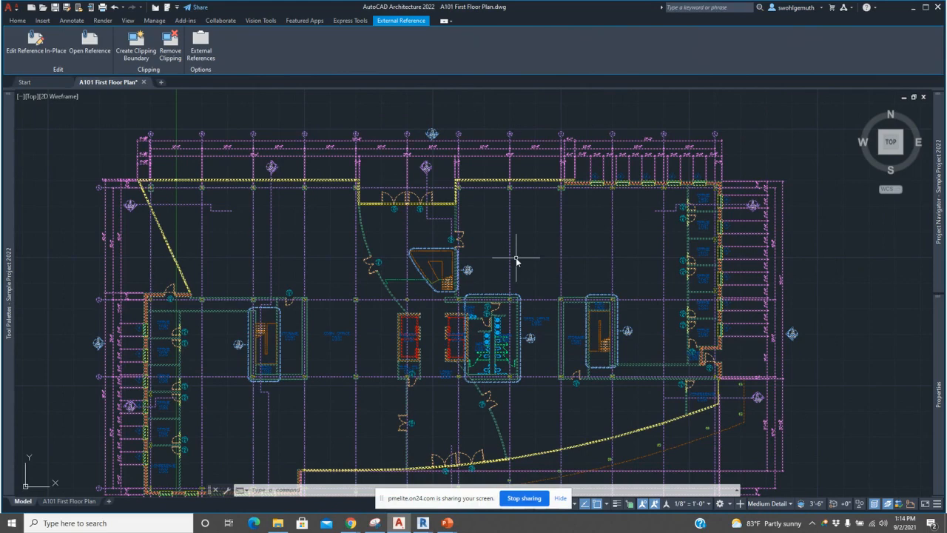
pyautogui.moveTo(425, 198)
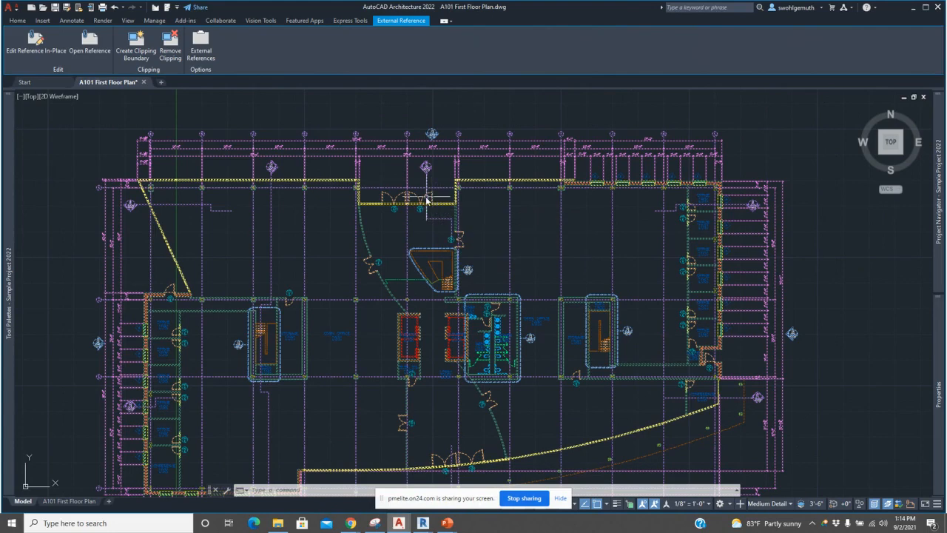
pyautogui.moveTo(439, 224)
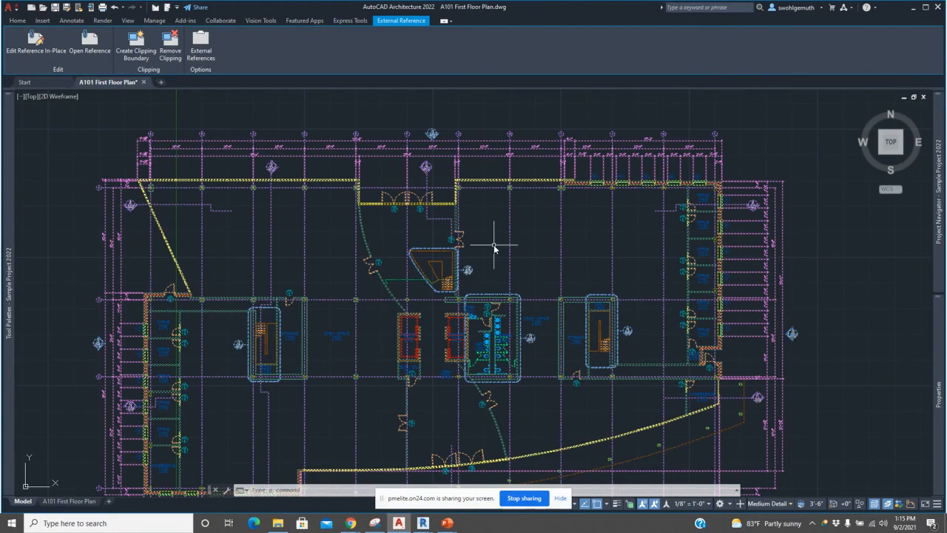
pyautogui.moveTo(422, 523)
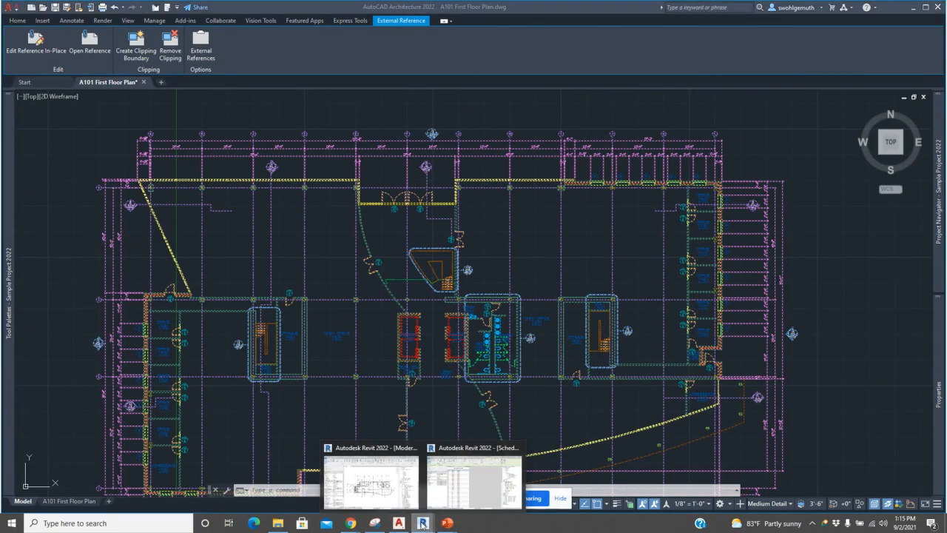
# - Bring the Revit Modern Hotel Floor 1 plan window back to the front
pyautogui.click(370, 481)
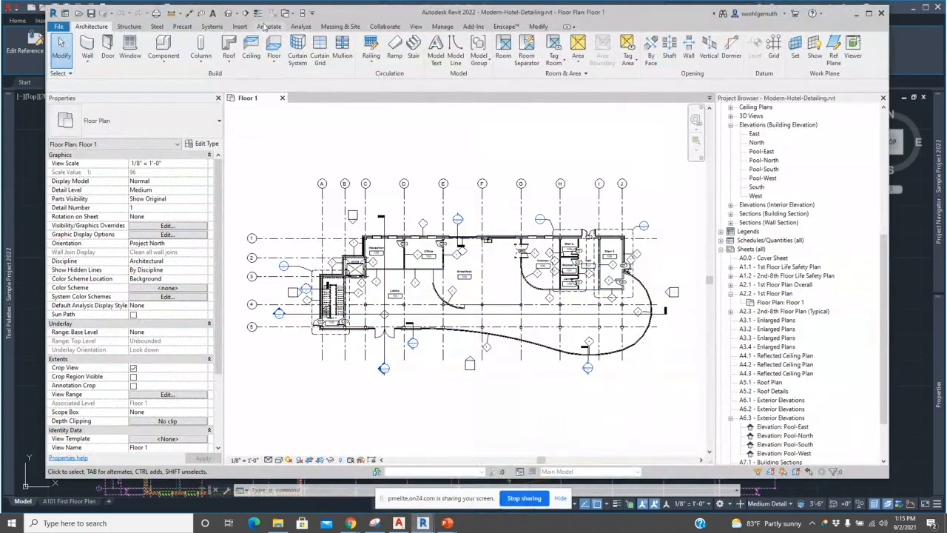
# - Cut a detail section across Floor 1's lower-left entrance and go to its Detail 0 view
pyautogui.click(246, 13)
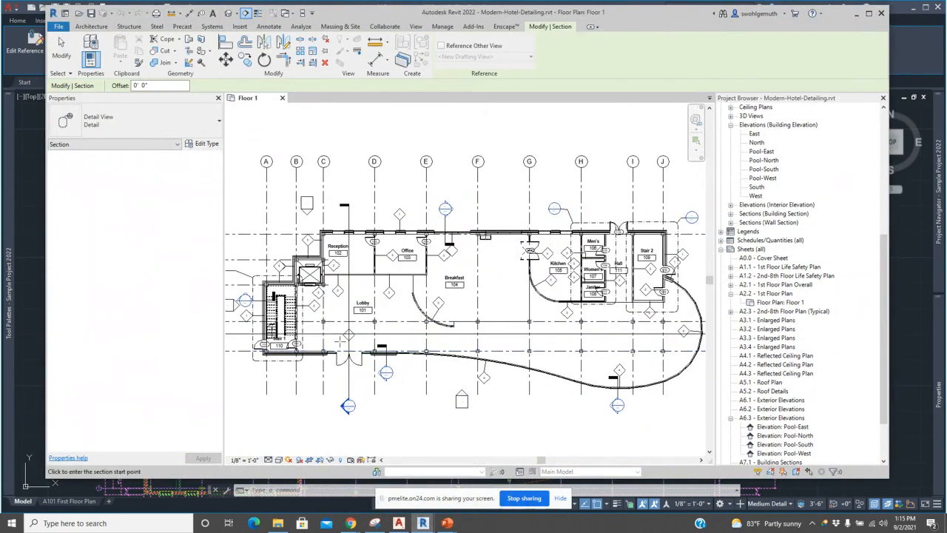
pyautogui.moveTo(251, 368)
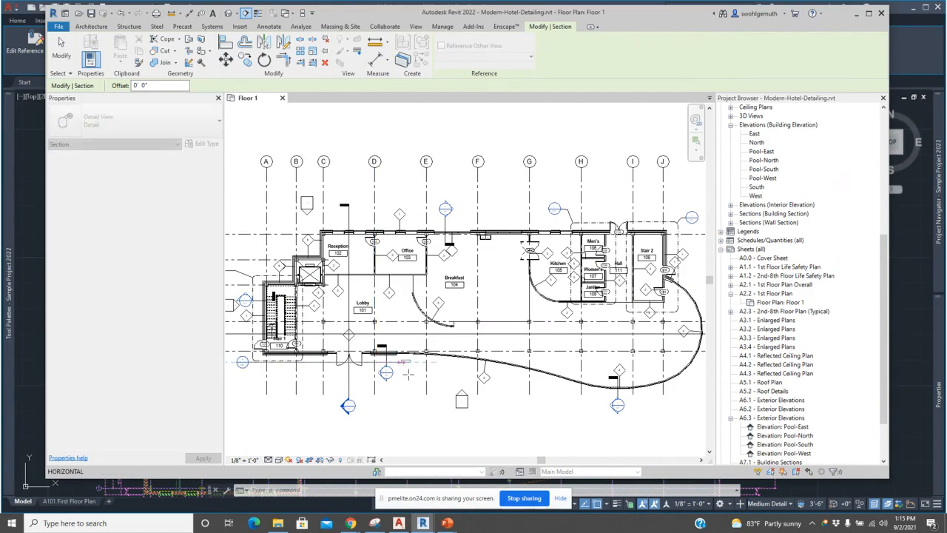
pyautogui.click(344, 305)
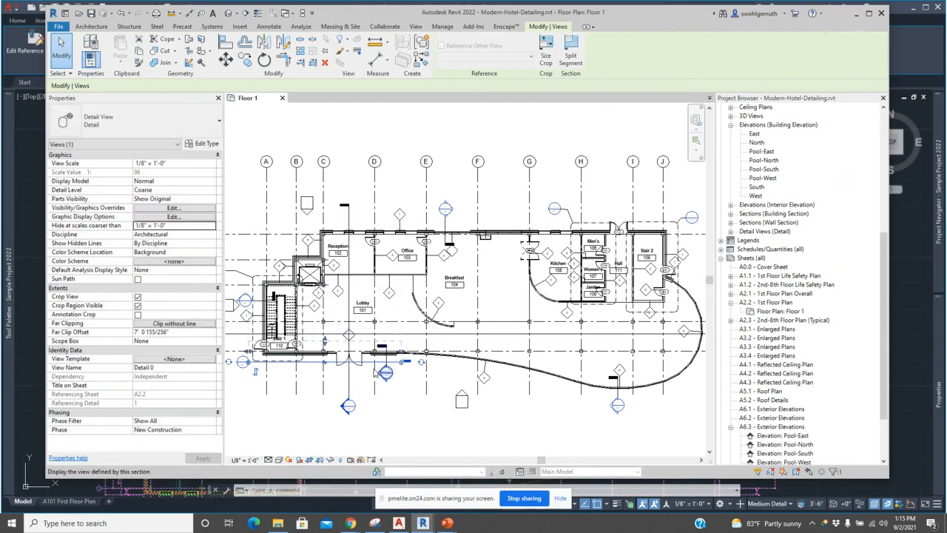
pyautogui.rightClick(384, 363)
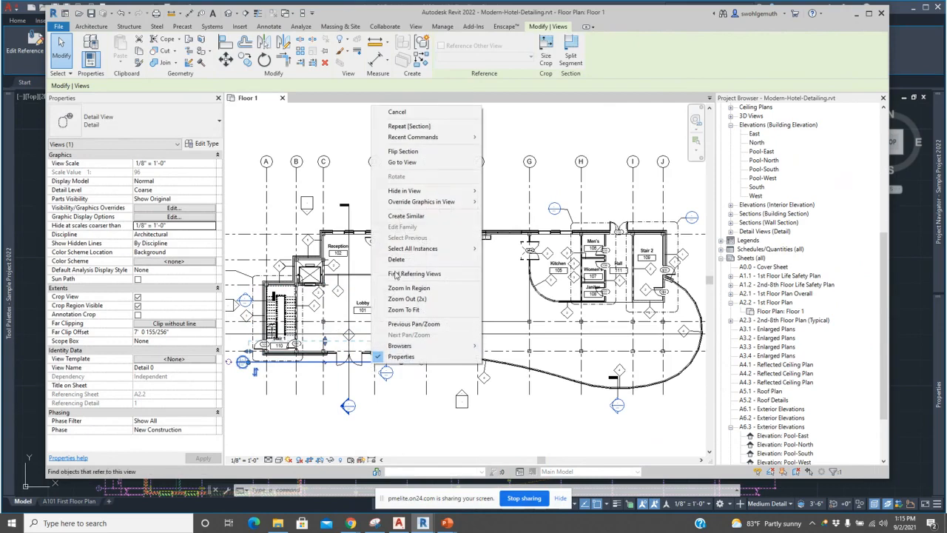
pyautogui.click(402, 163)
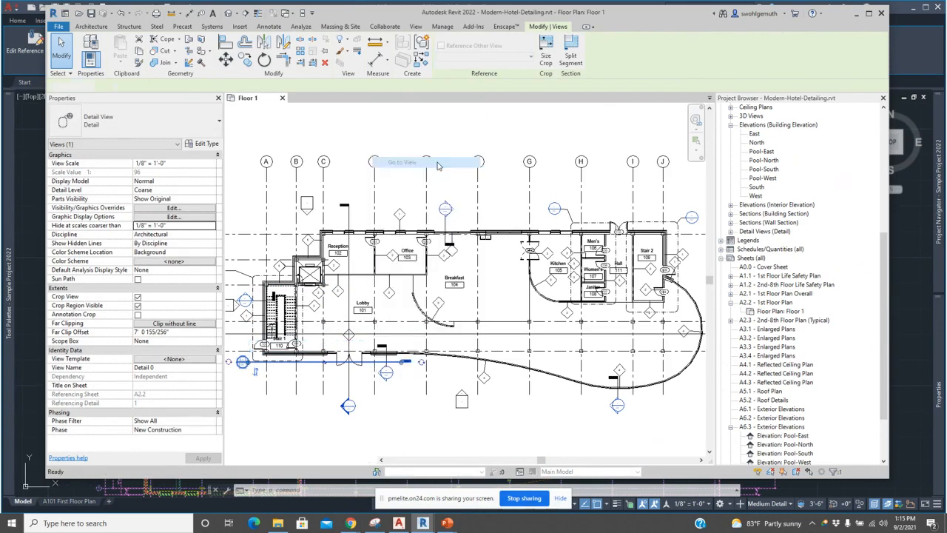
# - Tile Detail 0 beside Floor 1 and pick the storefront double door in the section
pyautogui.click(402, 162)
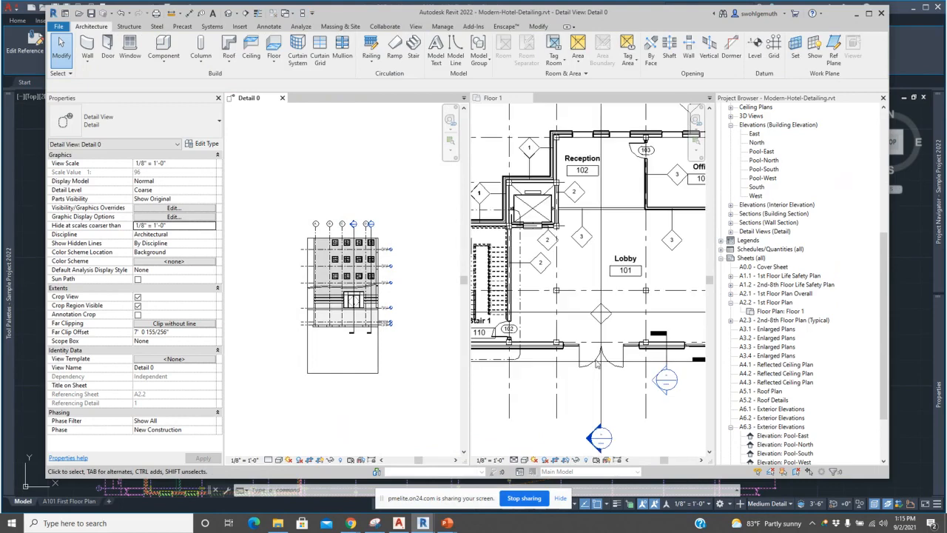
pyautogui.click(600, 355)
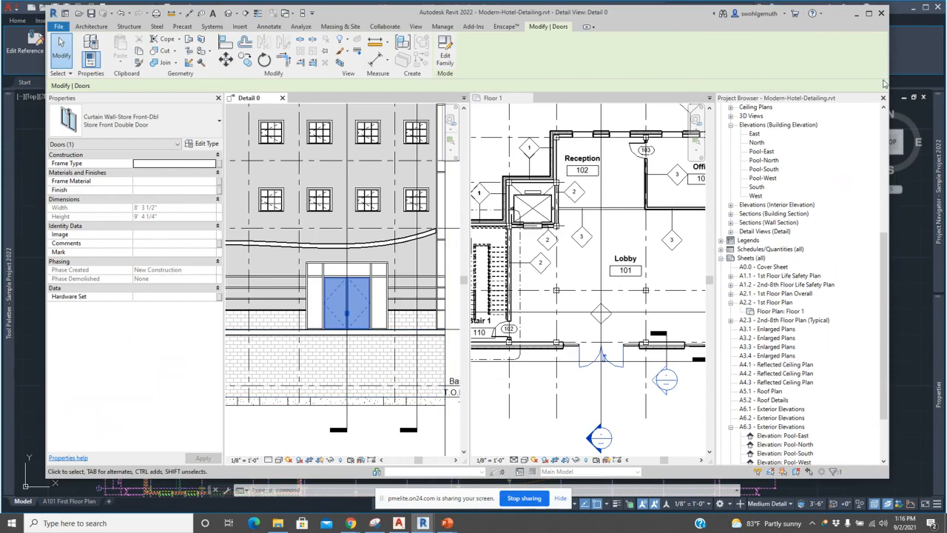
pyautogui.moveTo(916, 254)
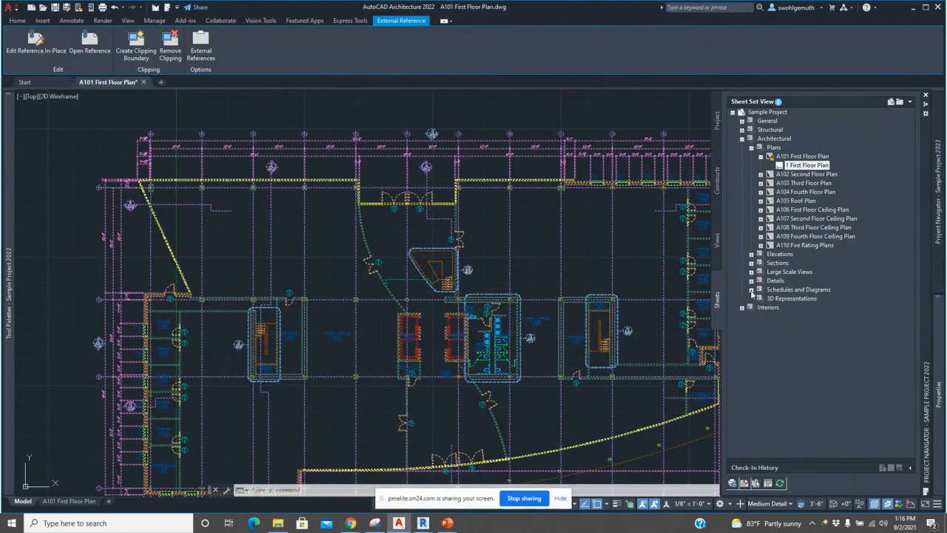
# - Expand Schedules and Diagrams in Sheet Set View and open the A601 Schedules sheet
pyautogui.click(751, 289)
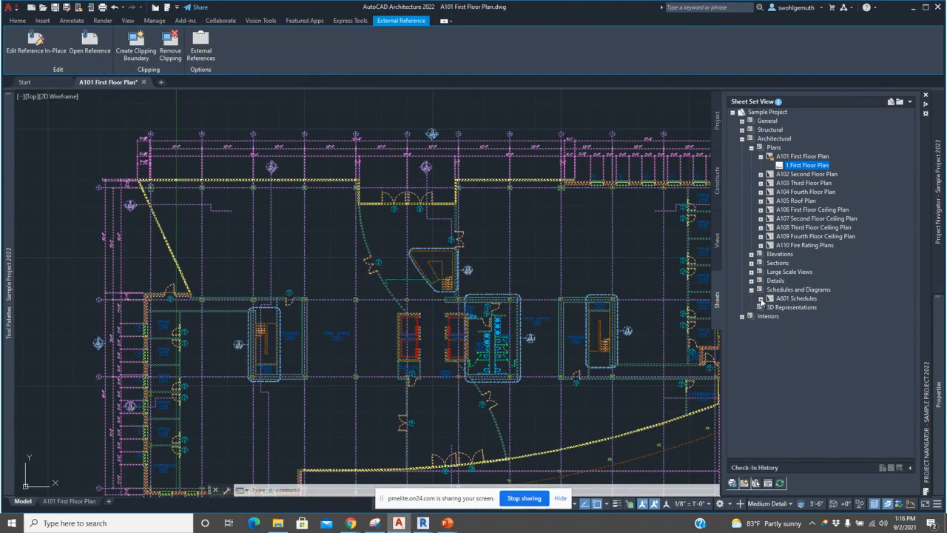
pyautogui.click(760, 298)
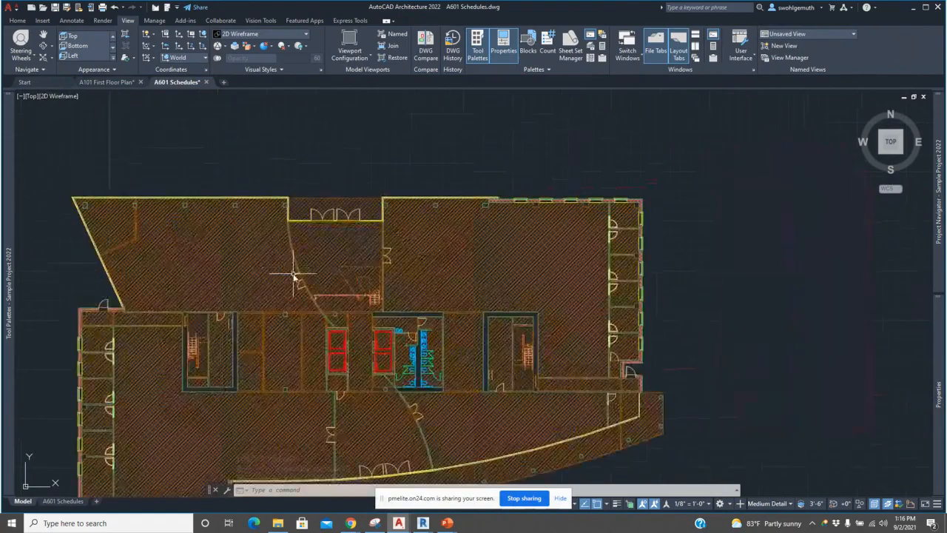
pyautogui.moveTo(294, 281)
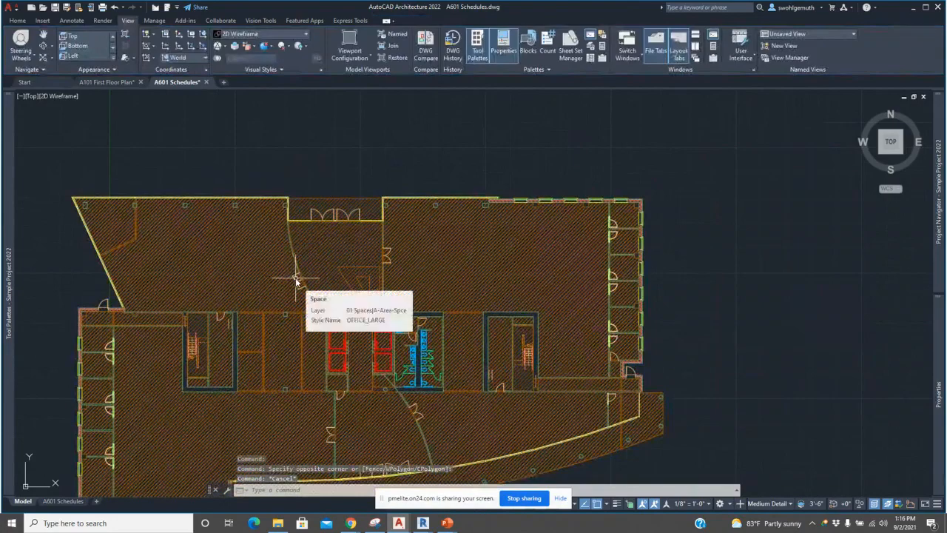
# - Right-click the referenced floor plan in A601 Schedules to show its reference options
pyautogui.rightClick(296, 283)
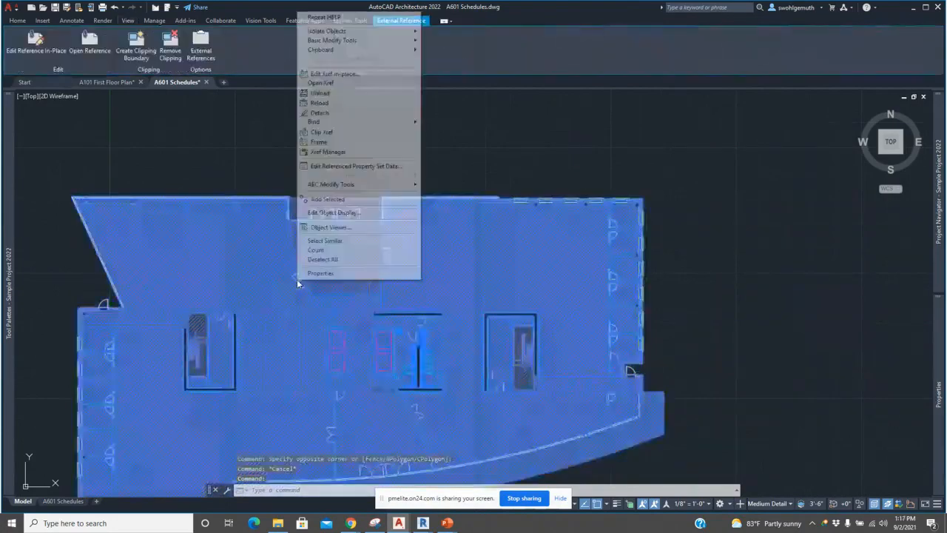
pyautogui.moveTo(359, 50)
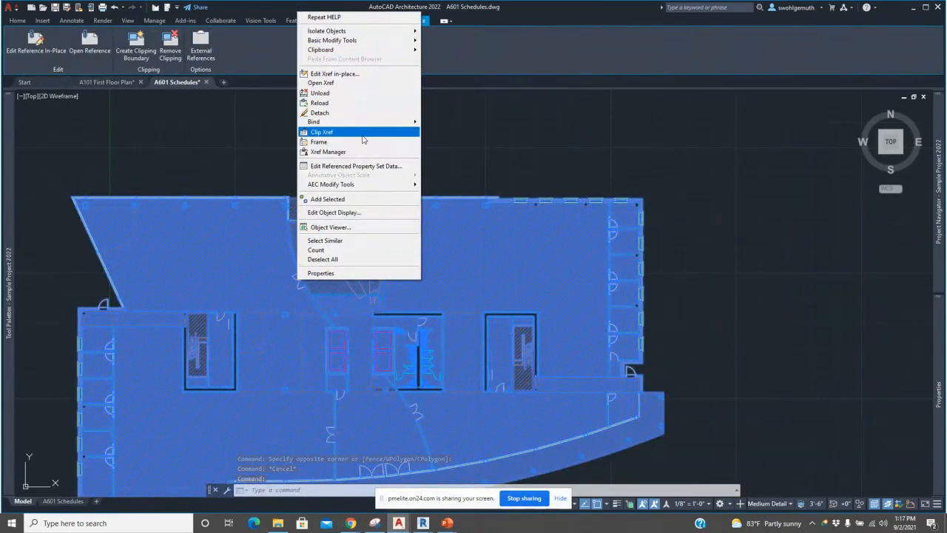
pyautogui.moveTo(326, 32)
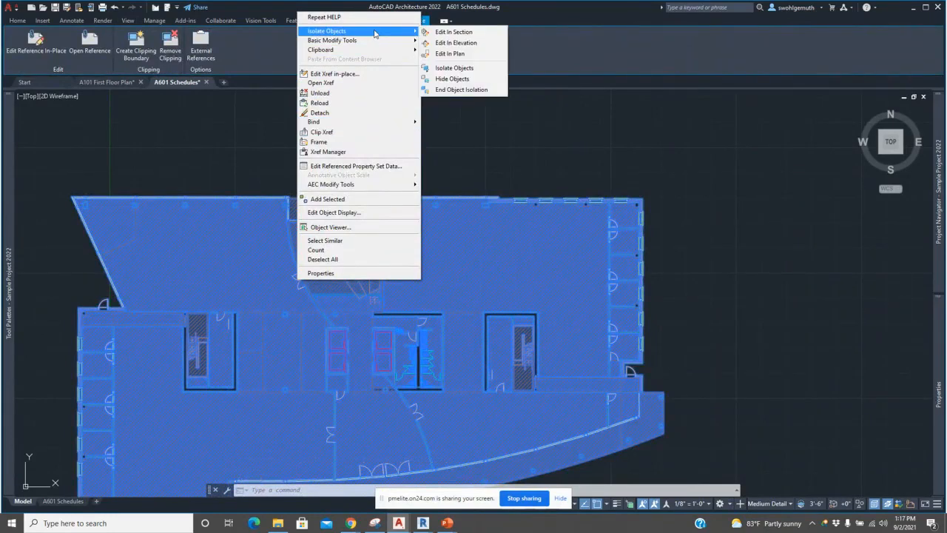
pyautogui.moveTo(452, 78)
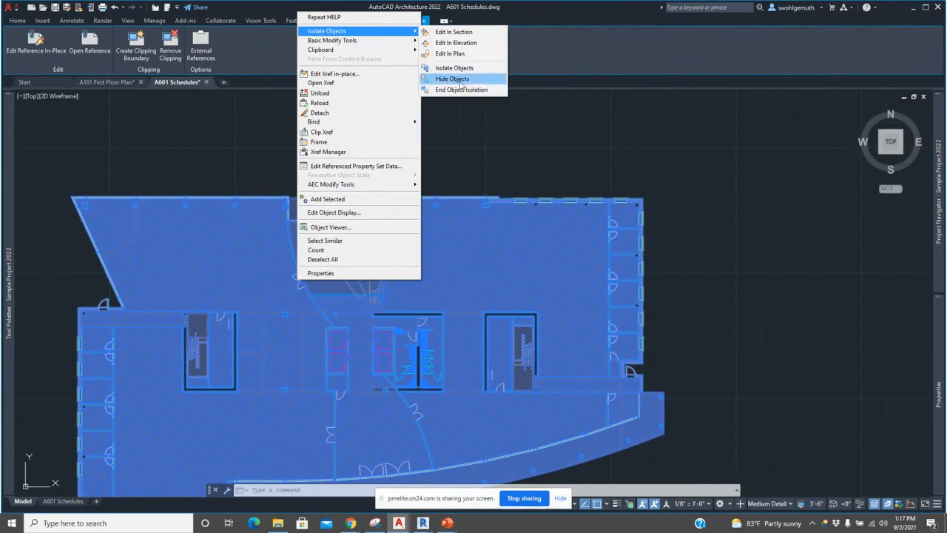
pyautogui.click(452, 78)
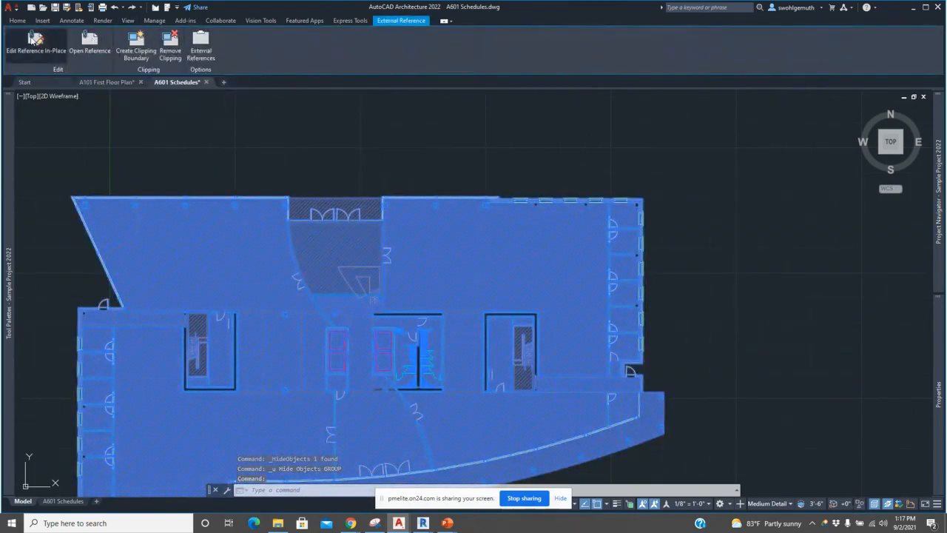
# - Edit the floor plan reference in place and open the Schedule Model file read-only
pyautogui.click(35, 43)
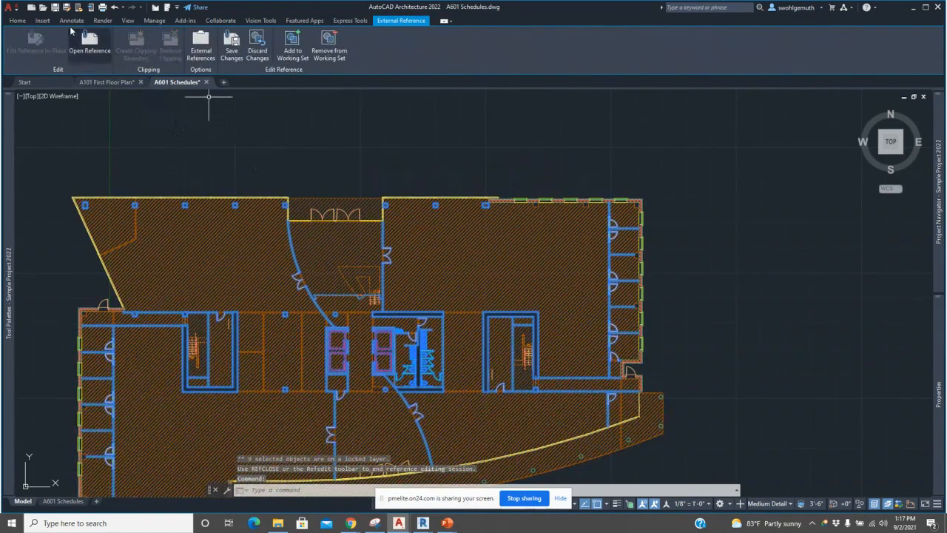
pyautogui.click(90, 43)
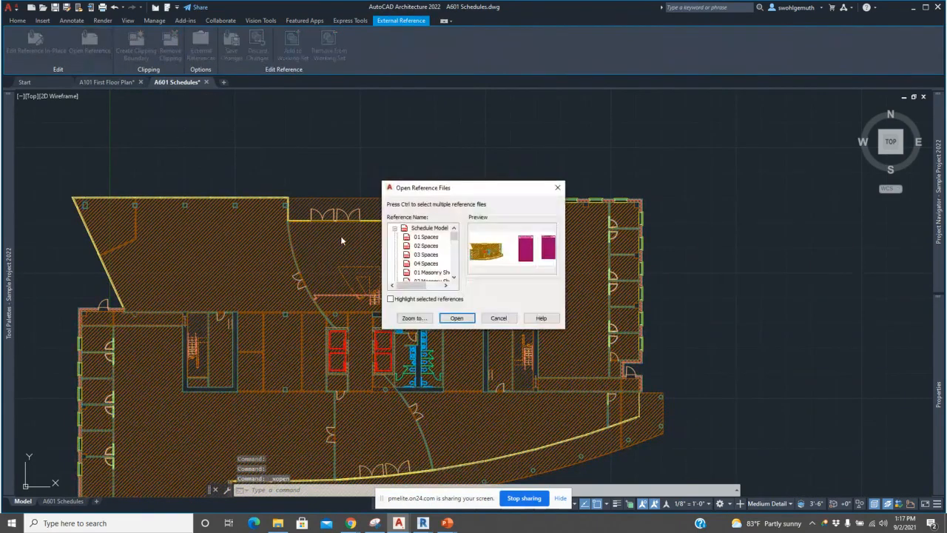
pyautogui.click(457, 317)
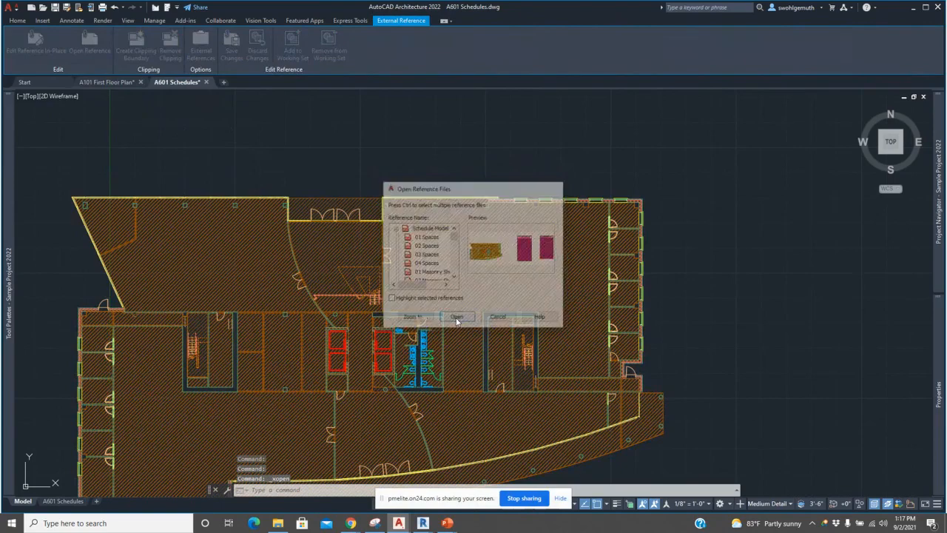
pyautogui.click(457, 317)
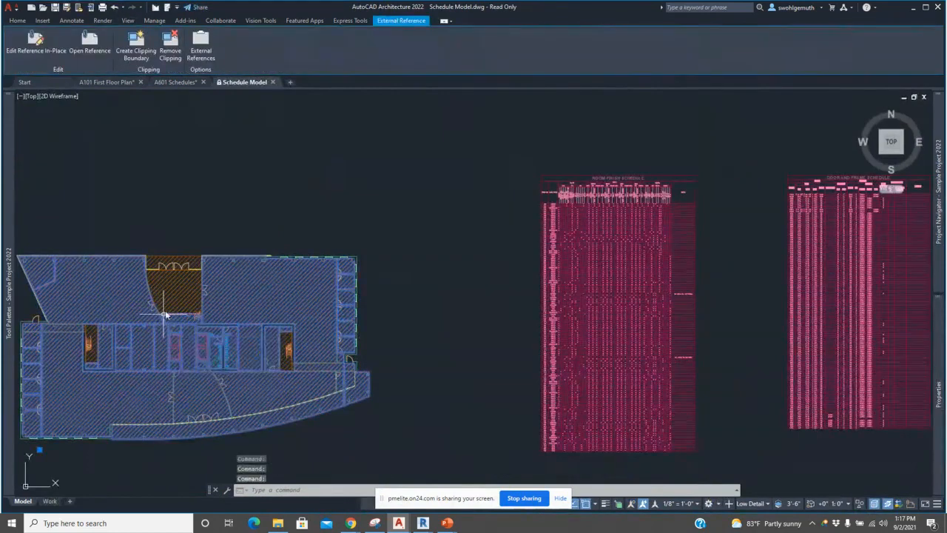
pyautogui.moveTo(441, 222)
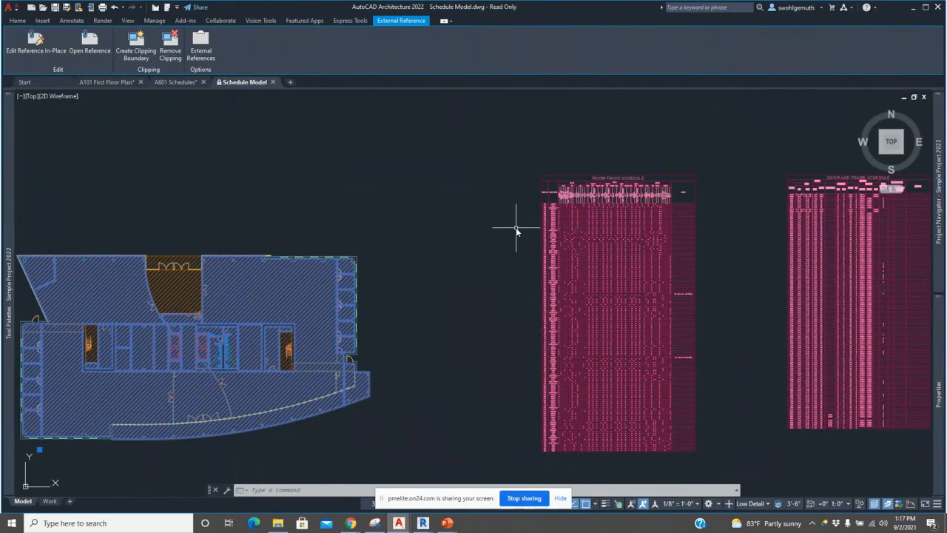
pyautogui.moveTo(836, 222)
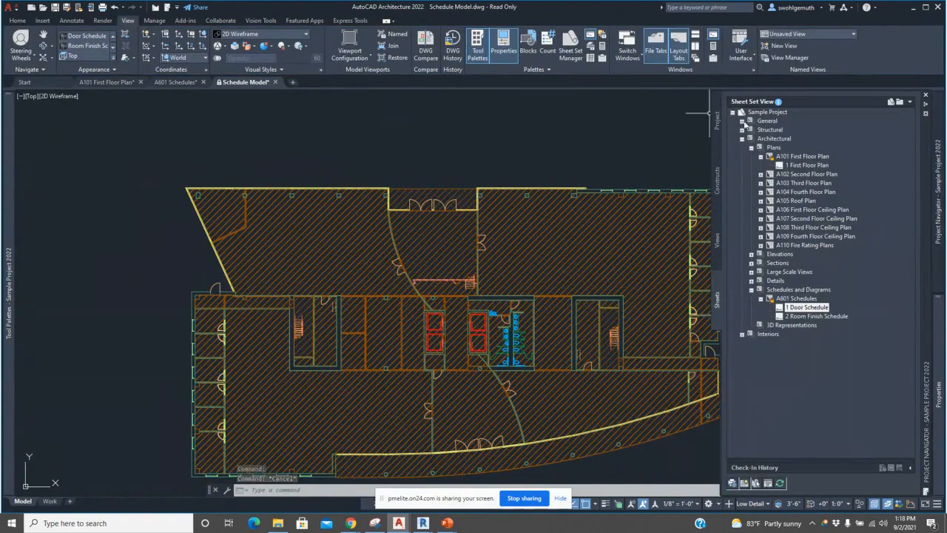
# - Close the sheet set palette after reviewing A601's Door Schedule and Room Finish Schedule views
pyautogui.click(742, 121)
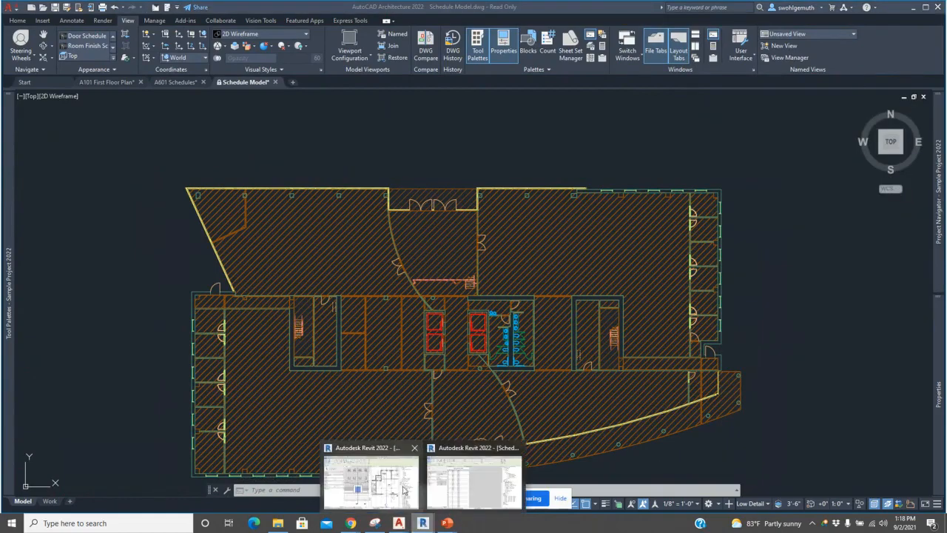
# - Return to Revit and open Door Schedule - 1st Floor beside the existing views
pyautogui.click(370, 481)
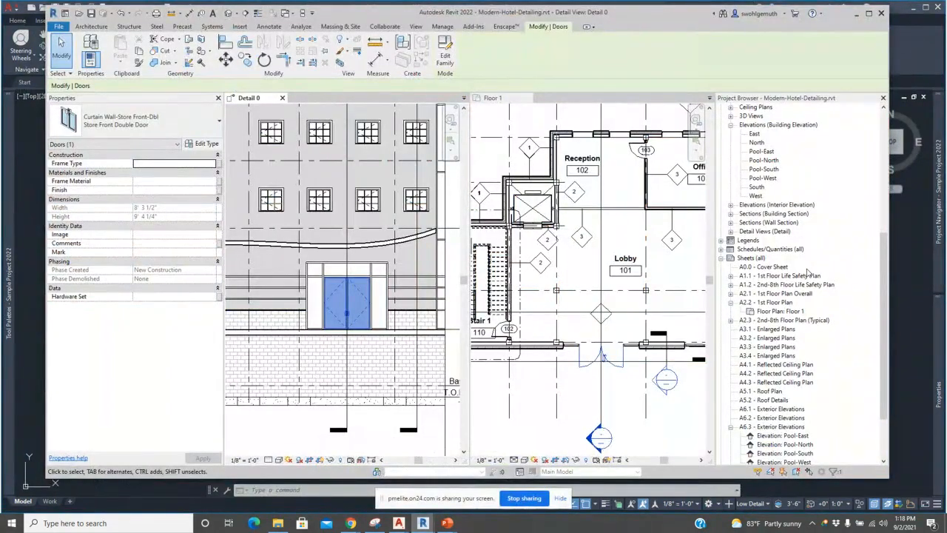
pyautogui.moveTo(722, 252)
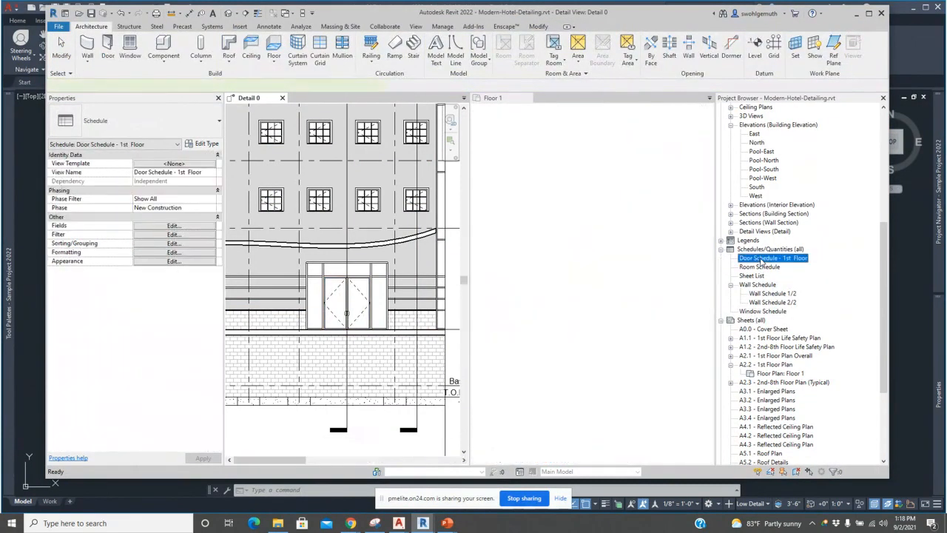
pyautogui.doubleClick(773, 257)
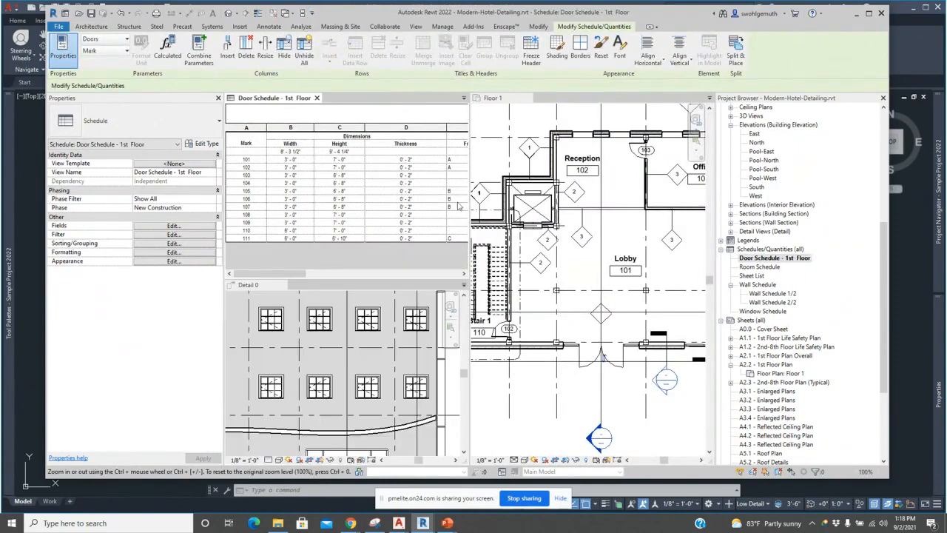
pyautogui.moveTo(441, 200)
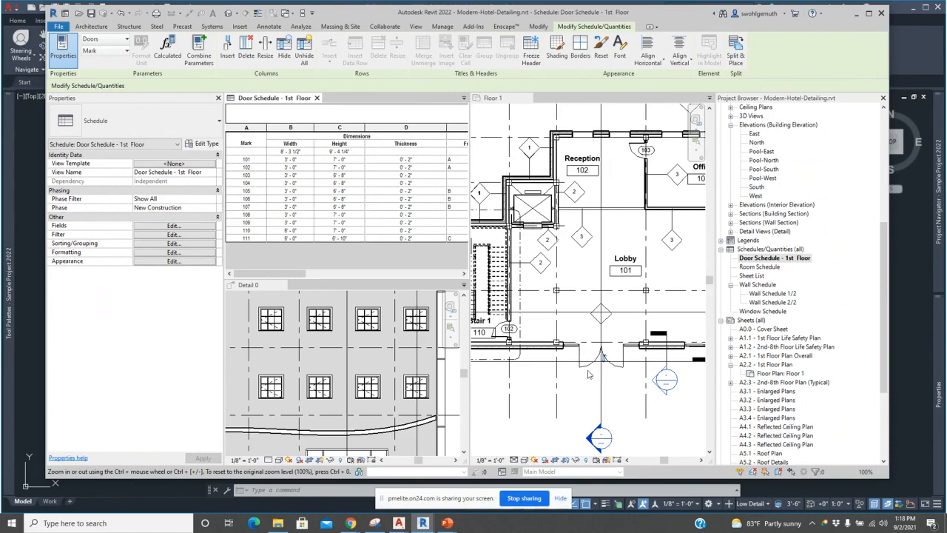
# - Locate the unmarked storefront double door in Floor 1 using Highlight in Model
pyautogui.click(601, 358)
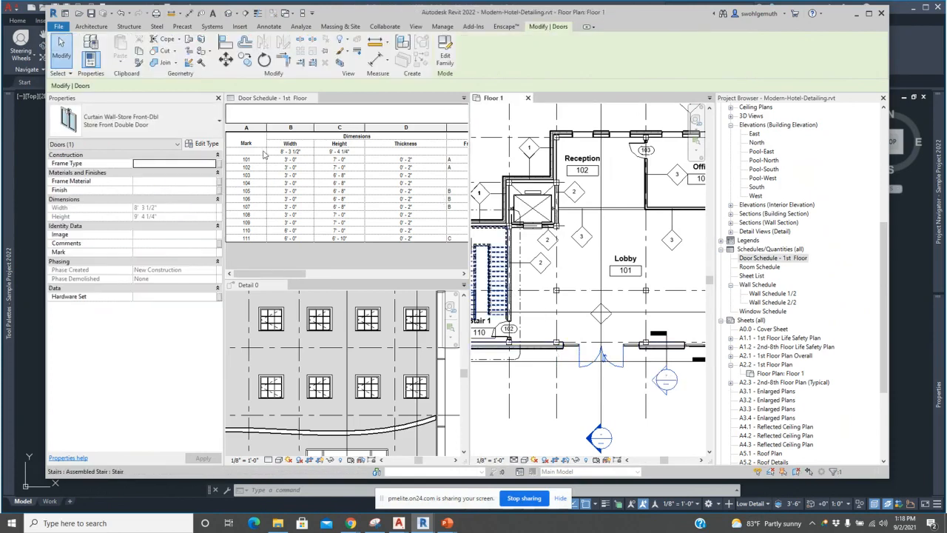
pyautogui.click(290, 152)
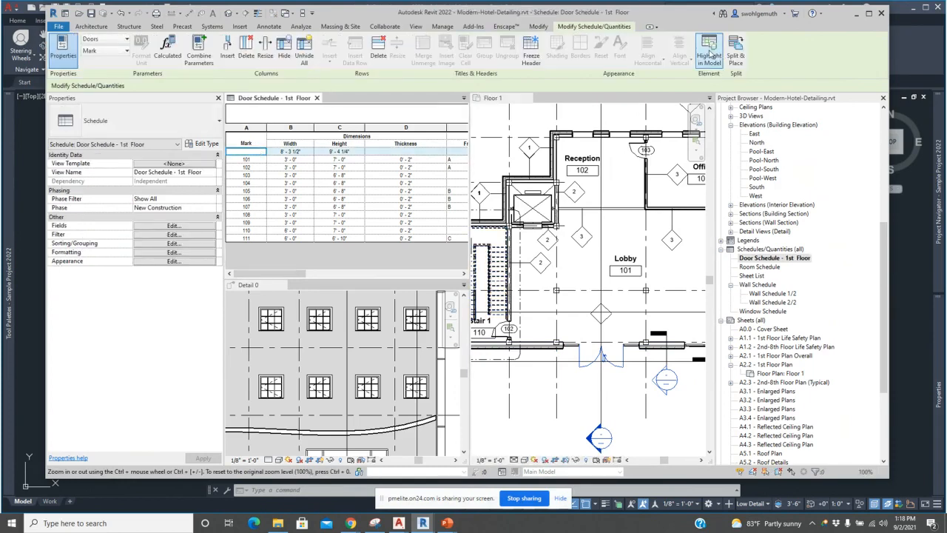
pyautogui.click(708, 50)
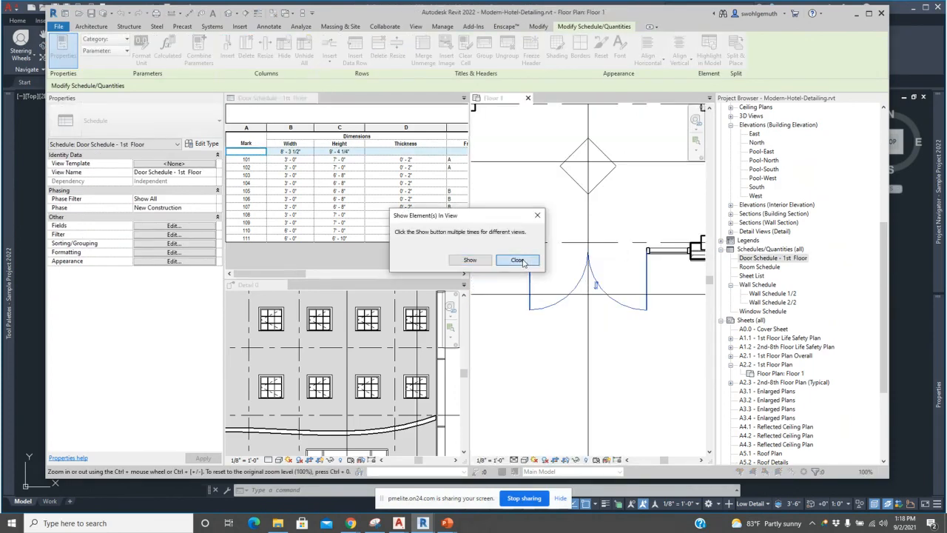
pyautogui.click(518, 260)
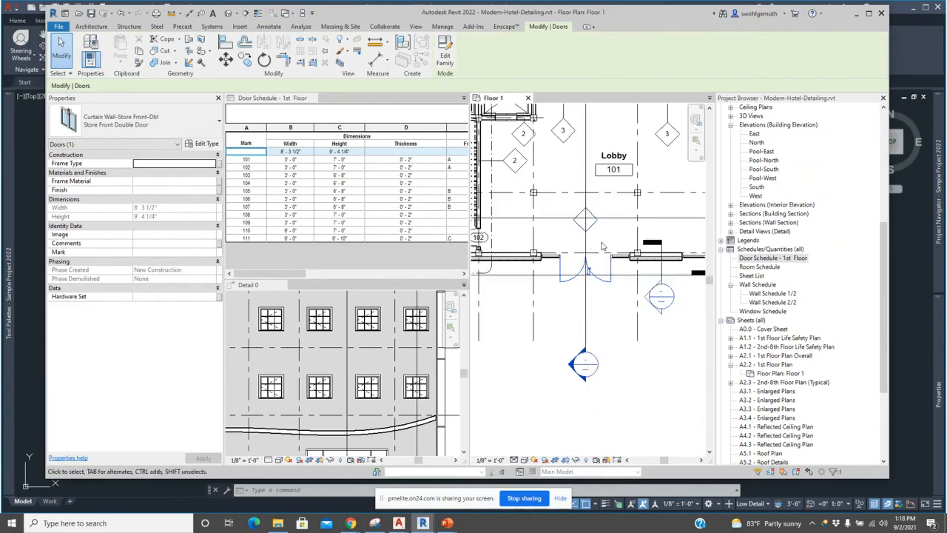
pyautogui.moveTo(595, 273)
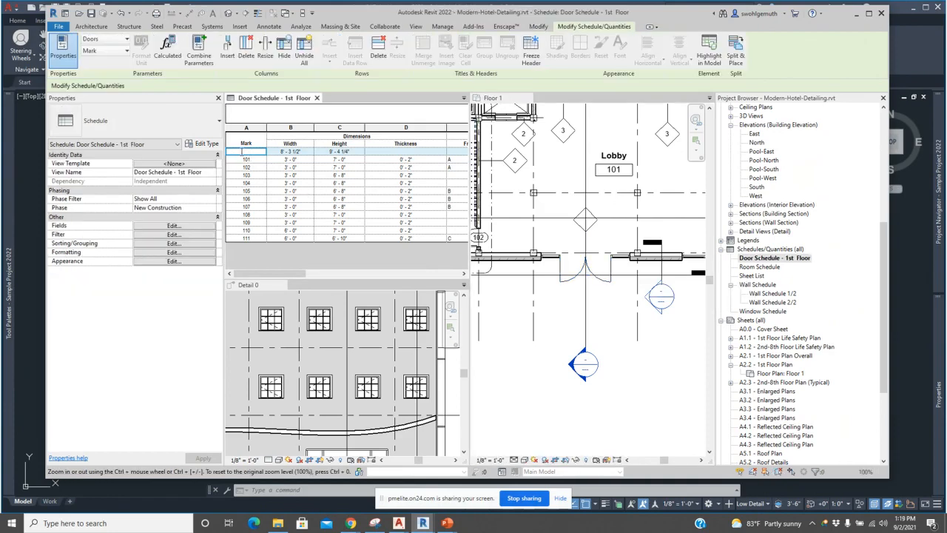
# - Give the unmarked storefront double door mark 112 in the door schedule
pyautogui.write('112')
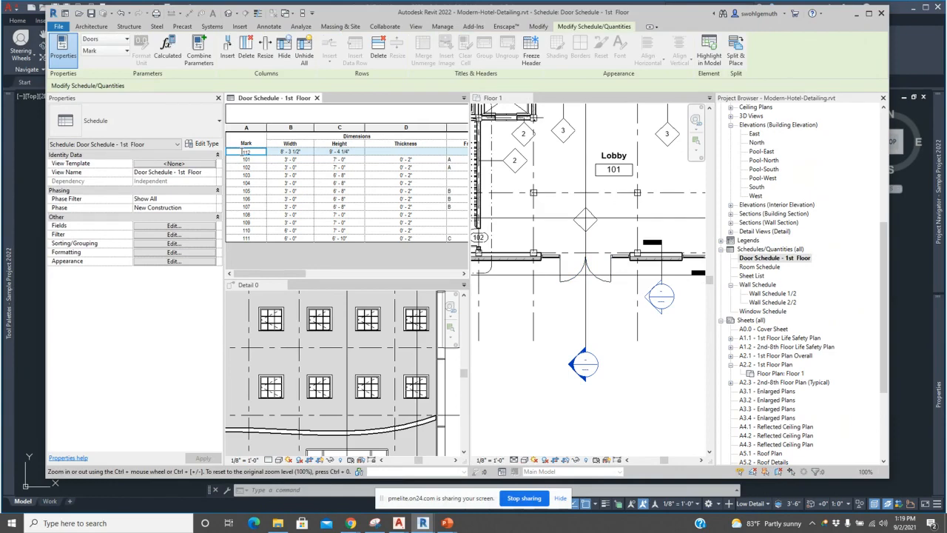
pyautogui.moveTo(631, 89)
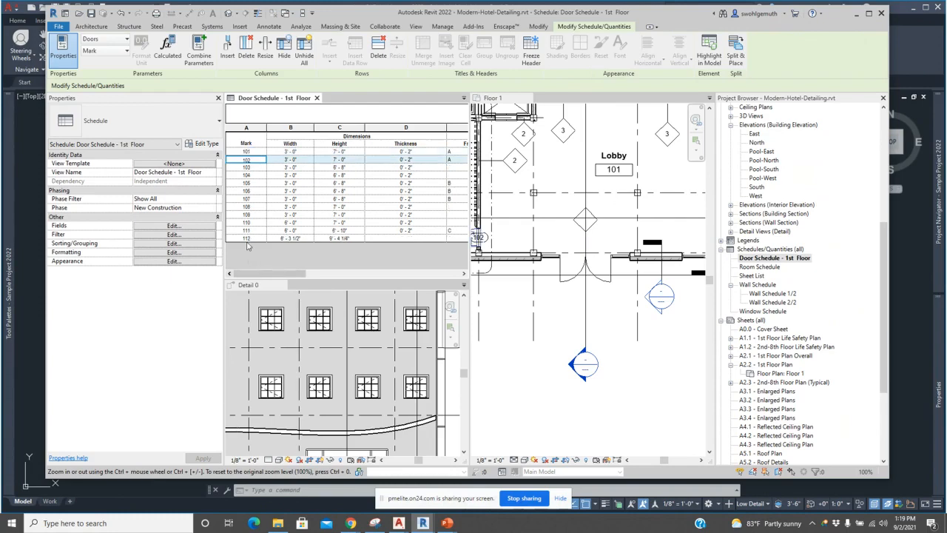
pyautogui.moveTo(255, 243)
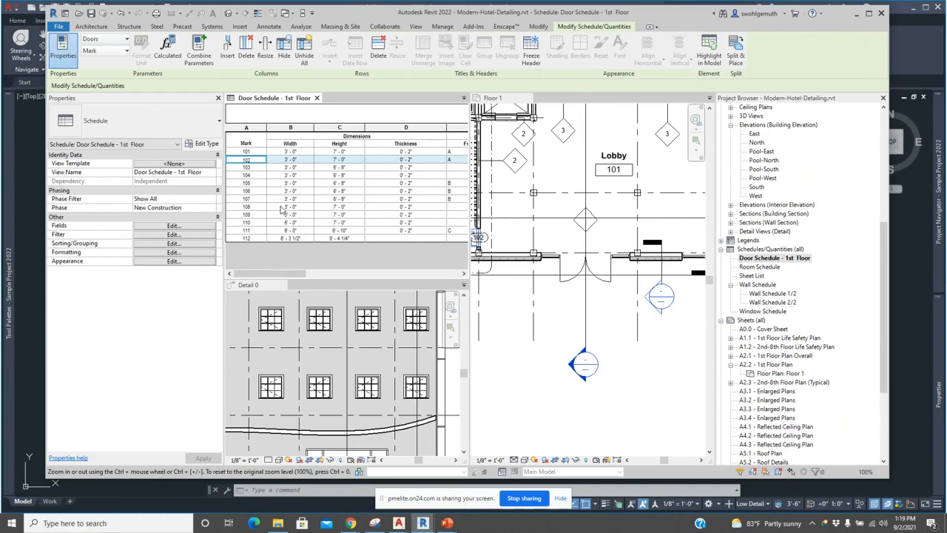
pyautogui.click(269, 26)
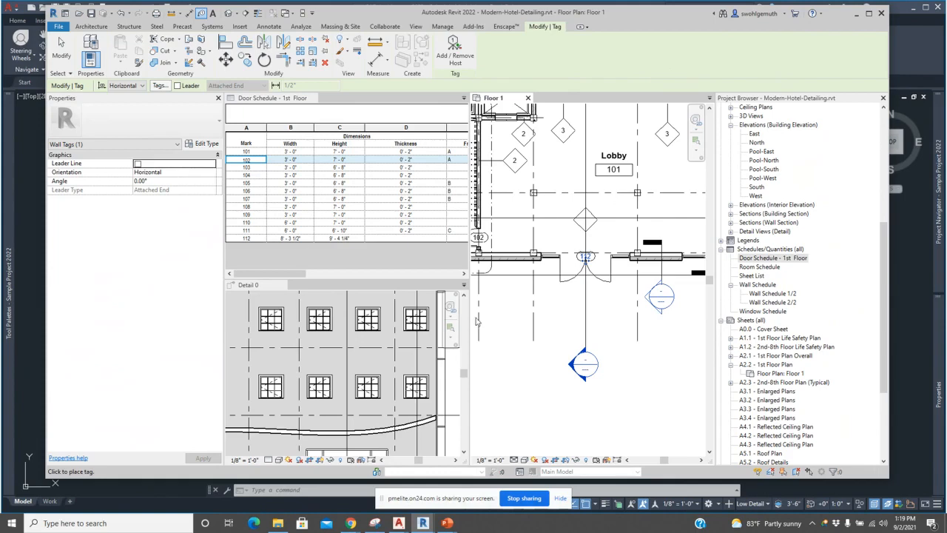
pyautogui.moveTo(404, 338)
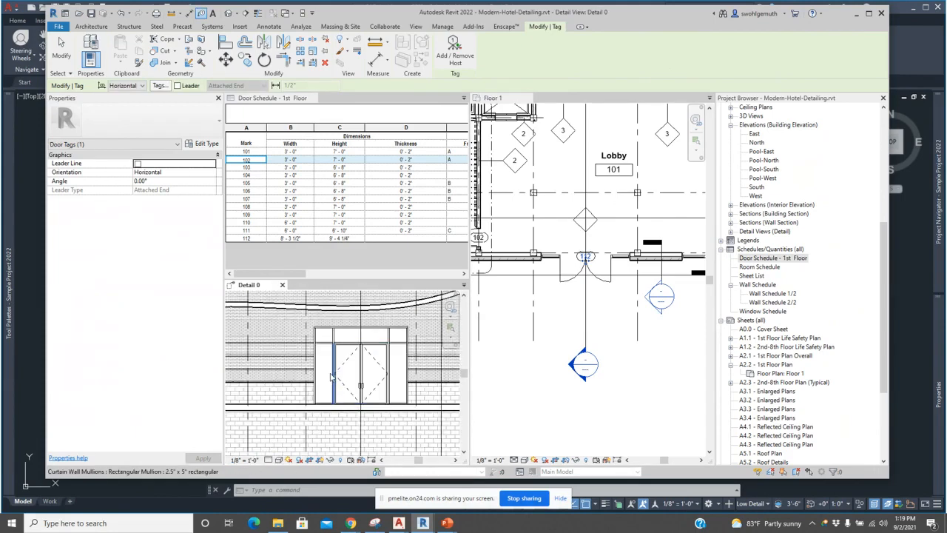
# - Tag the storefront double door as 112 in Floor 1 and attempt tagging it in Detail 0
pyautogui.click(360, 370)
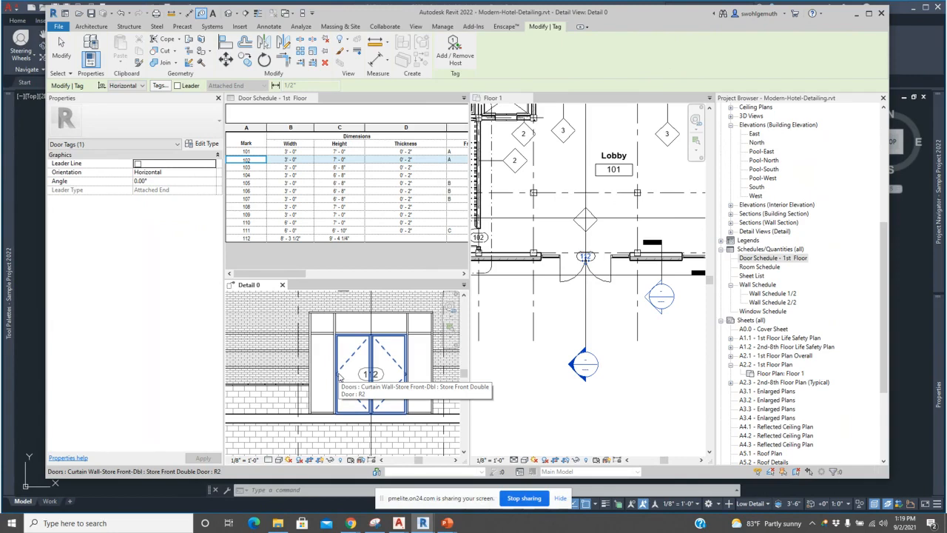
pyautogui.click(341, 377)
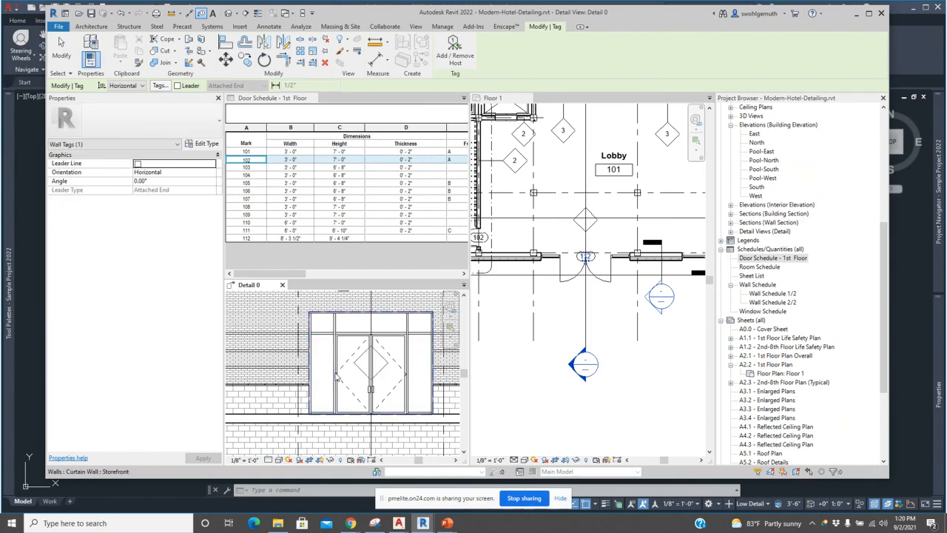
pyautogui.click(370, 362)
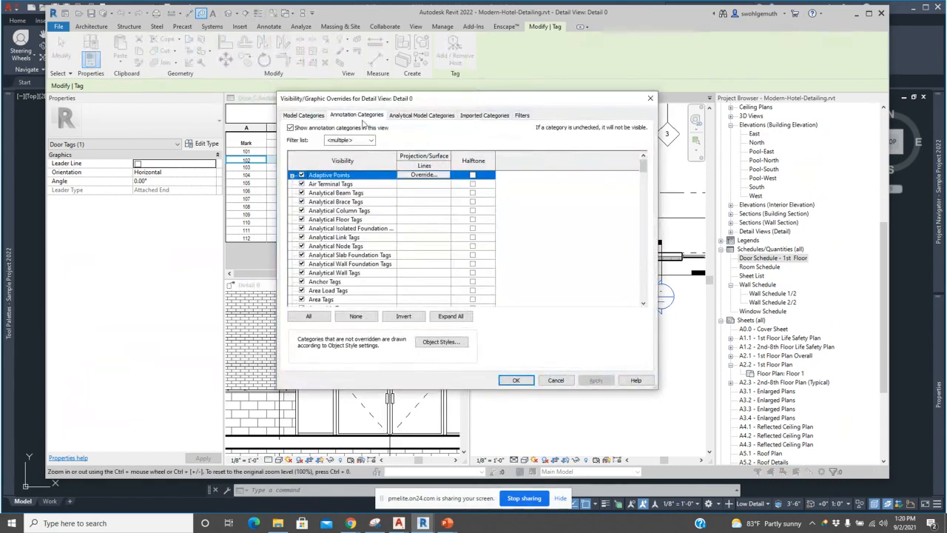
pyautogui.scroll(-3)
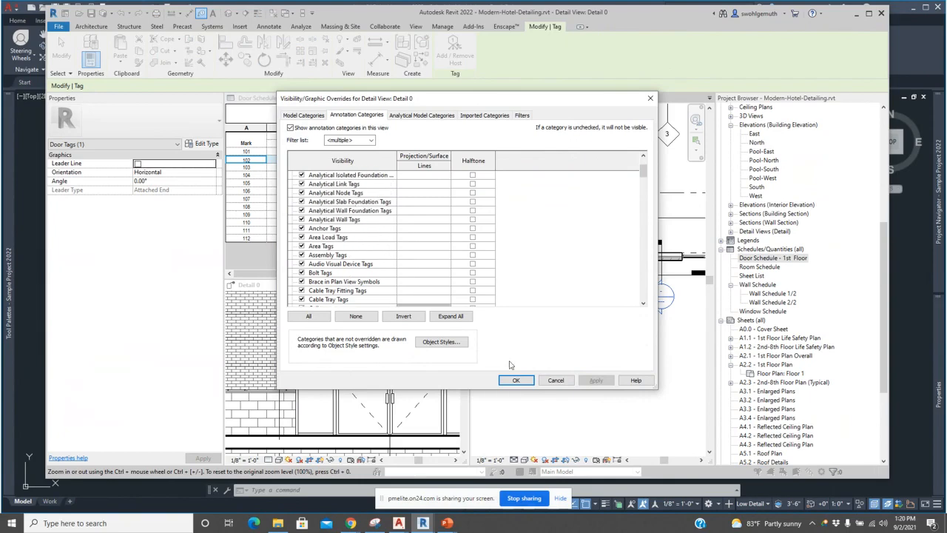
pyautogui.click(516, 380)
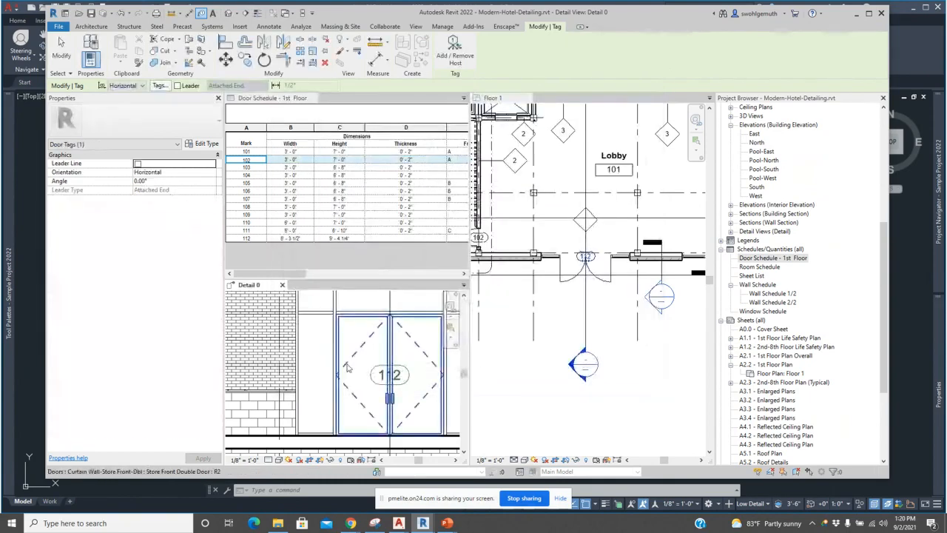
pyautogui.click(389, 374)
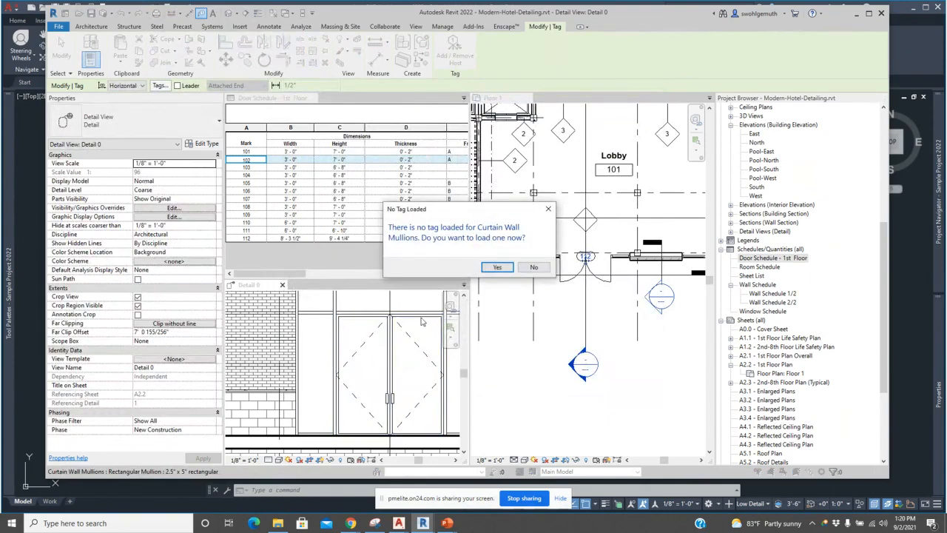
pyautogui.click(534, 267)
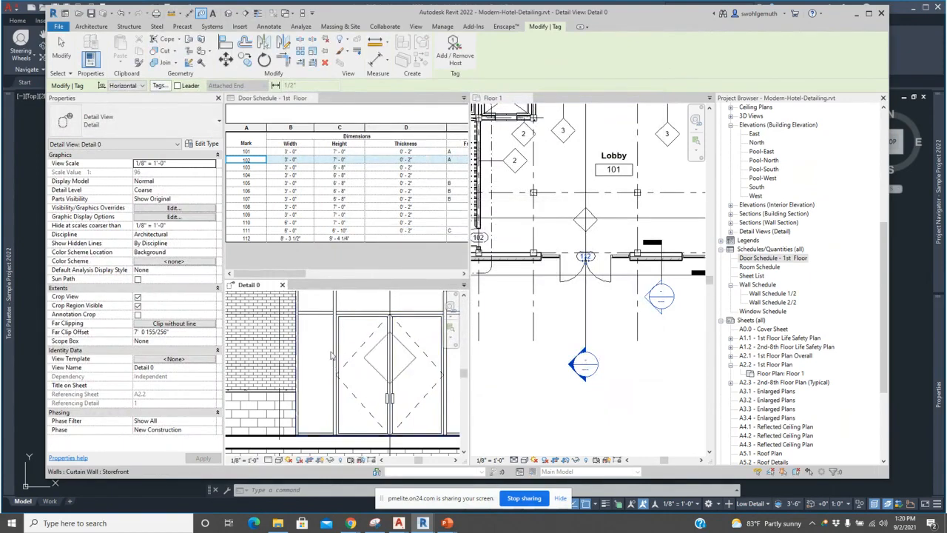
pyautogui.click(269, 26)
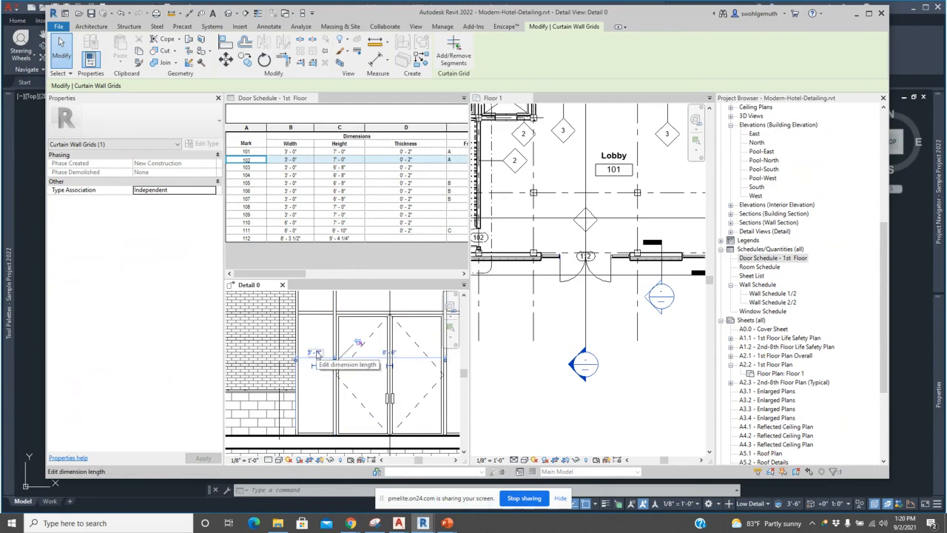
pyautogui.click(310, 350)
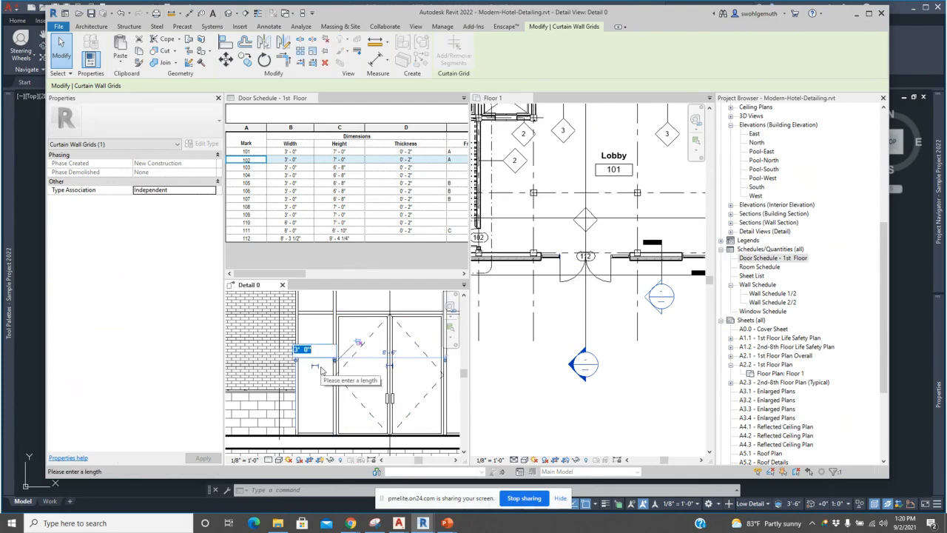
pyautogui.write('2 9')
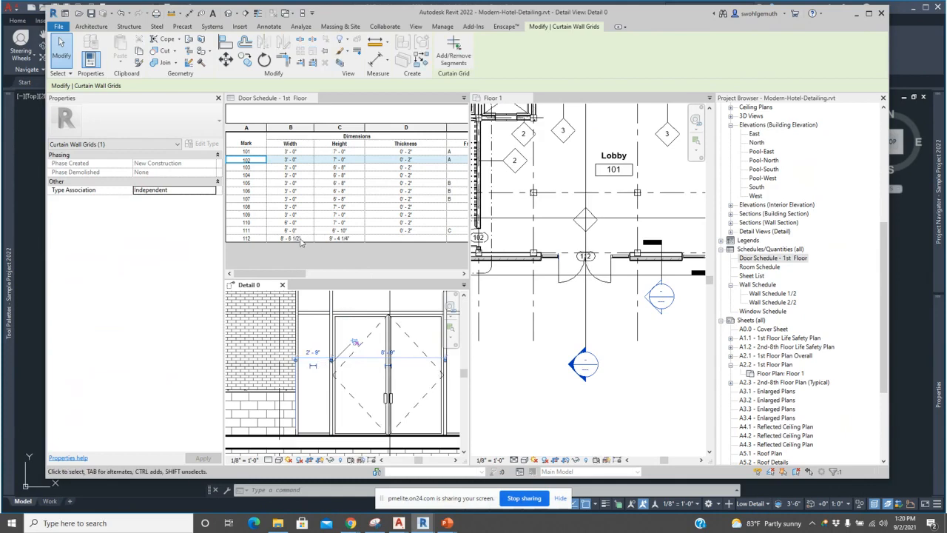
pyautogui.moveTo(309, 244)
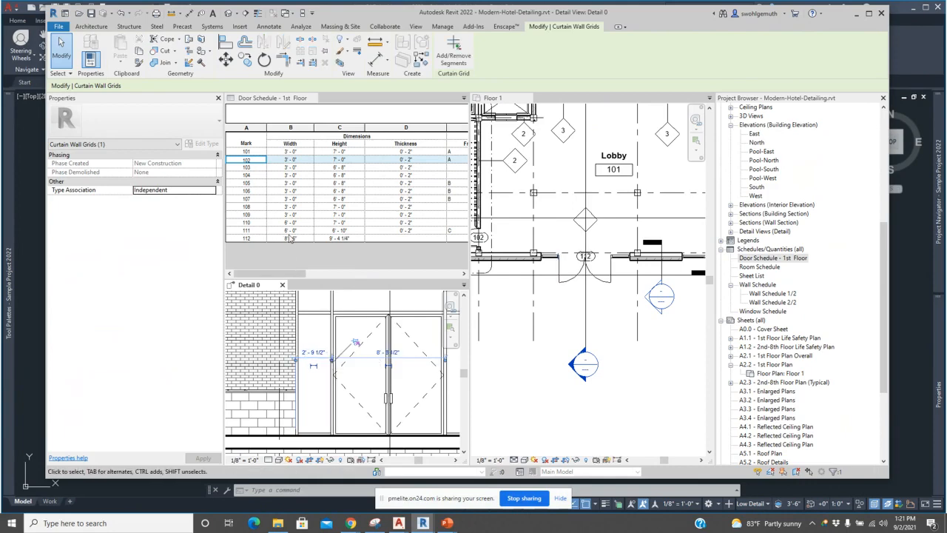
pyautogui.moveTo(299, 238)
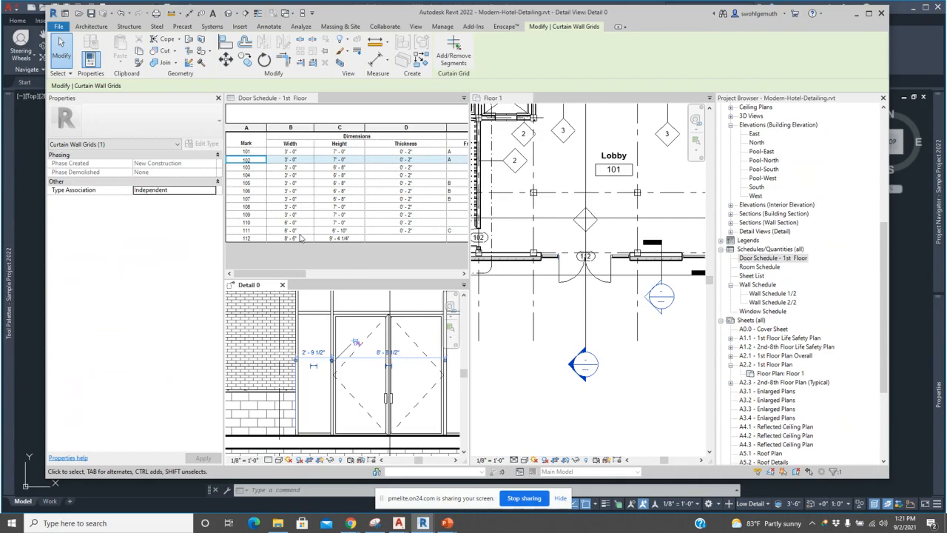
pyautogui.moveTo(789, 323)
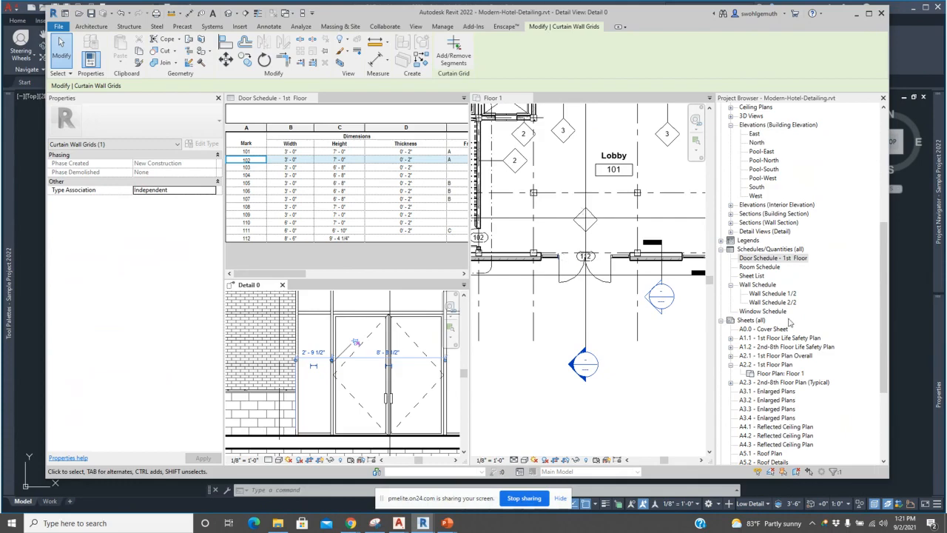
pyautogui.moveTo(527, 172)
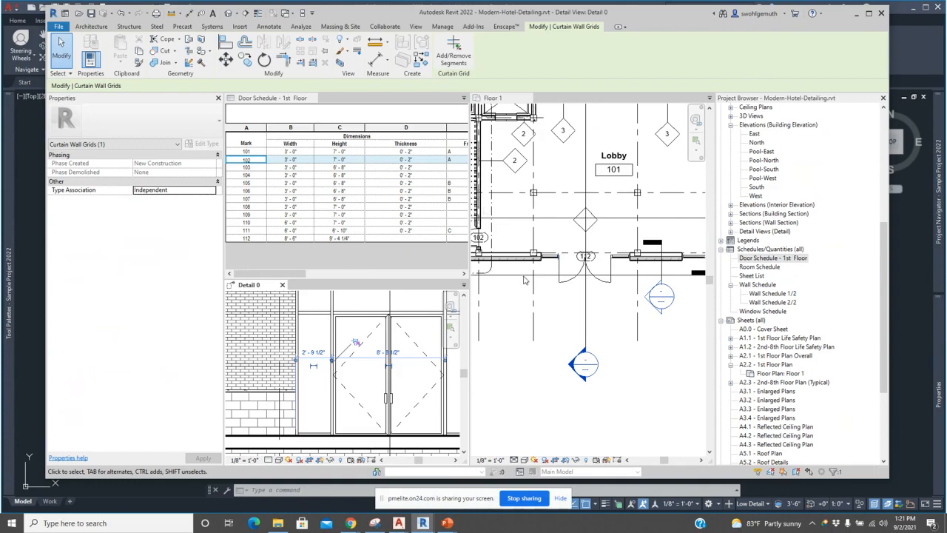
pyautogui.moveTo(640, 169)
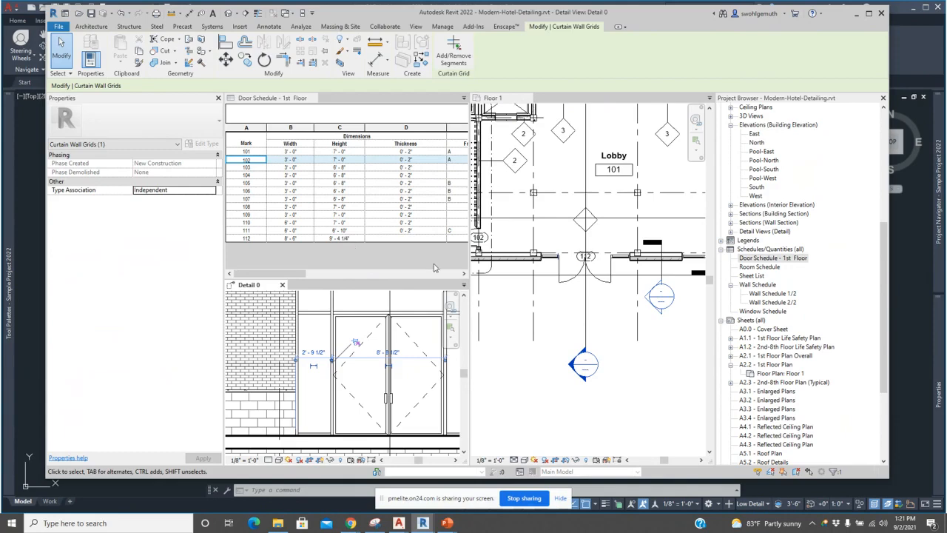
pyautogui.scroll(-3)
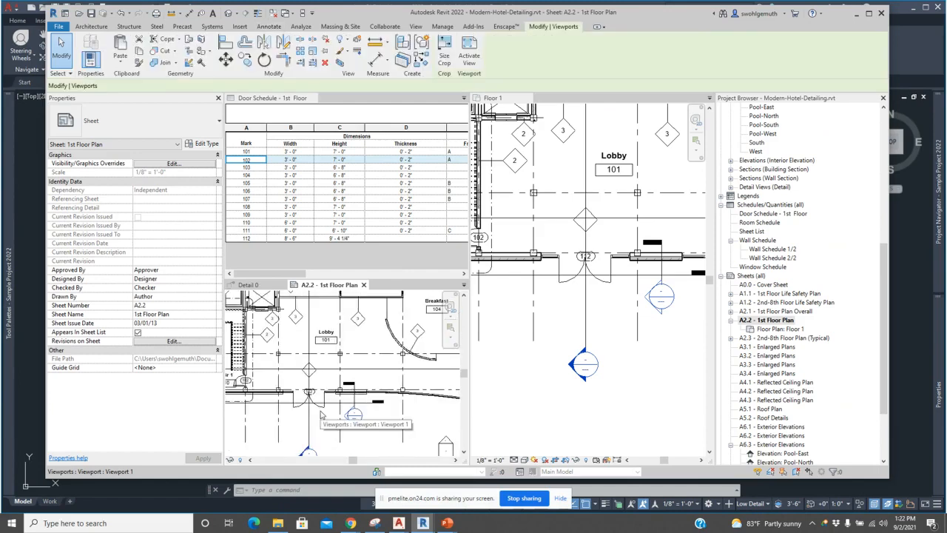
# - Select door 112 in the A2.2 sheet viewport, then open sheet A8.1 - Schedules
pyautogui.click(309, 406)
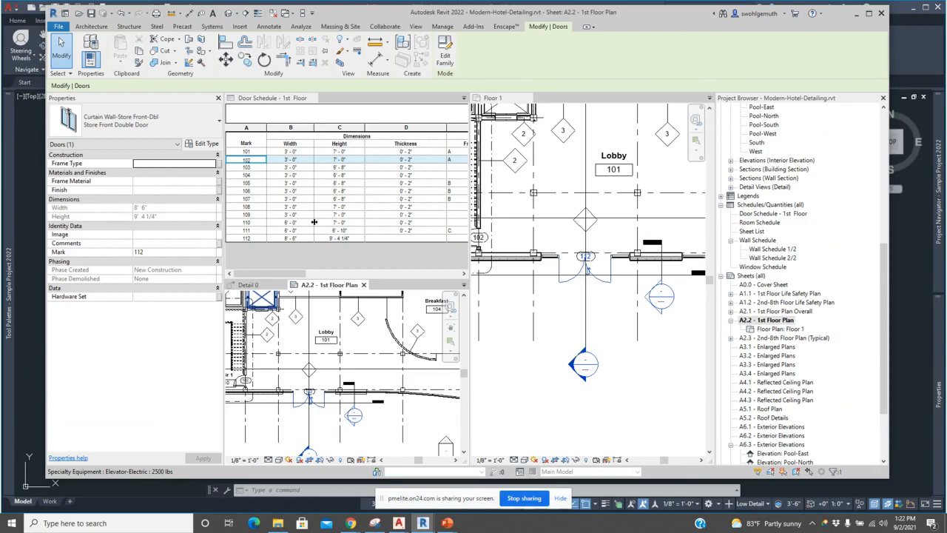
pyautogui.moveTo(839, 299)
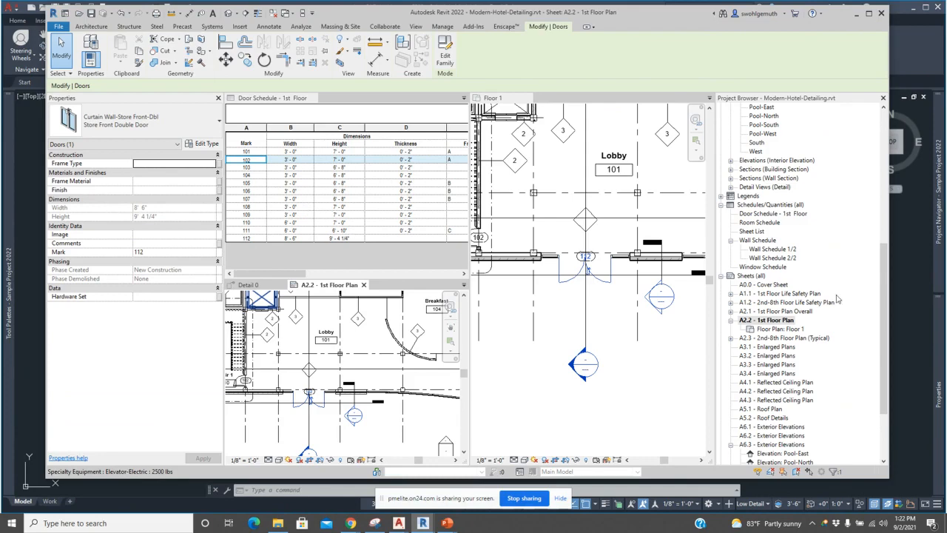
pyautogui.click(269, 26)
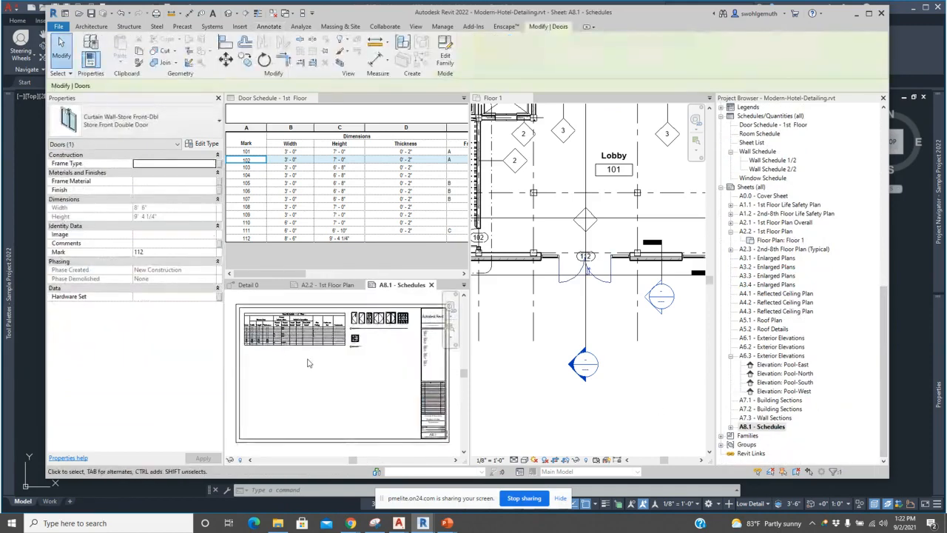
# - Open sheet A8.1 - Schedules to view the placed 1st Floor door schedule
pyautogui.click(293, 332)
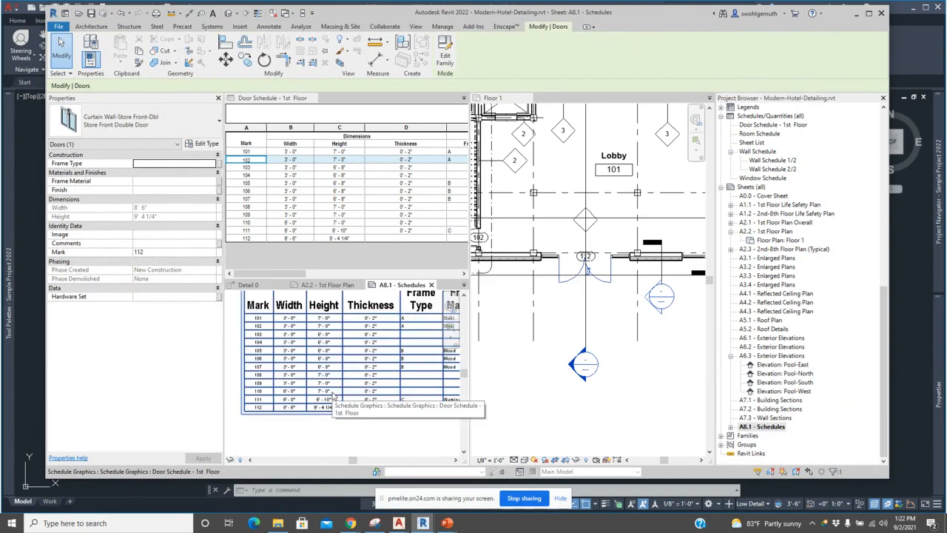
pyautogui.moveTo(331, 426)
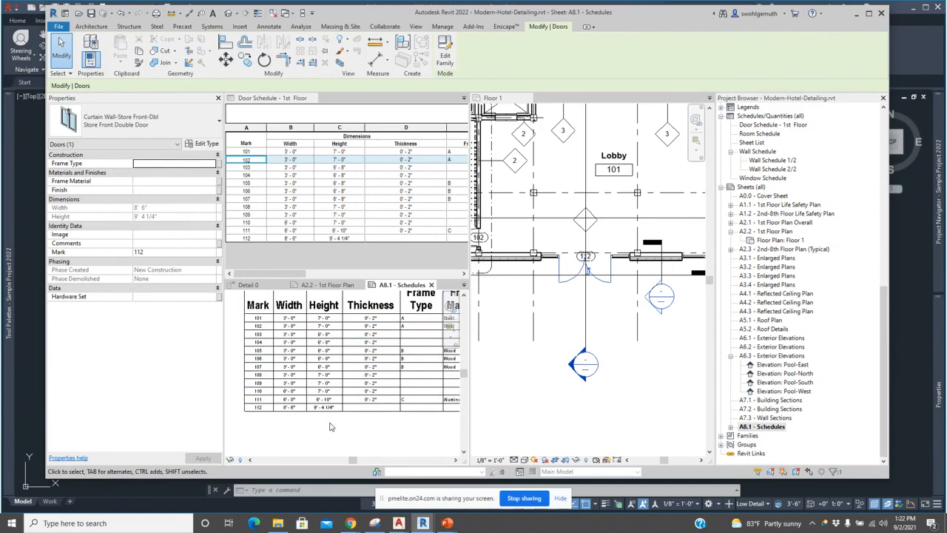
pyautogui.moveTo(342, 441)
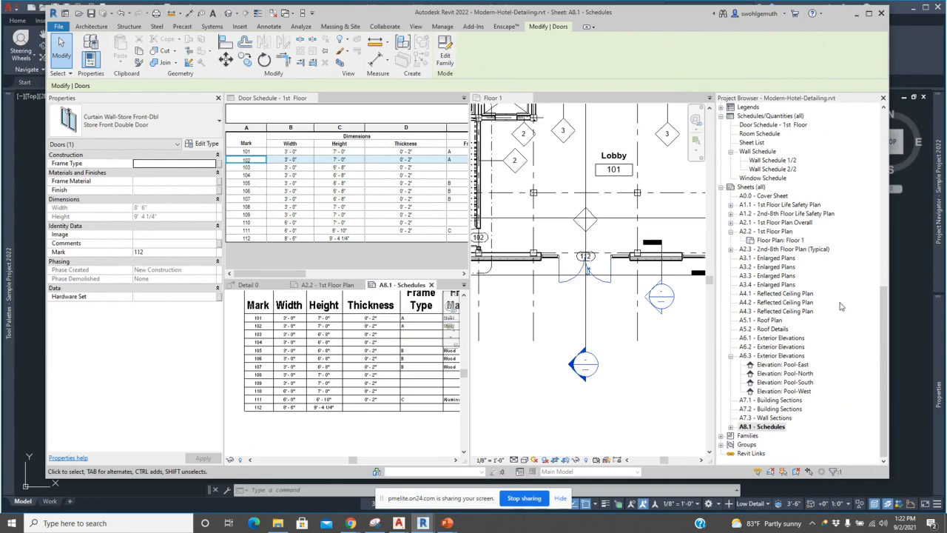
pyautogui.moveTo(818, 266)
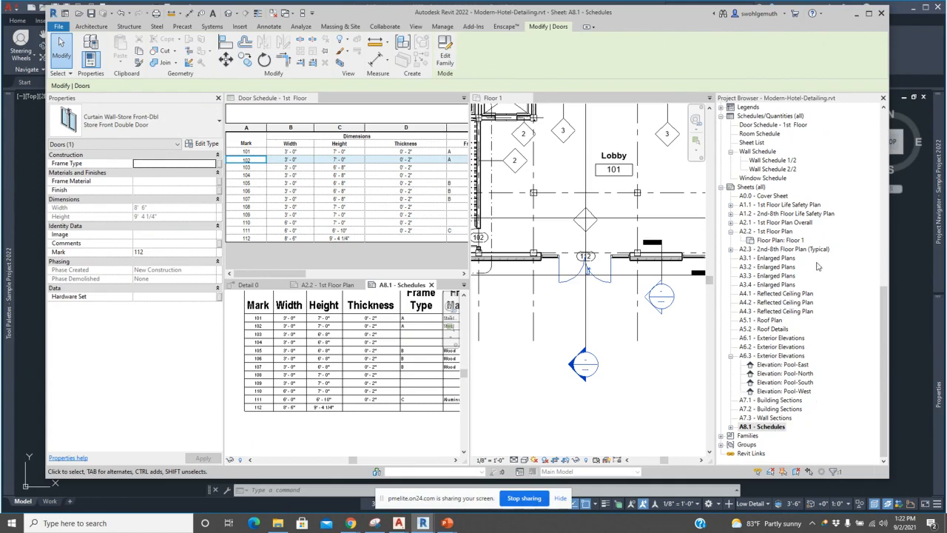
pyautogui.moveTo(793, 242)
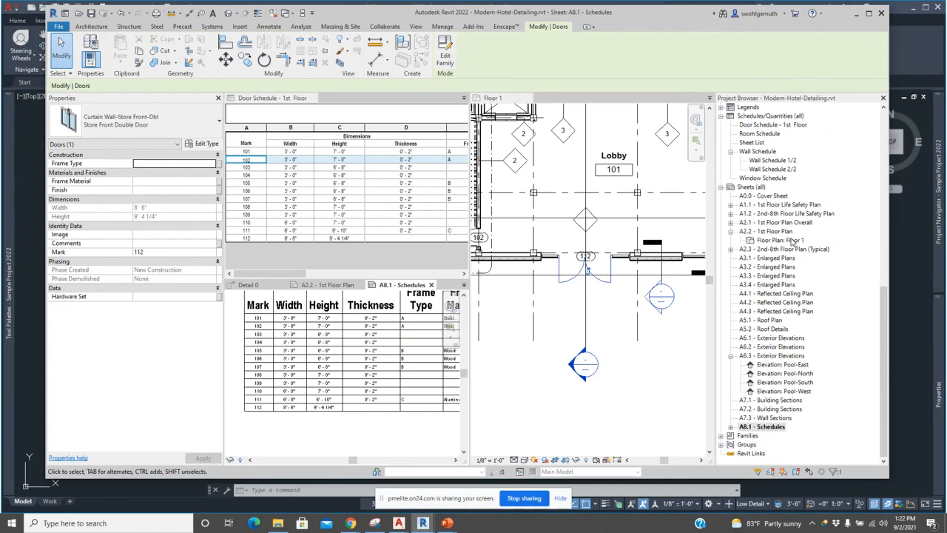
pyautogui.moveTo(725, 366)
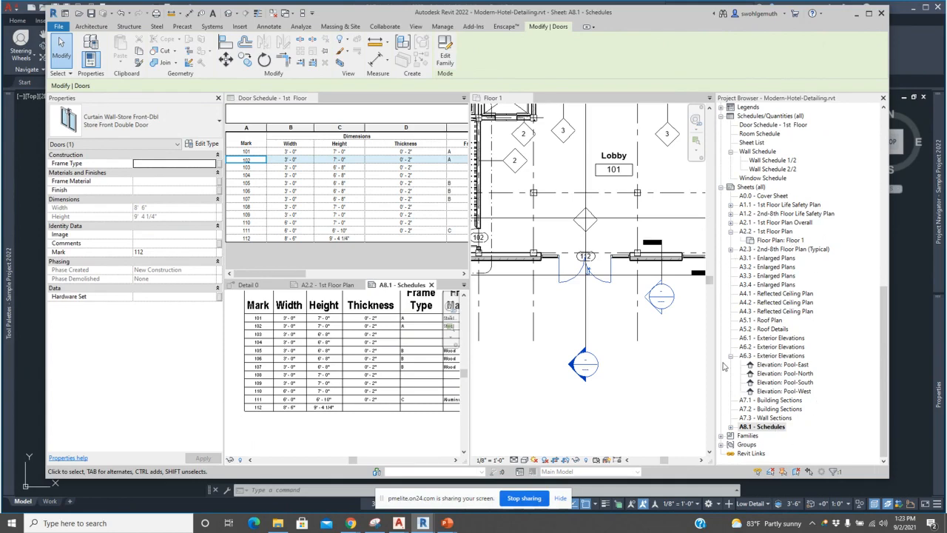
pyautogui.moveTo(633, 226)
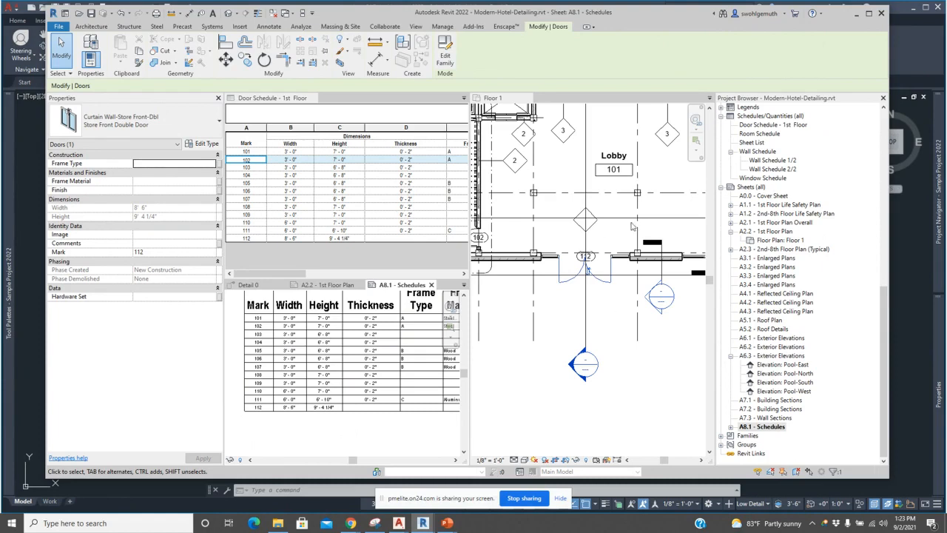
pyautogui.moveTo(641, 331)
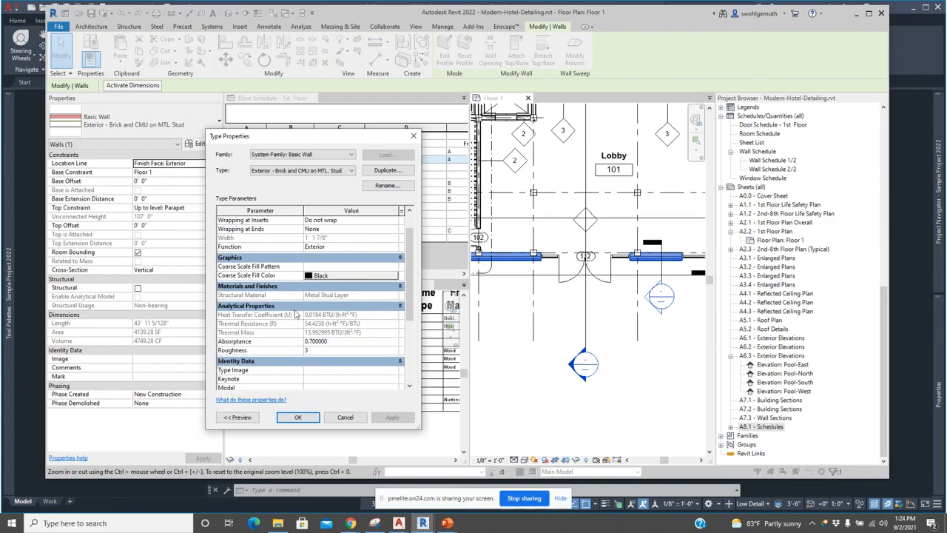
pyautogui.moveTo(329, 348)
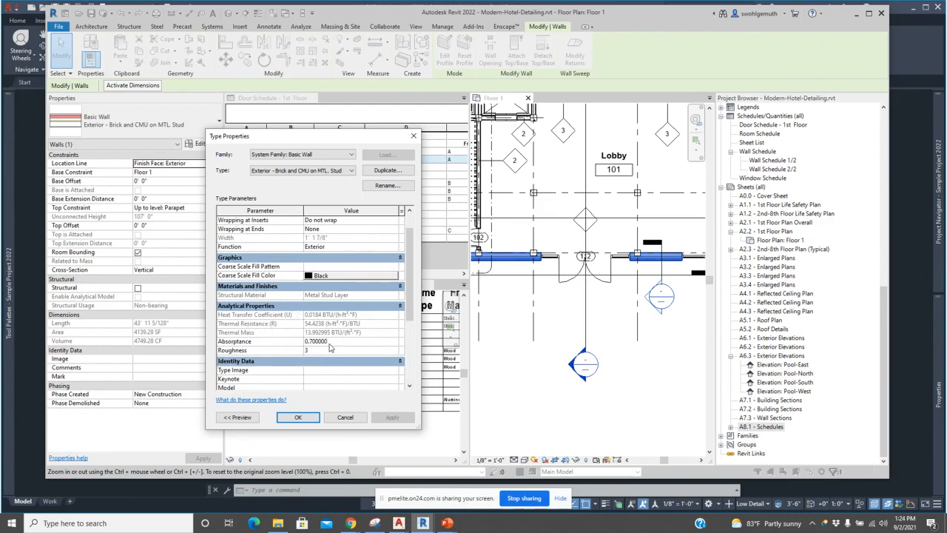
pyautogui.moveTo(329, 347)
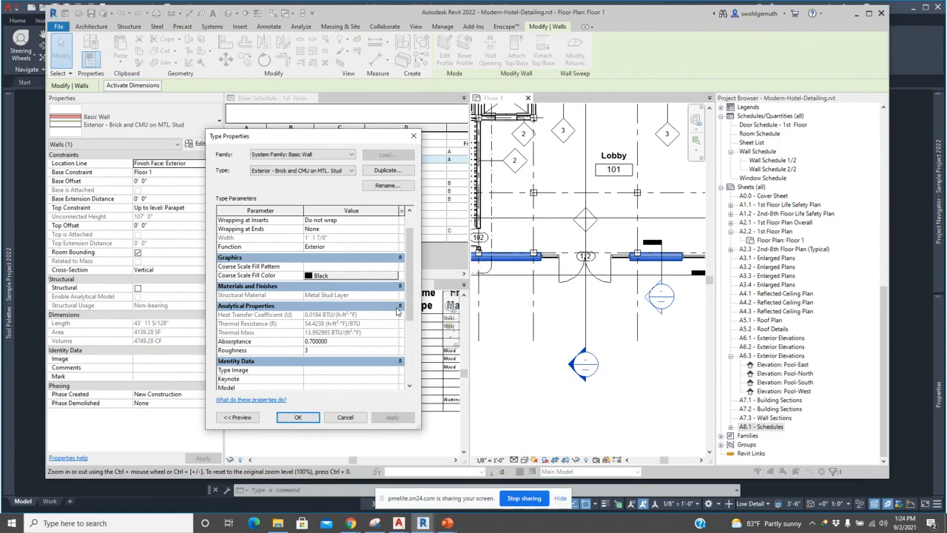
pyautogui.moveTo(451, 388)
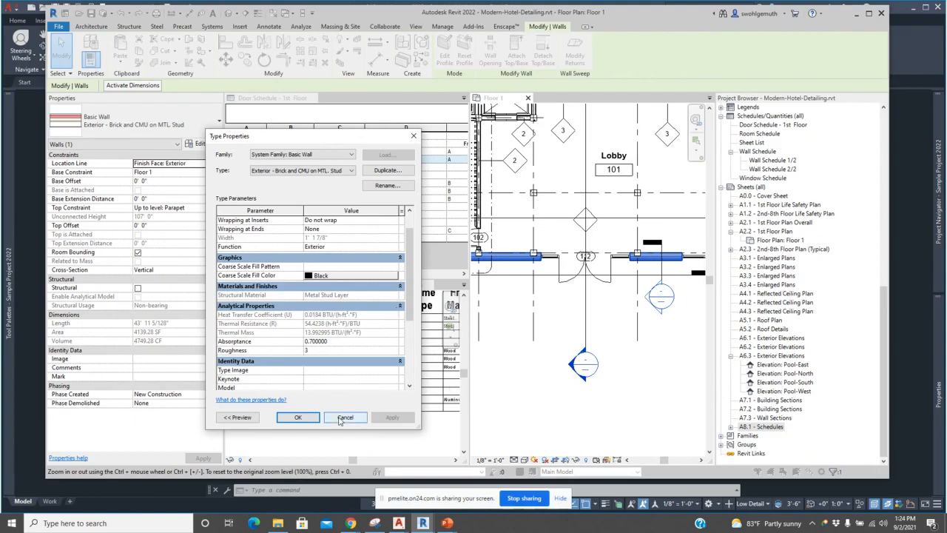
pyautogui.click(345, 416)
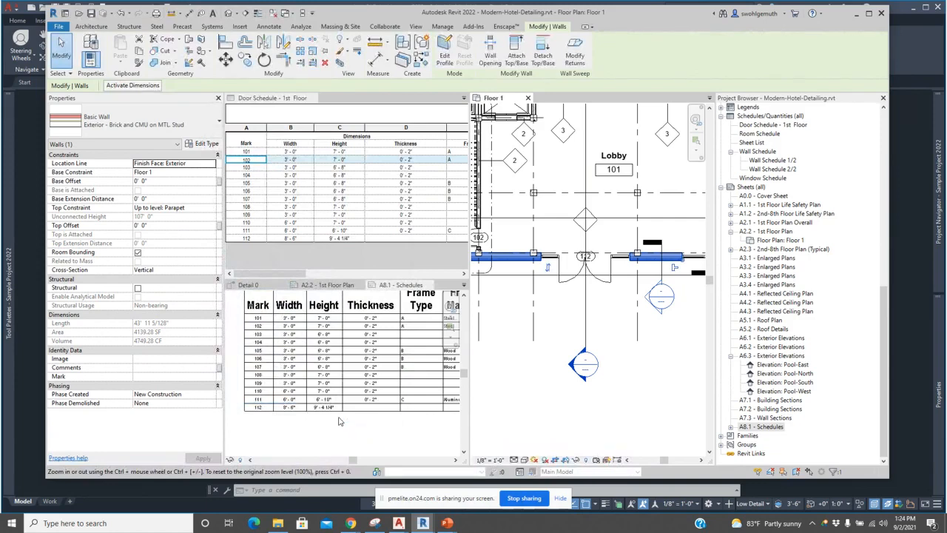
pyautogui.moveTo(339, 421)
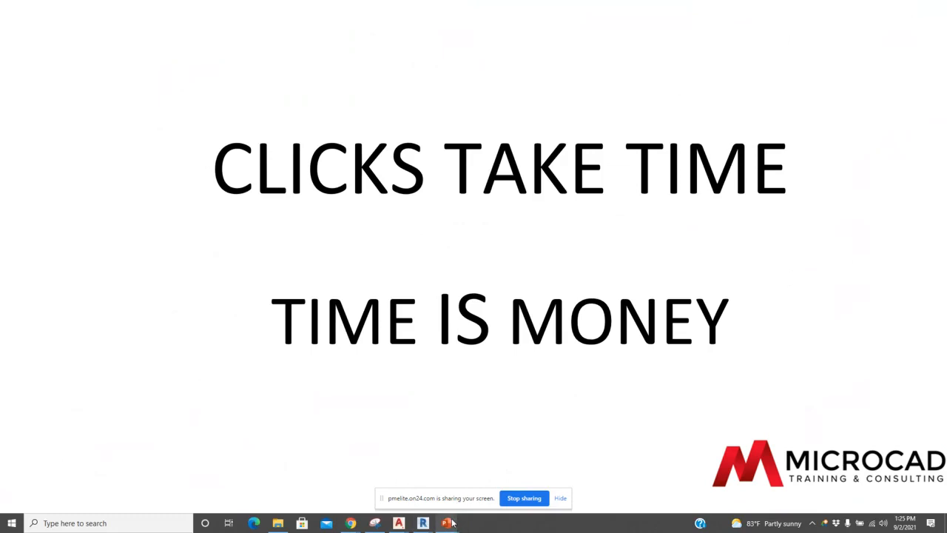
pyautogui.moveTo(446, 523)
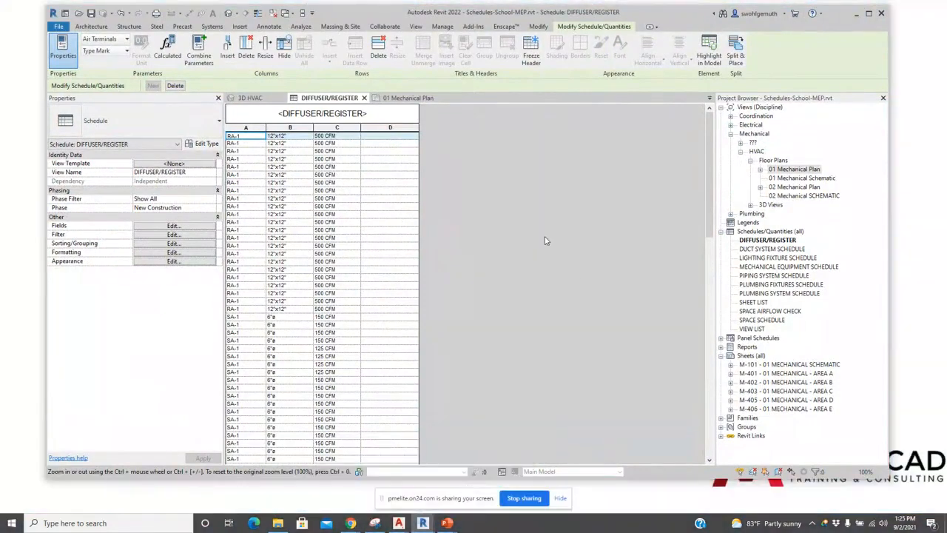
pyautogui.moveTo(554, 267)
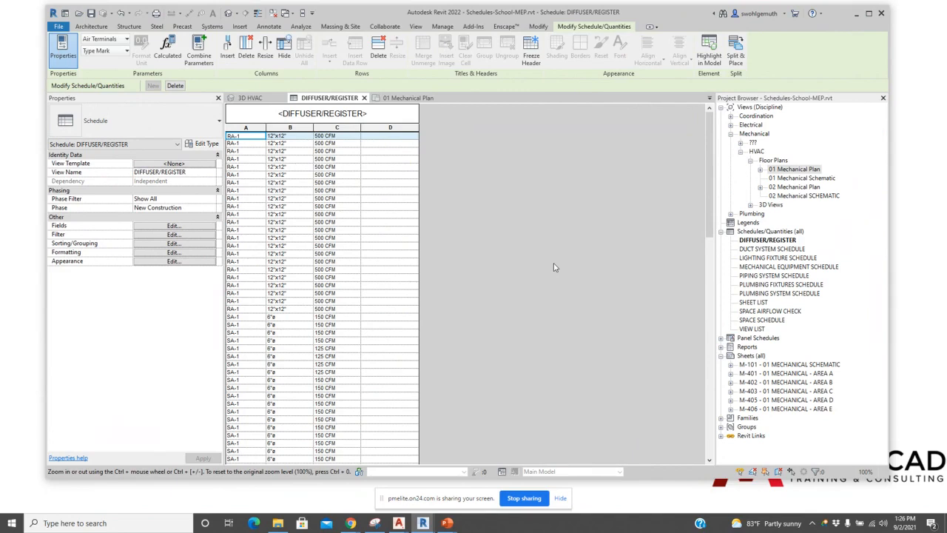
pyautogui.moveTo(486, 166)
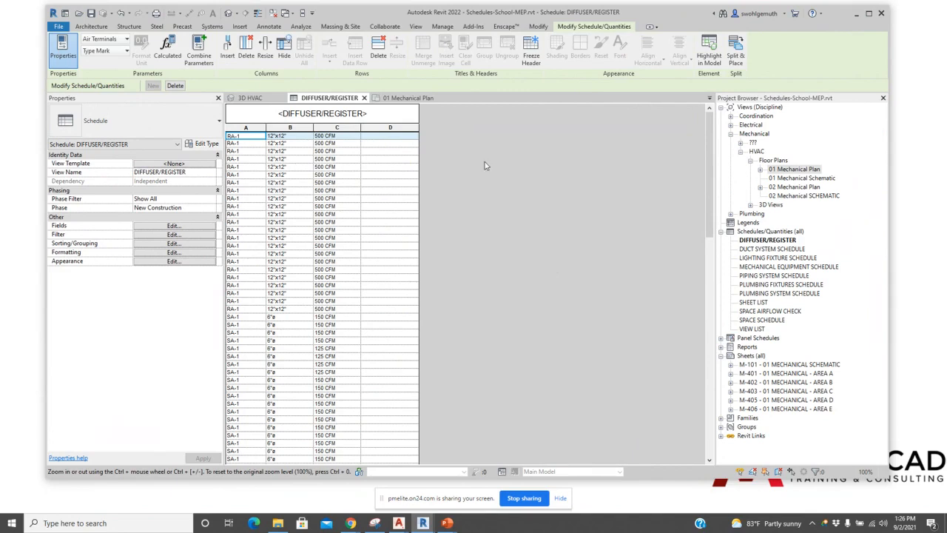
pyautogui.moveTo(385, 286)
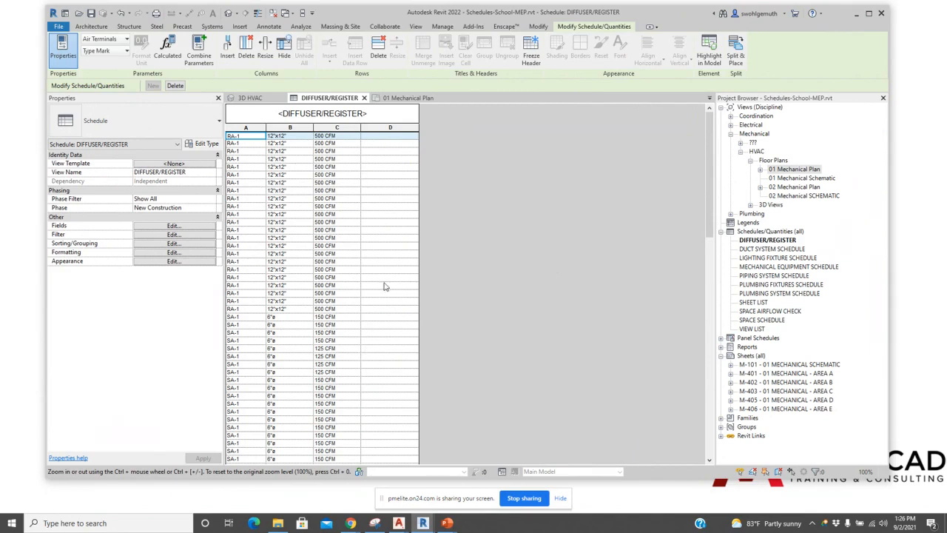
pyautogui.moveTo(394, 358)
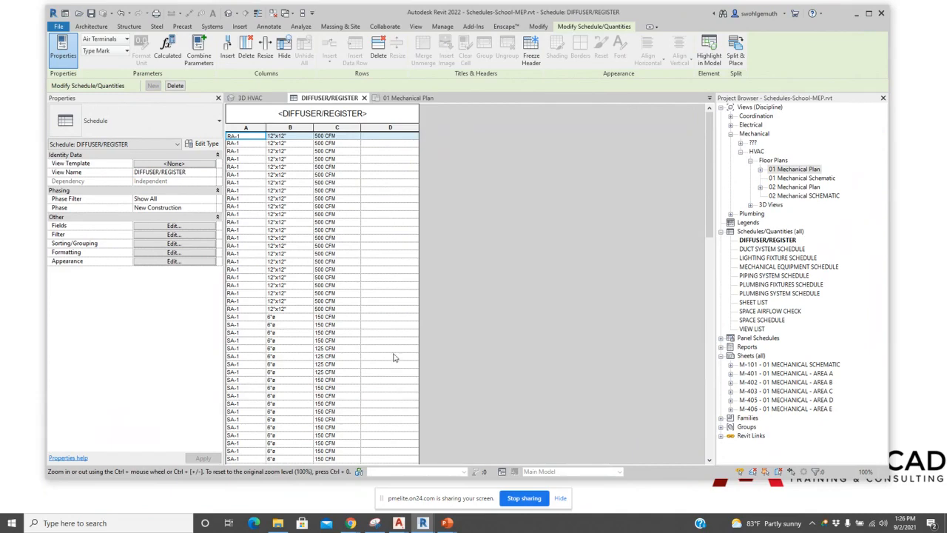
# - Open the SPACE AIRFLOW CHECK schedule from the Project Browser
pyautogui.click(769, 311)
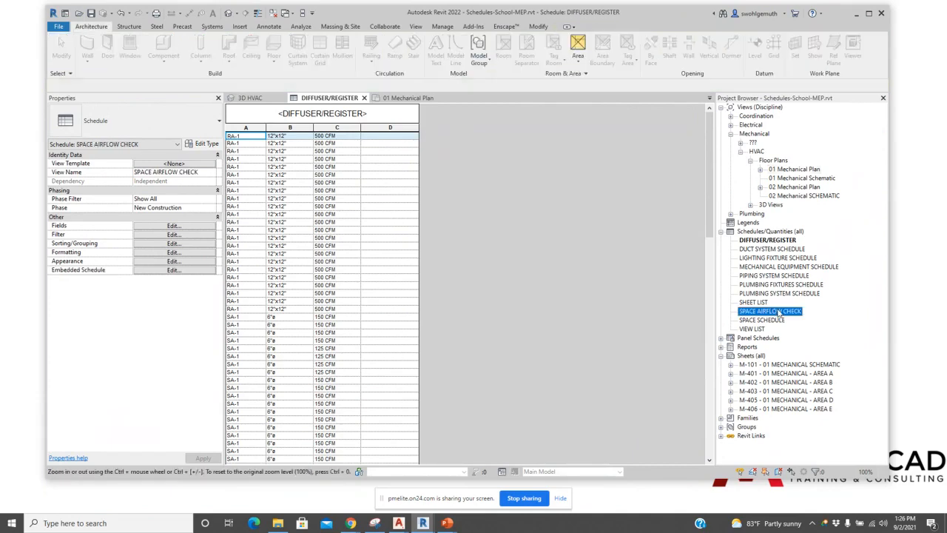
pyautogui.doubleClick(770, 311)
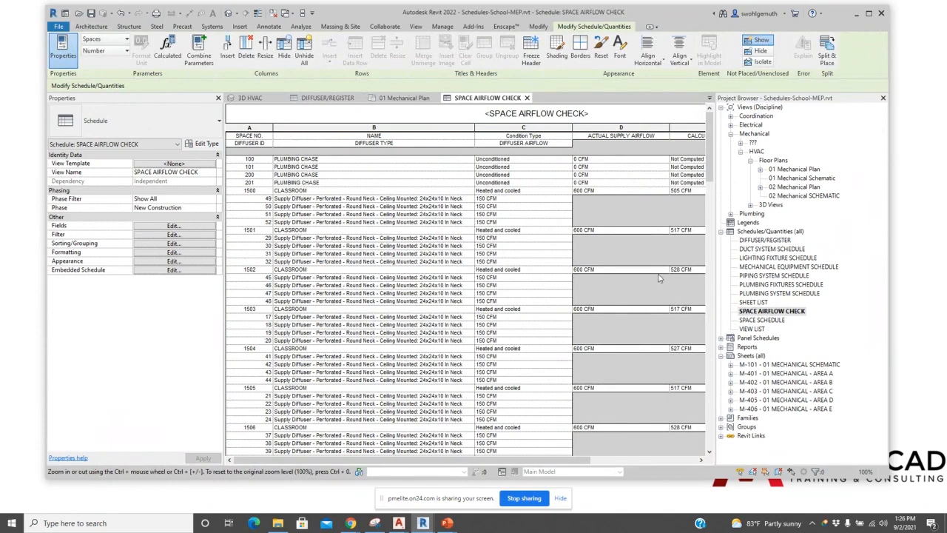
pyautogui.moveTo(645, 278)
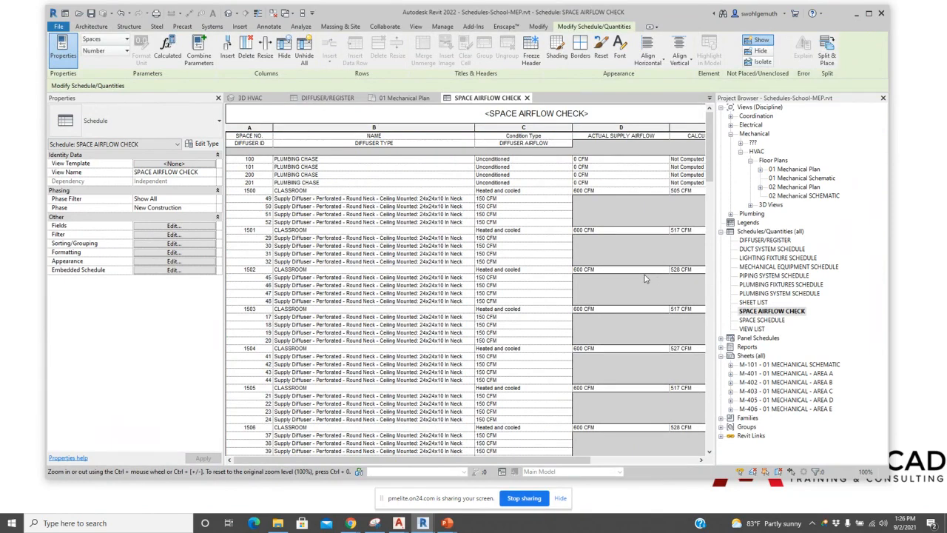
pyautogui.moveTo(654, 257)
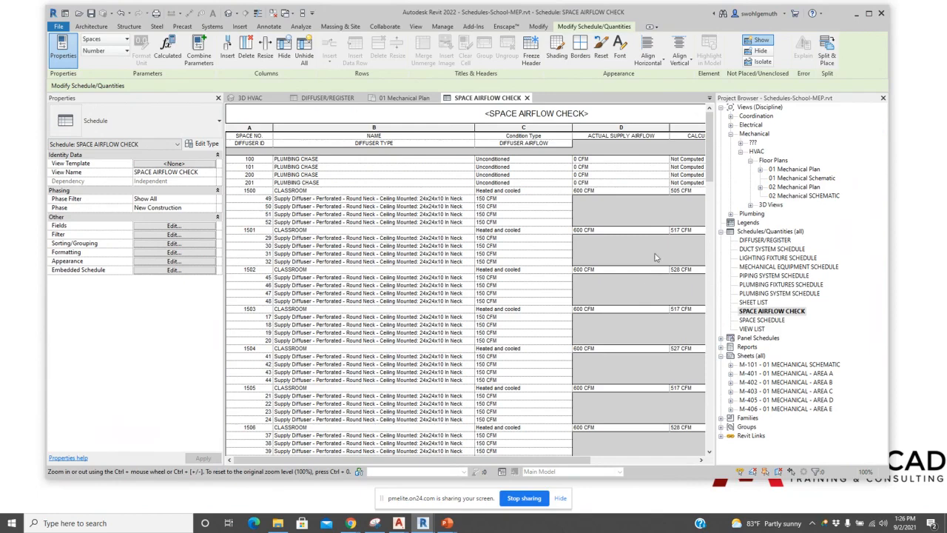
pyautogui.moveTo(664, 253)
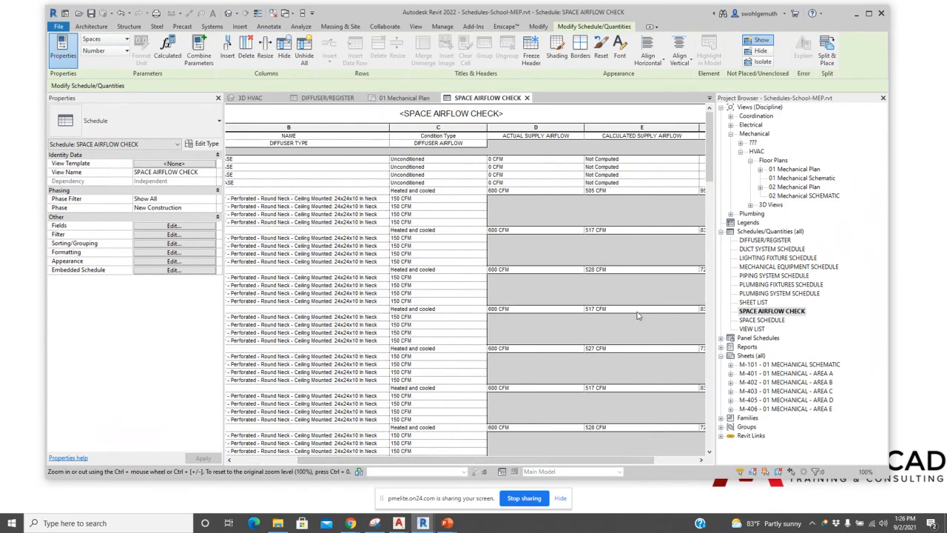
pyautogui.moveTo(569, 109)
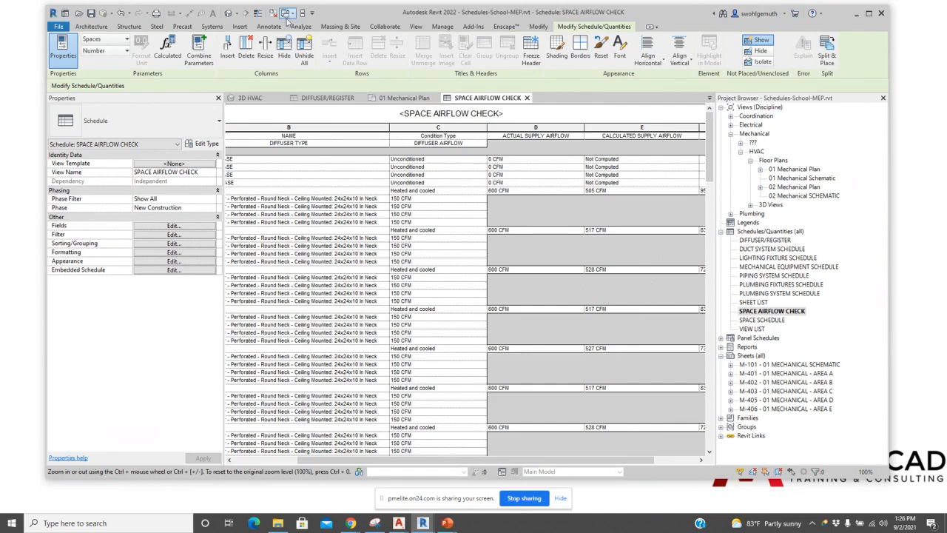
# - Switch to the Analyze ribbon to show the analysis and reporting tools
pyautogui.click(300, 26)
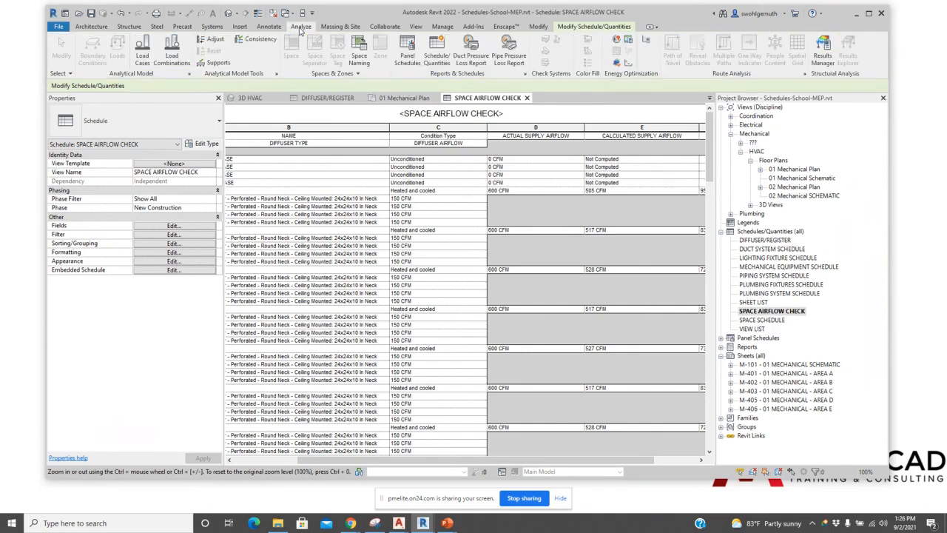
pyautogui.moveTo(529, 91)
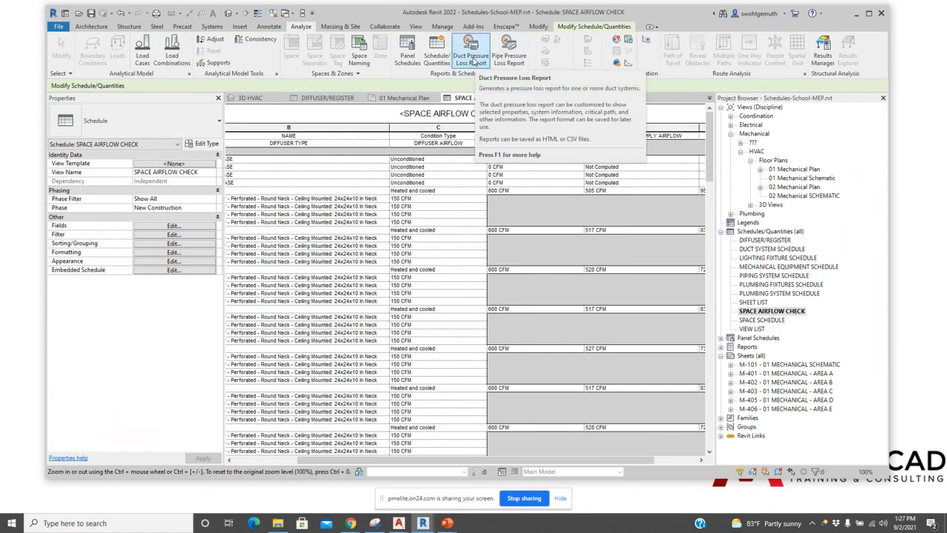
pyautogui.moveTo(509, 52)
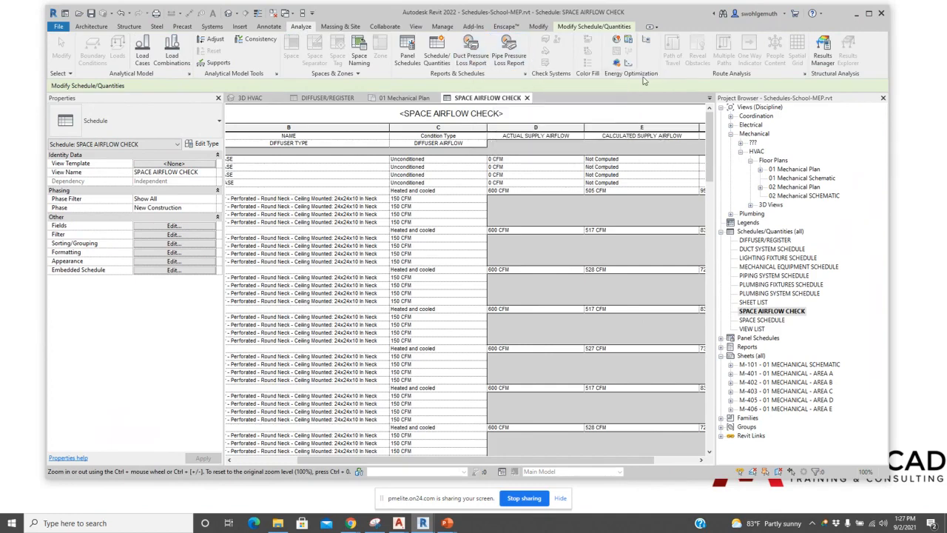
pyautogui.moveTo(616, 39)
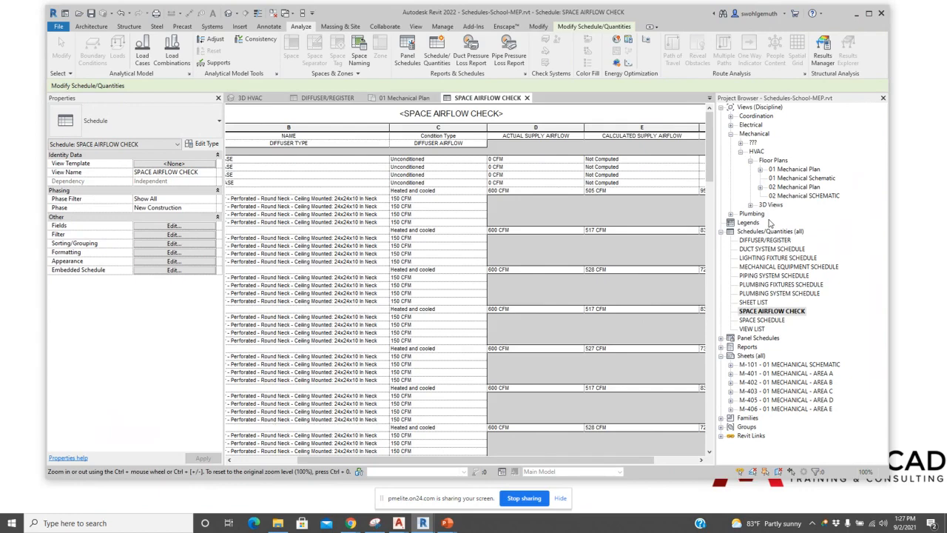
pyautogui.moveTo(830, 90)
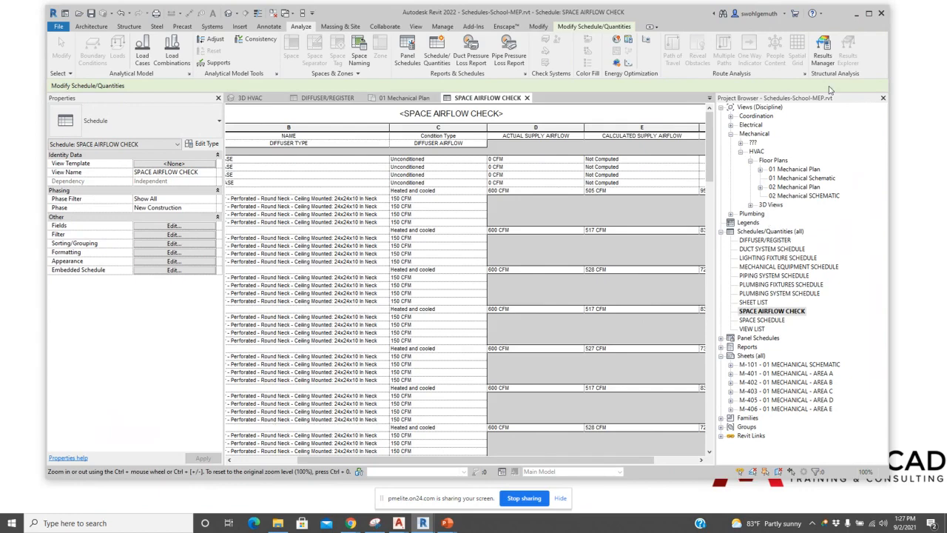
pyautogui.moveTo(945, 155)
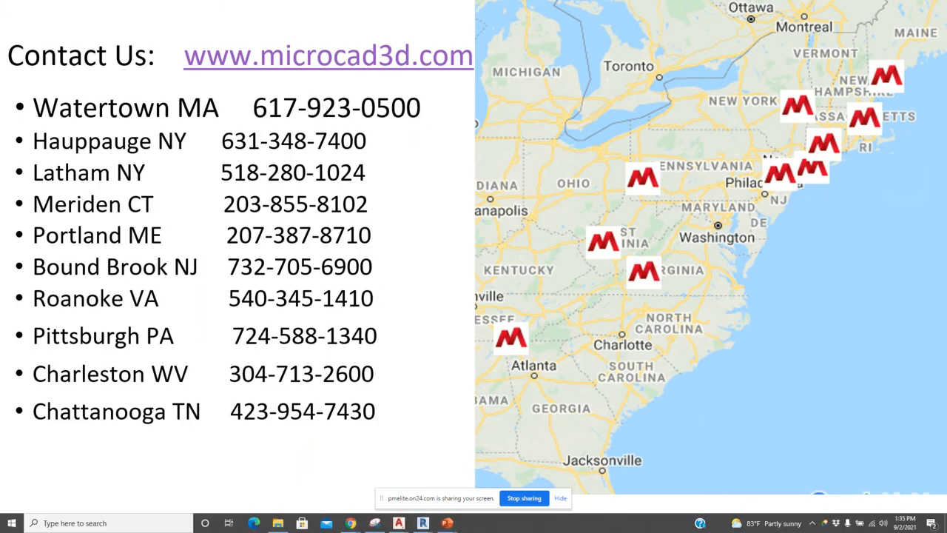
pyautogui.moveTo(742, 400)
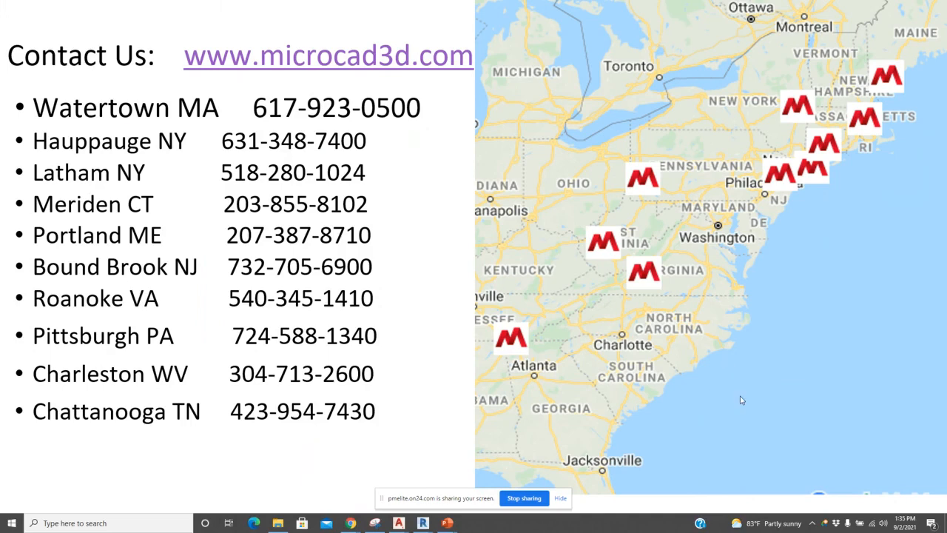
pyautogui.moveTo(188, 210)
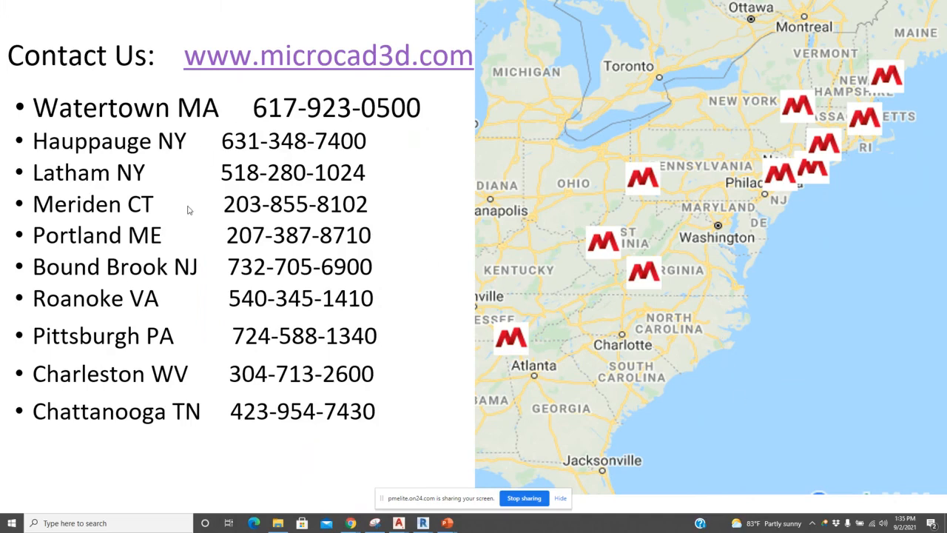
pyautogui.moveTo(260, 101)
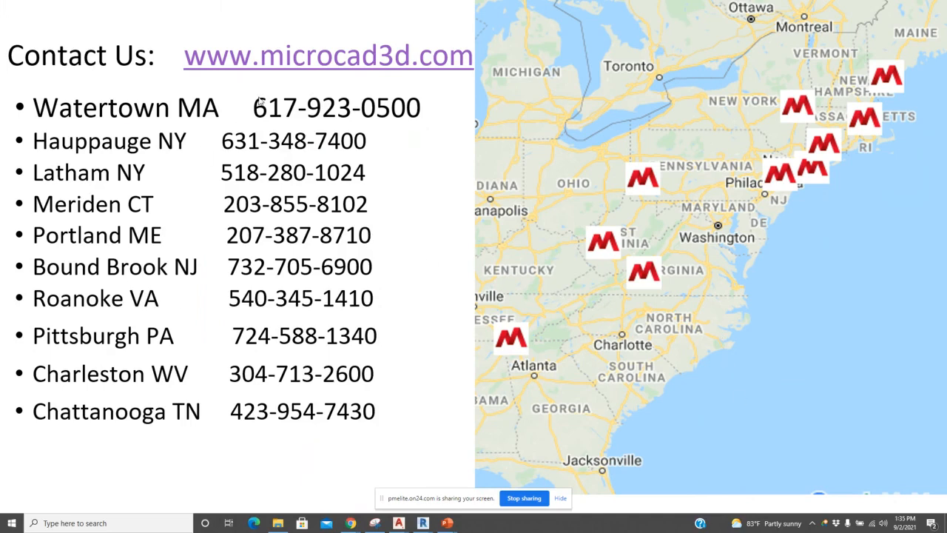
pyautogui.moveTo(355, 135)
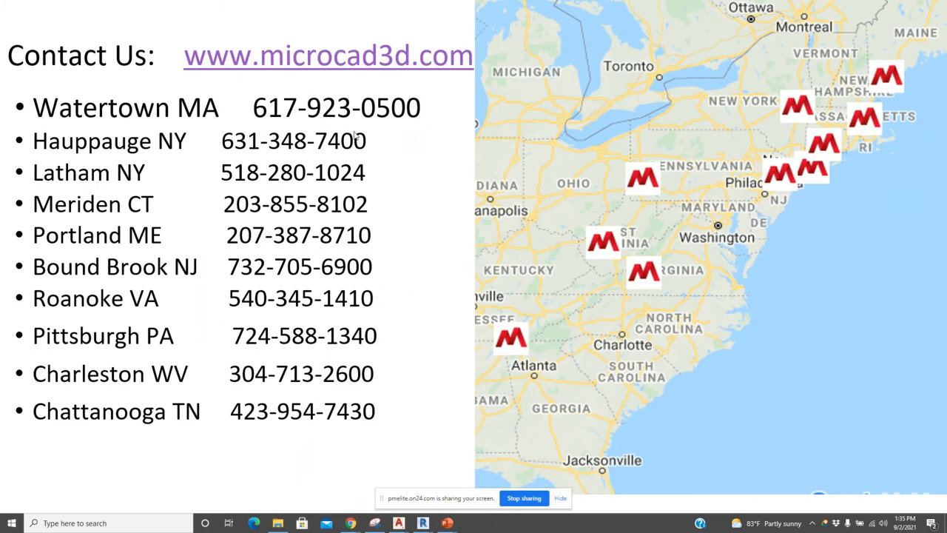
pyautogui.moveTo(458, 83)
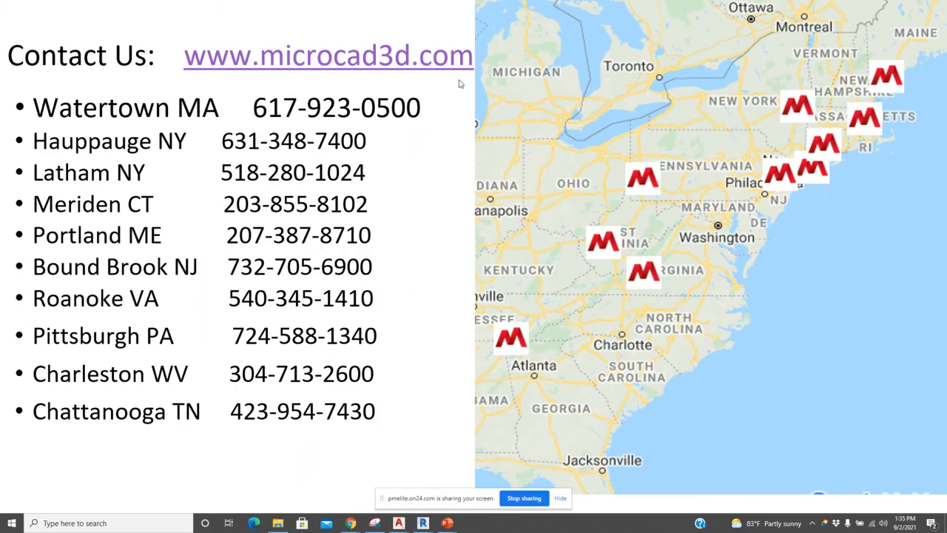
pyautogui.moveTo(939, 374)
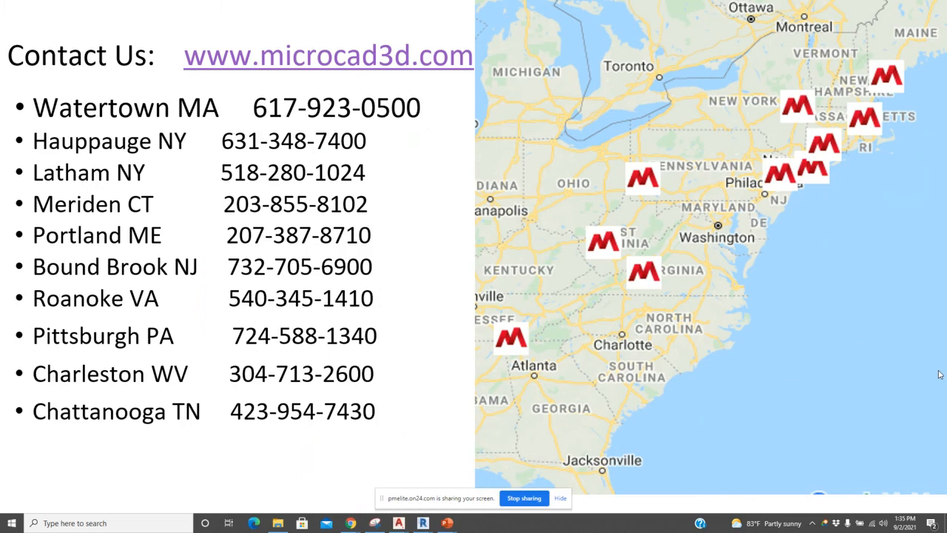